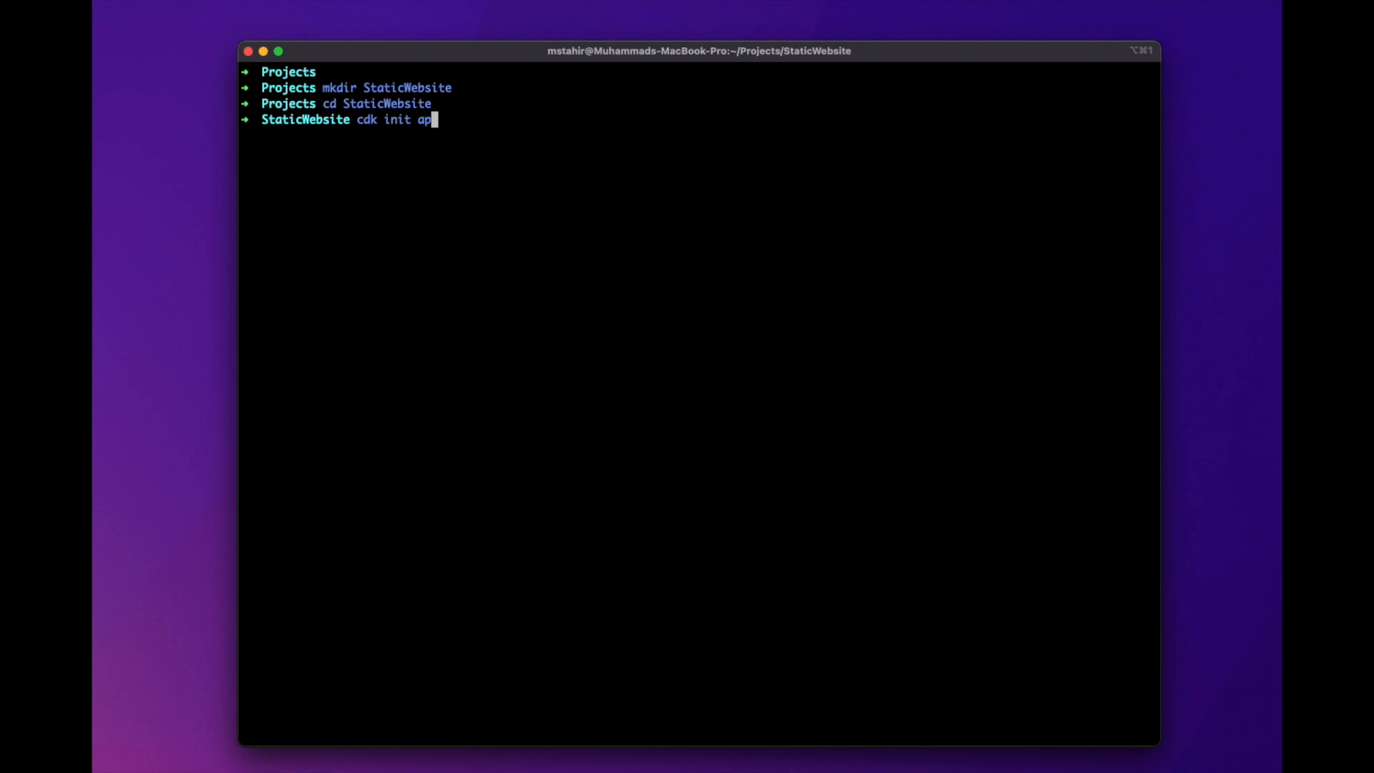
Run 'cdk init app --language typescript' to scaffold the TypeScript CDK app.
type("p --language typescript")
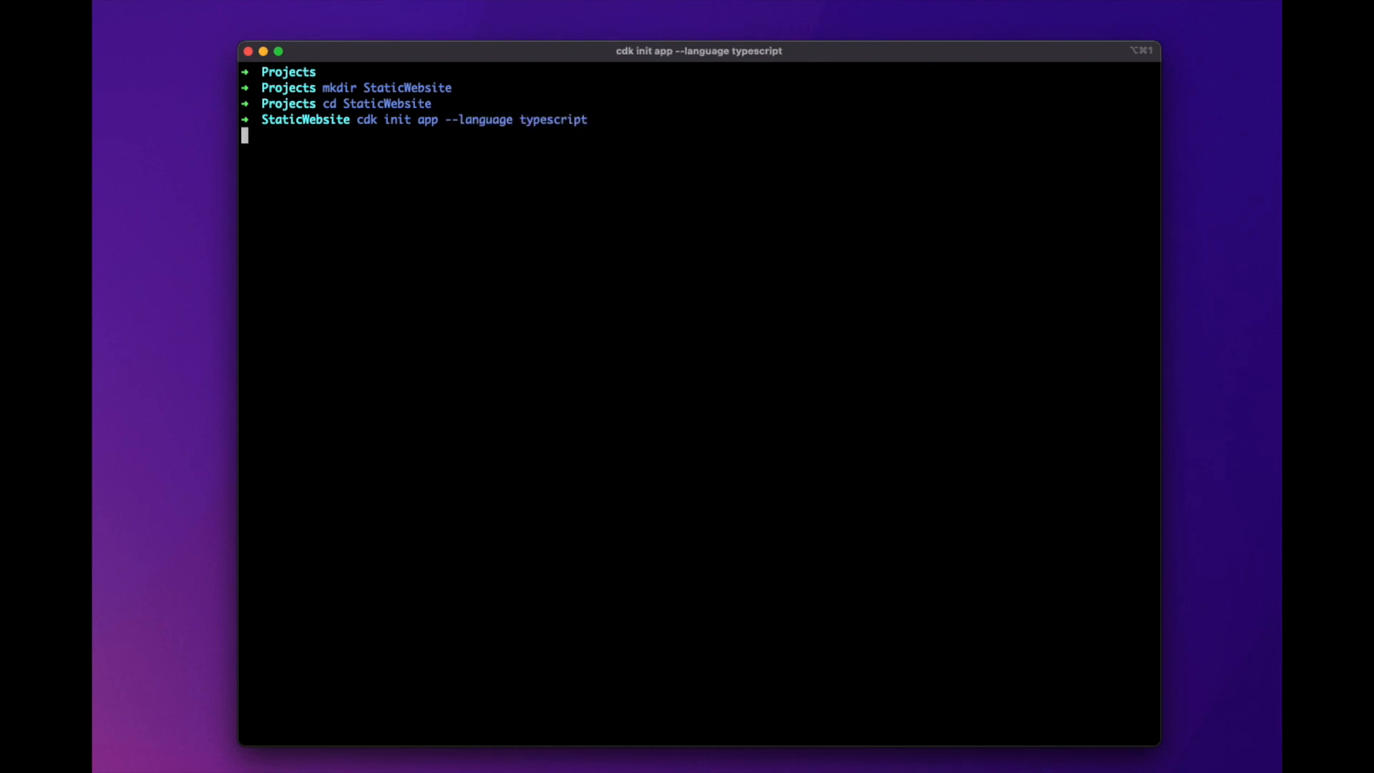
key("Enter")
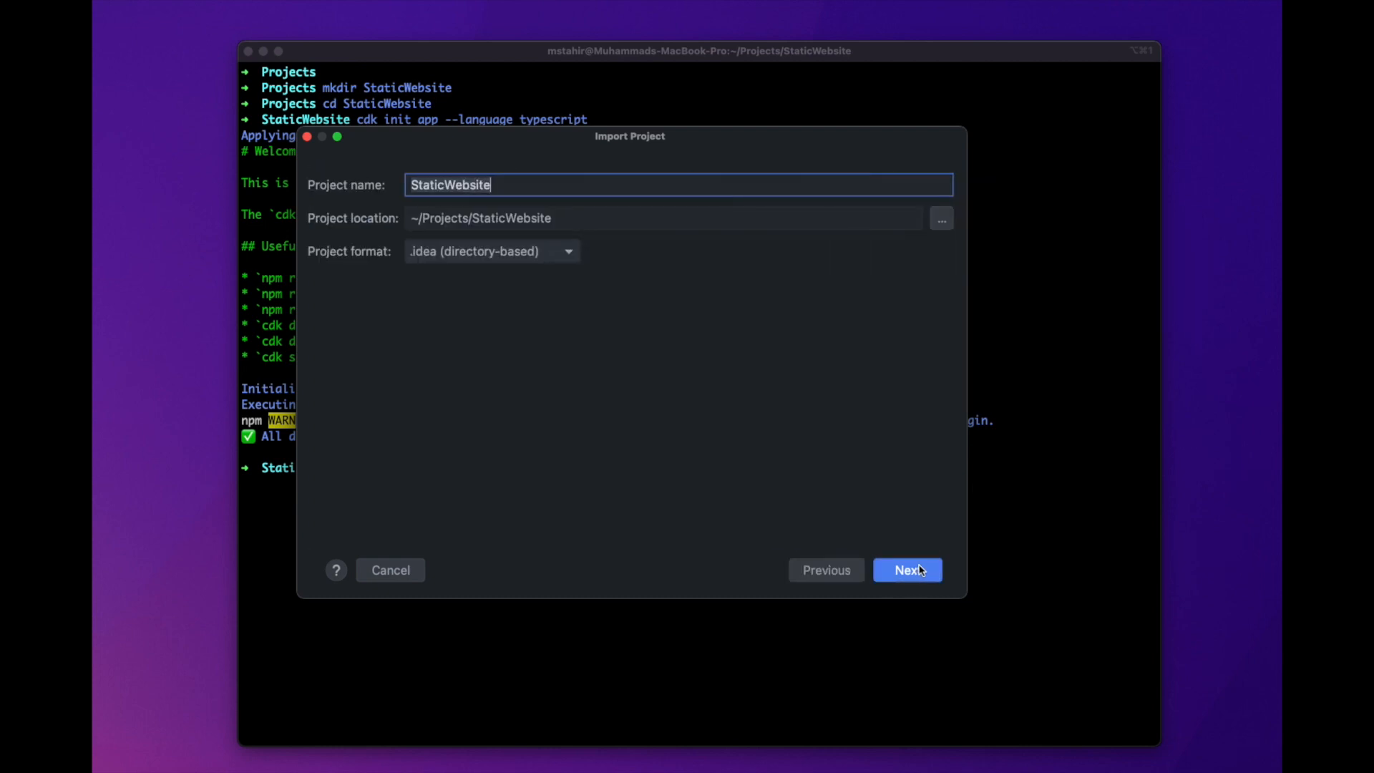
Import the StaticWebsite project and start a new Bucket(this, "St…") in the stack.
left_click(907, 570)
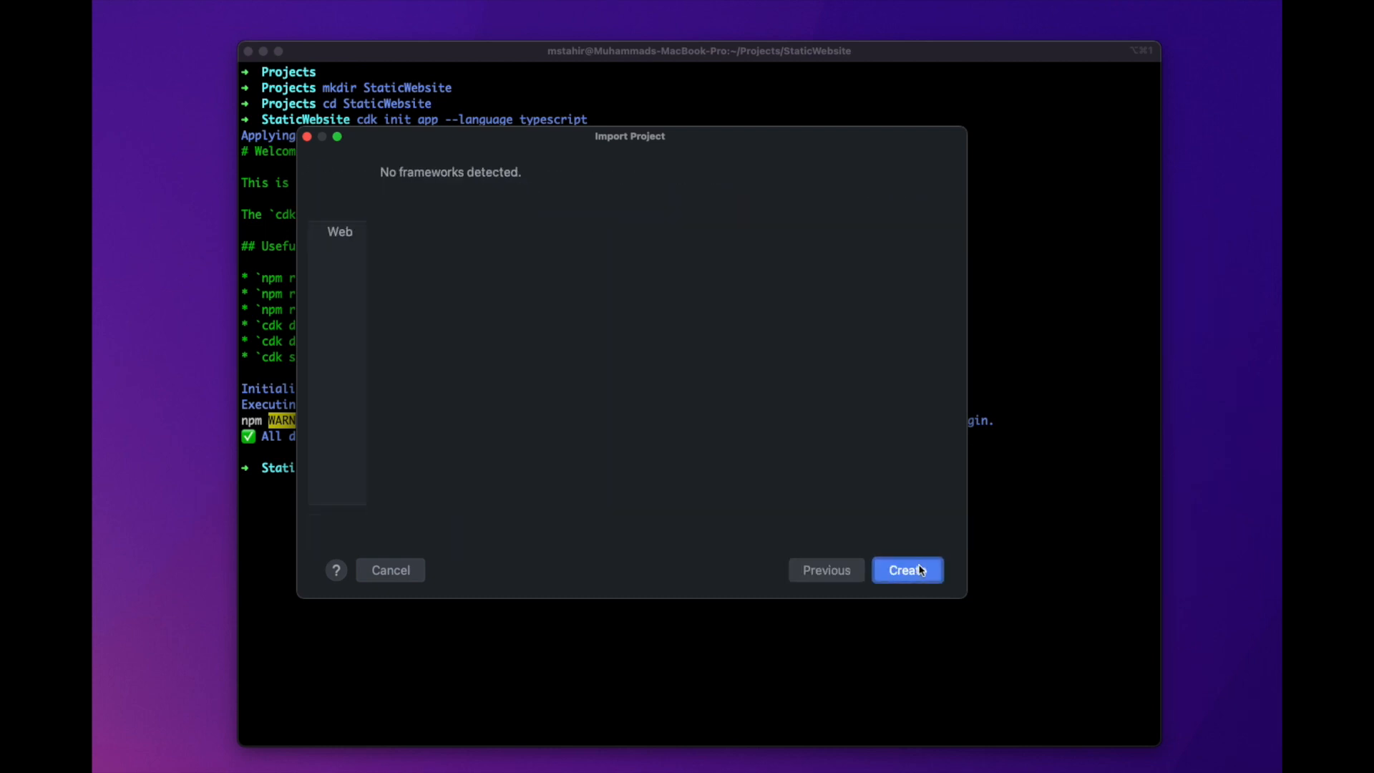
left_click(907, 569)
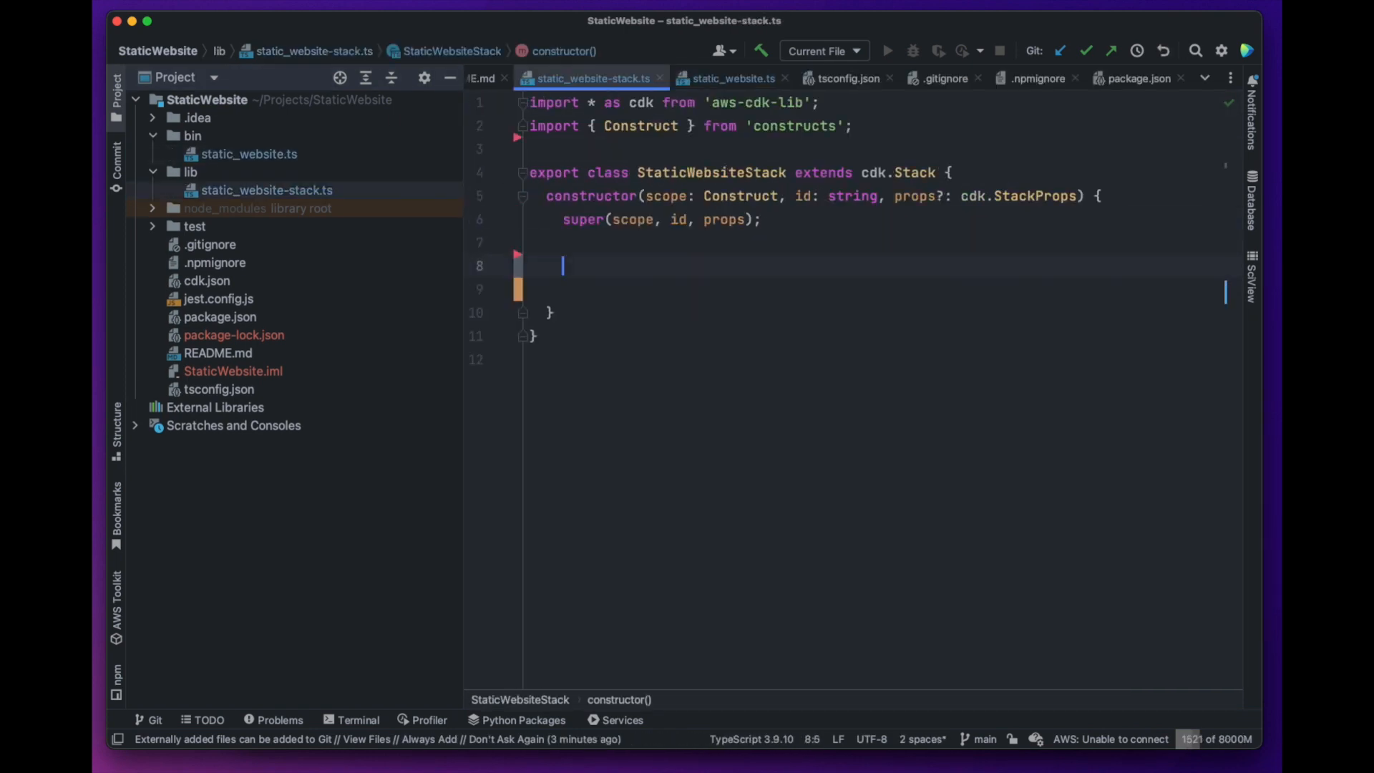
type("new B")
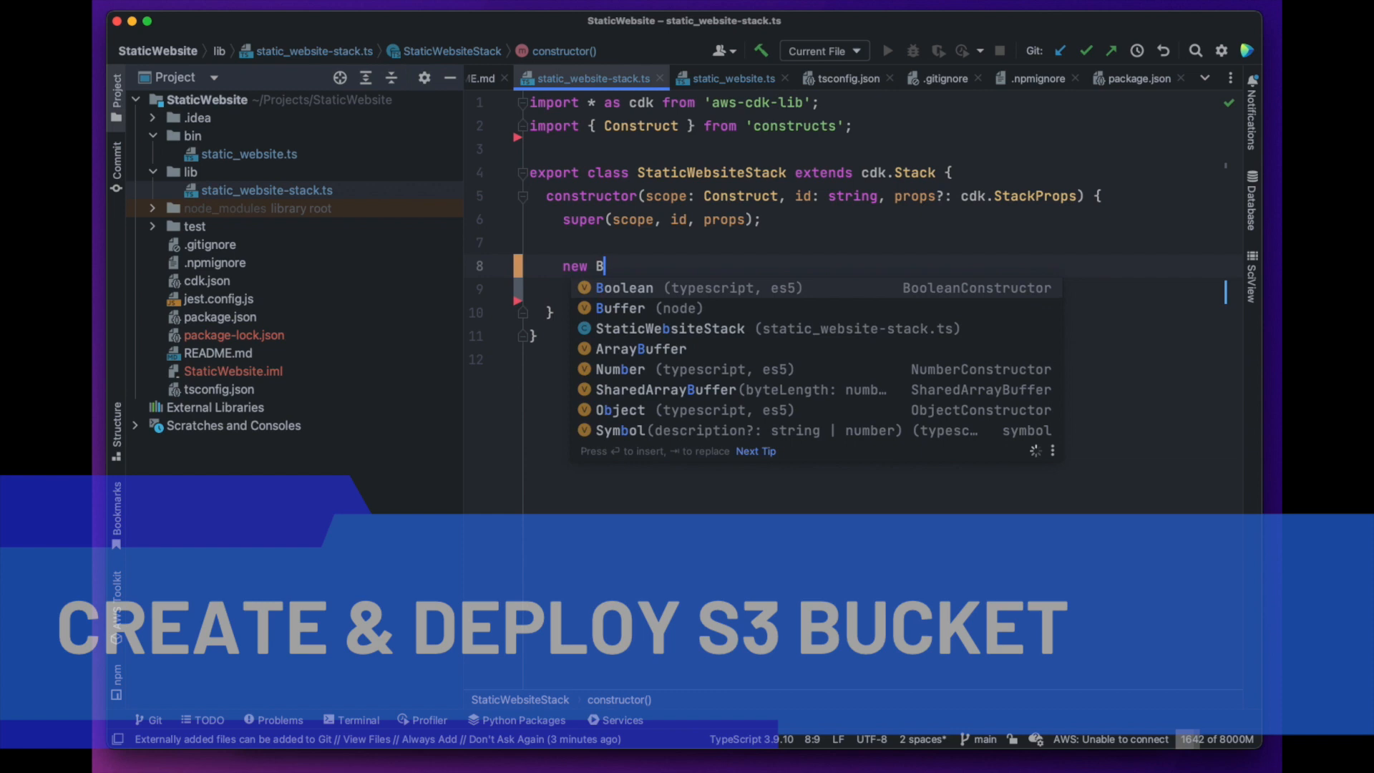
type("ucket")
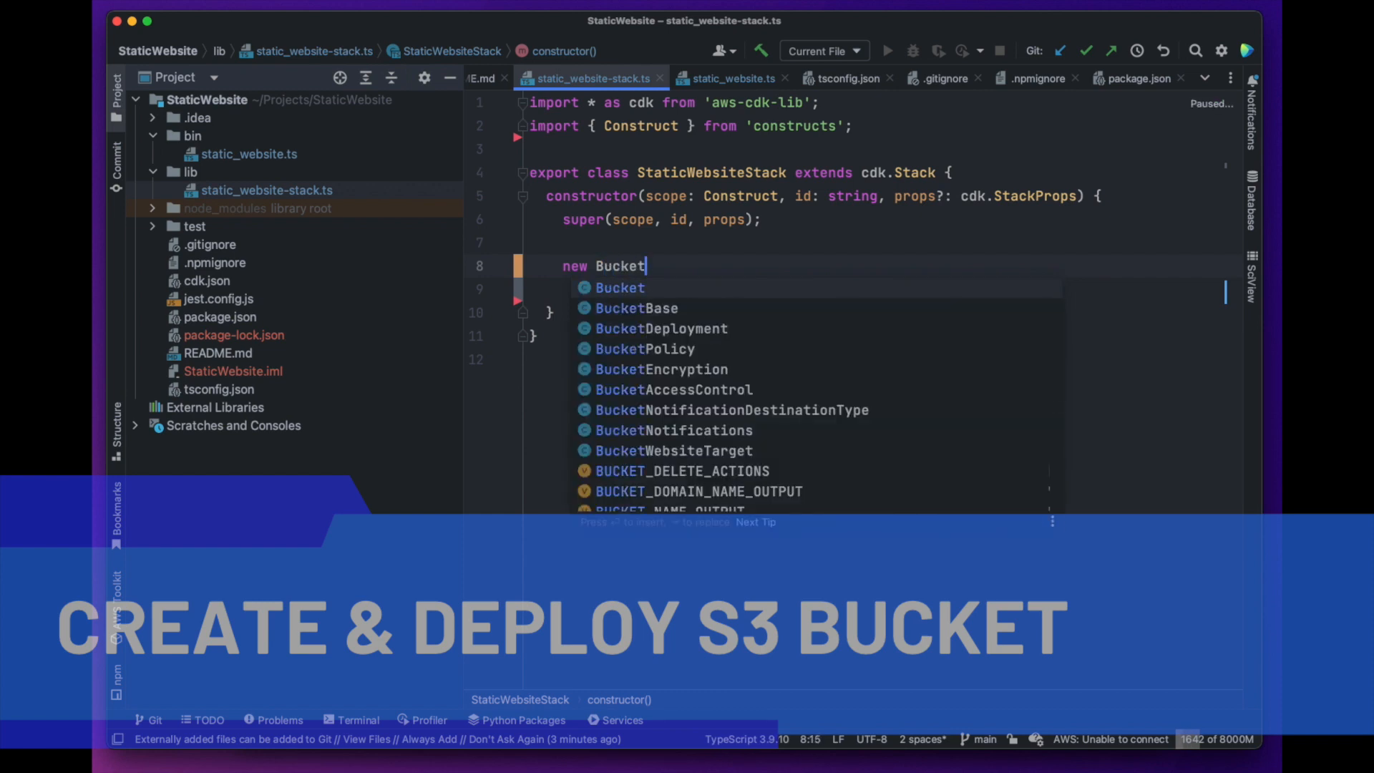
key("Enter")
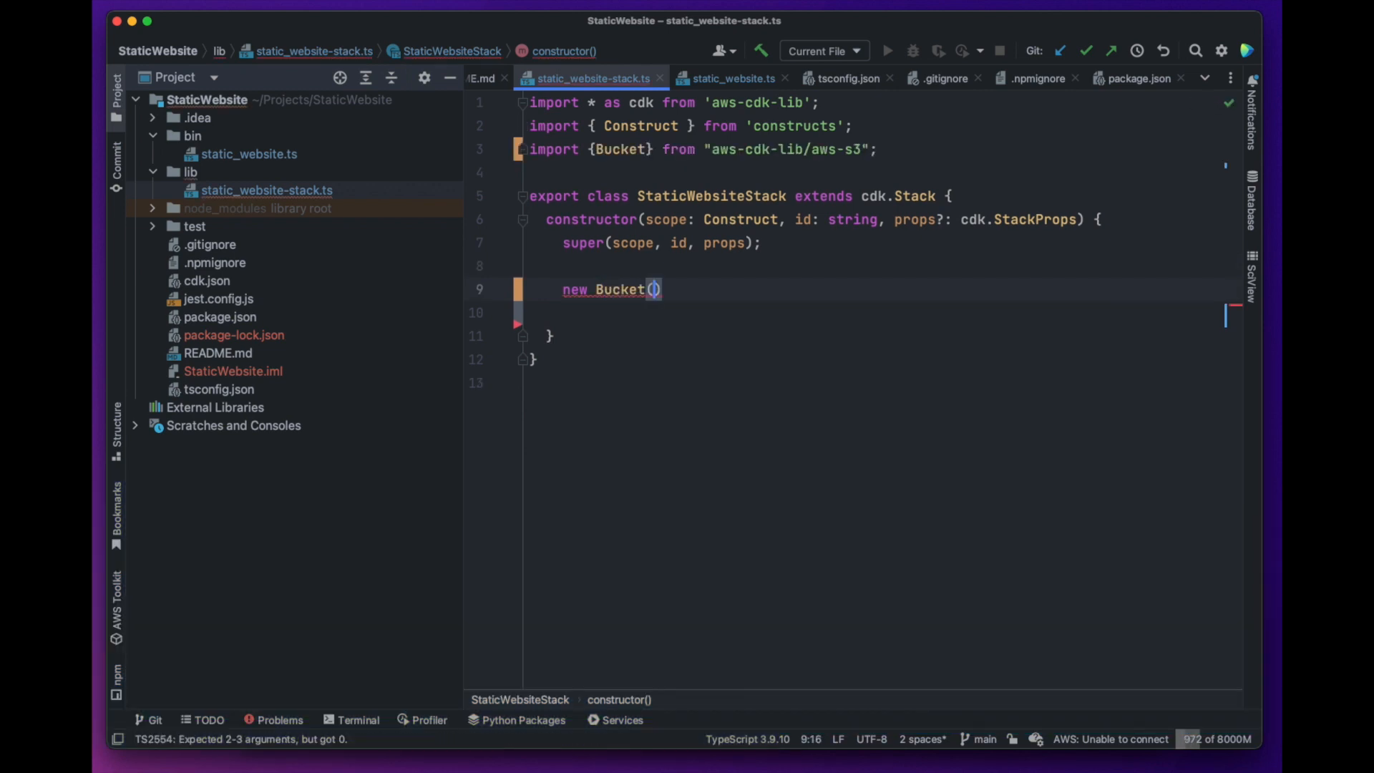
type("this, id: \"St")
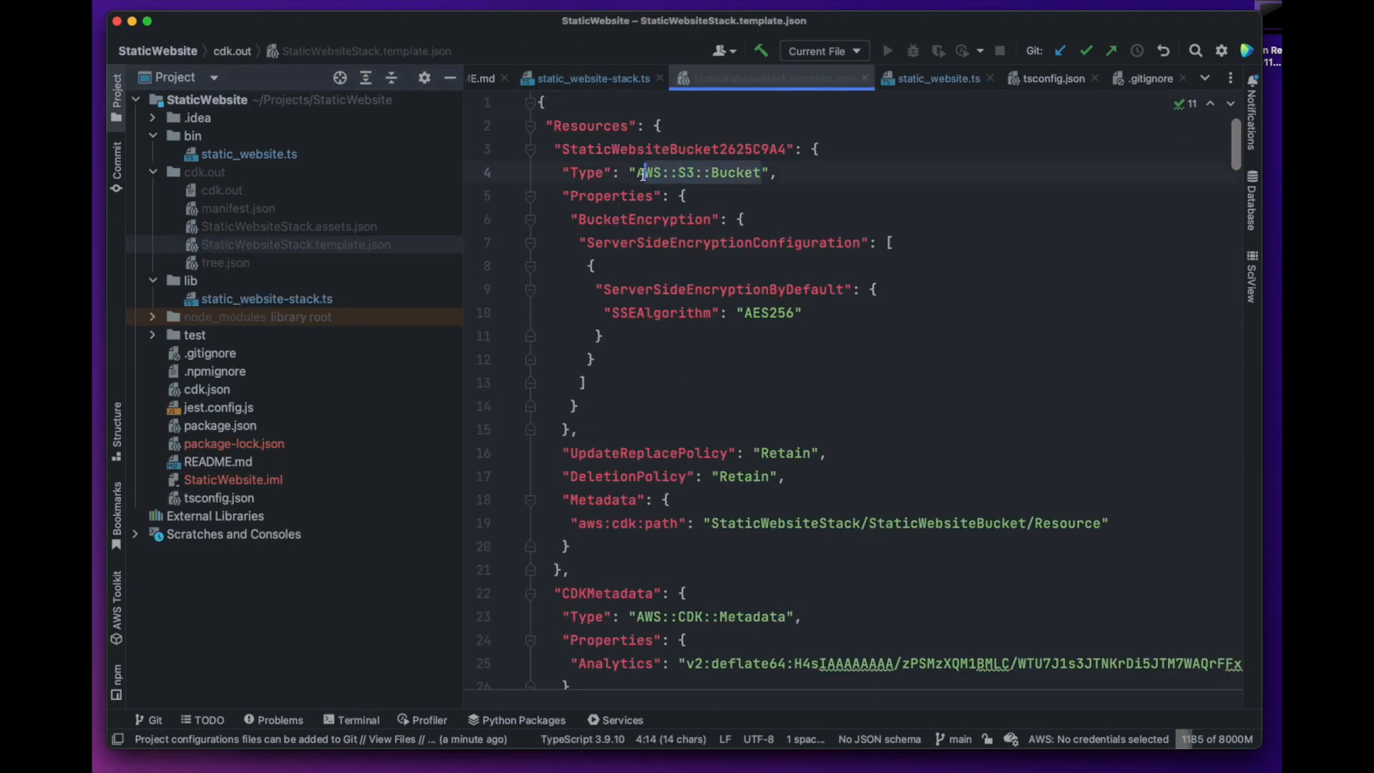
Scroll through the stack code to the StaticWebsiteBucket definition.
scroll("down", 3)
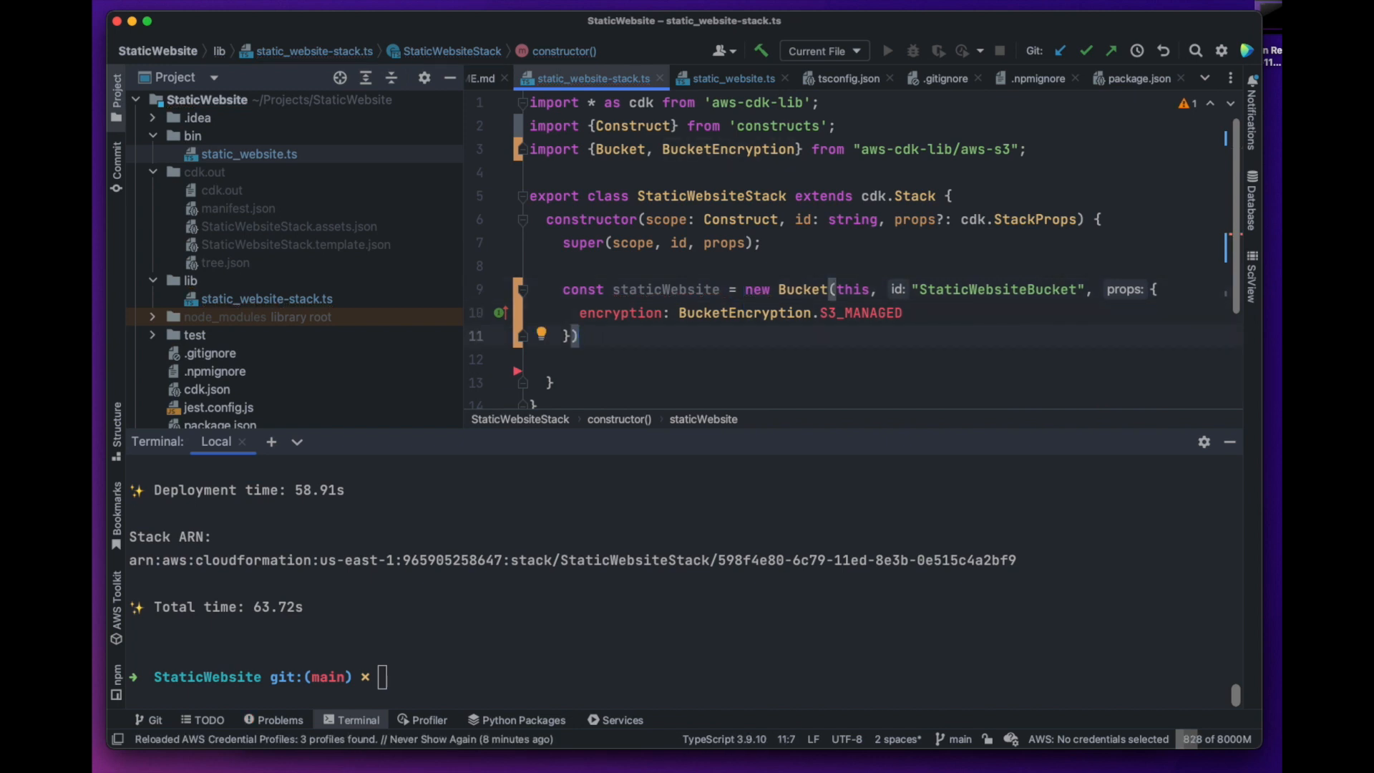
Add a BucketNameOutput CfnOutput with value staticWebsite.bucketName, then type cdk deploy.
type("new")
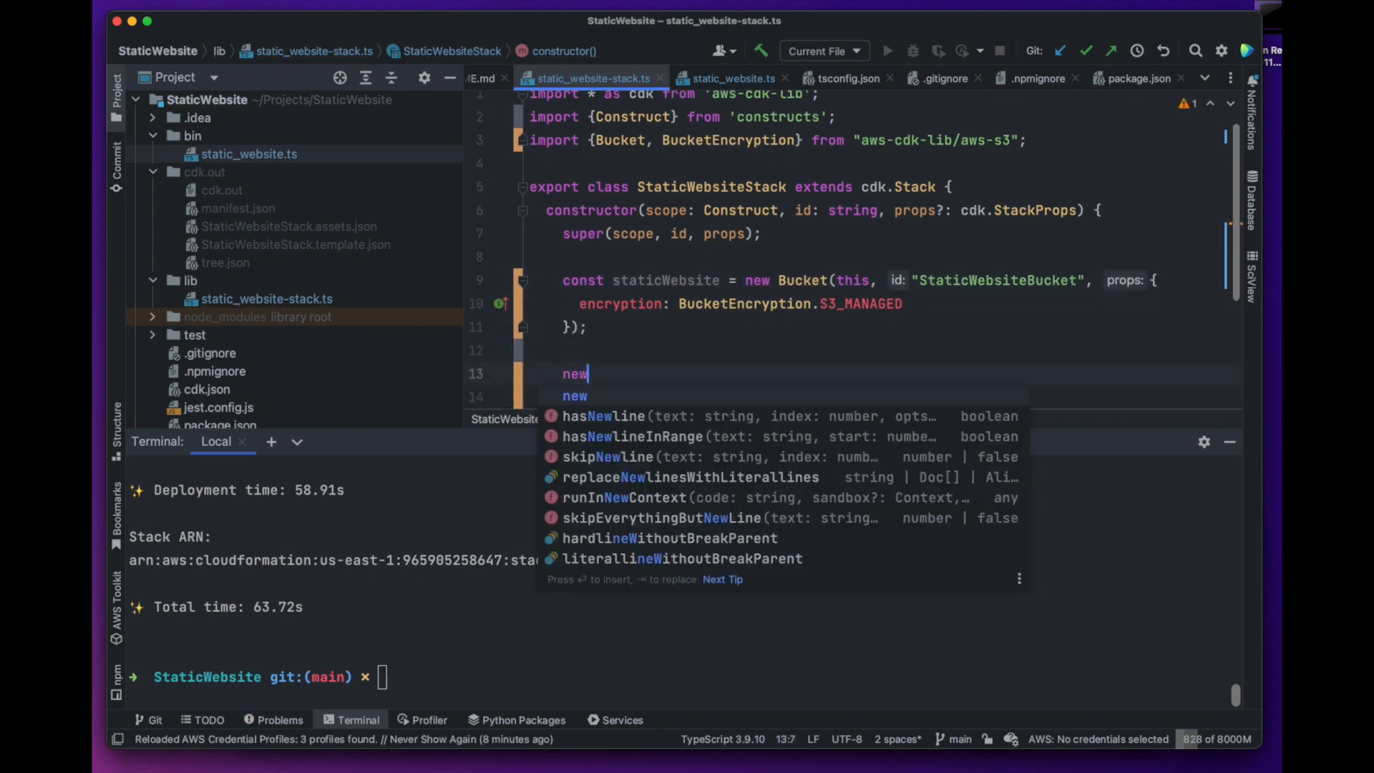
type("CfnO")
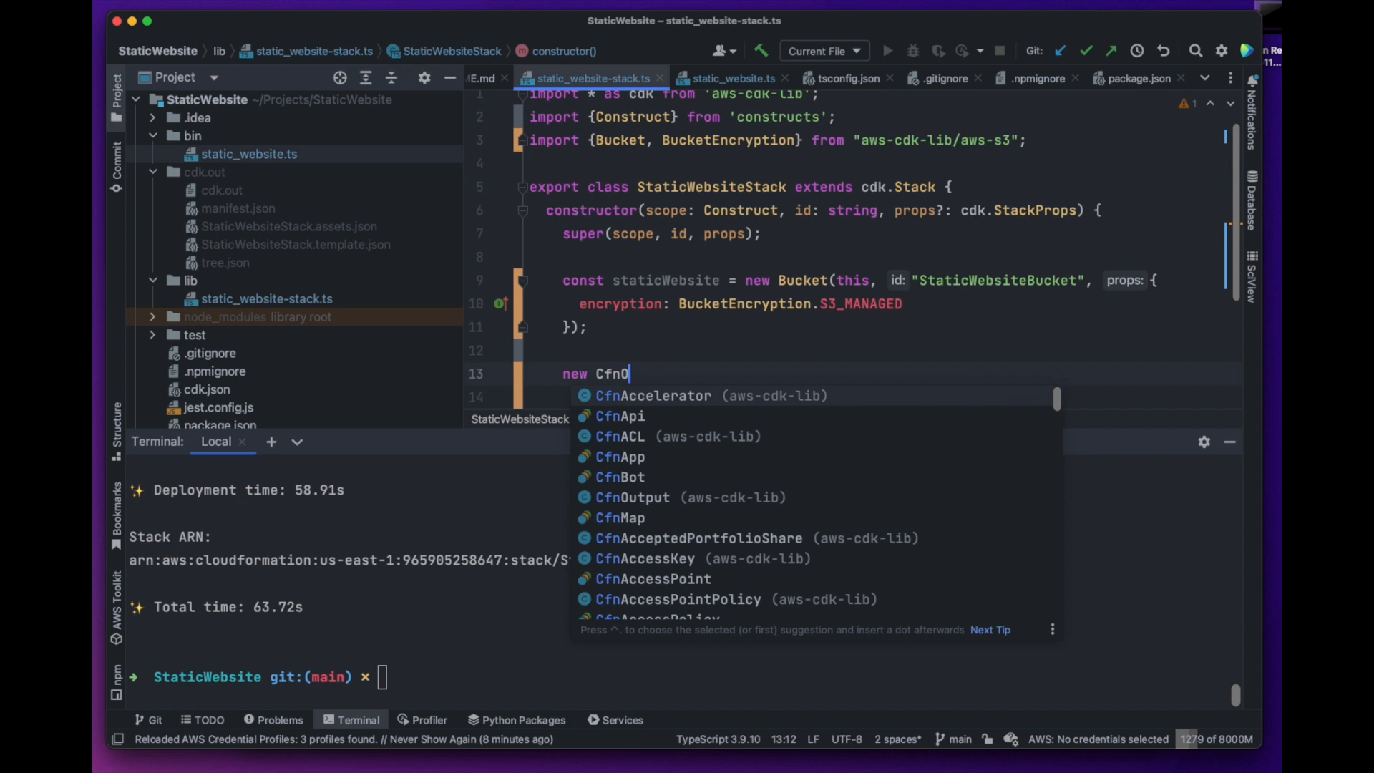
type("ut")
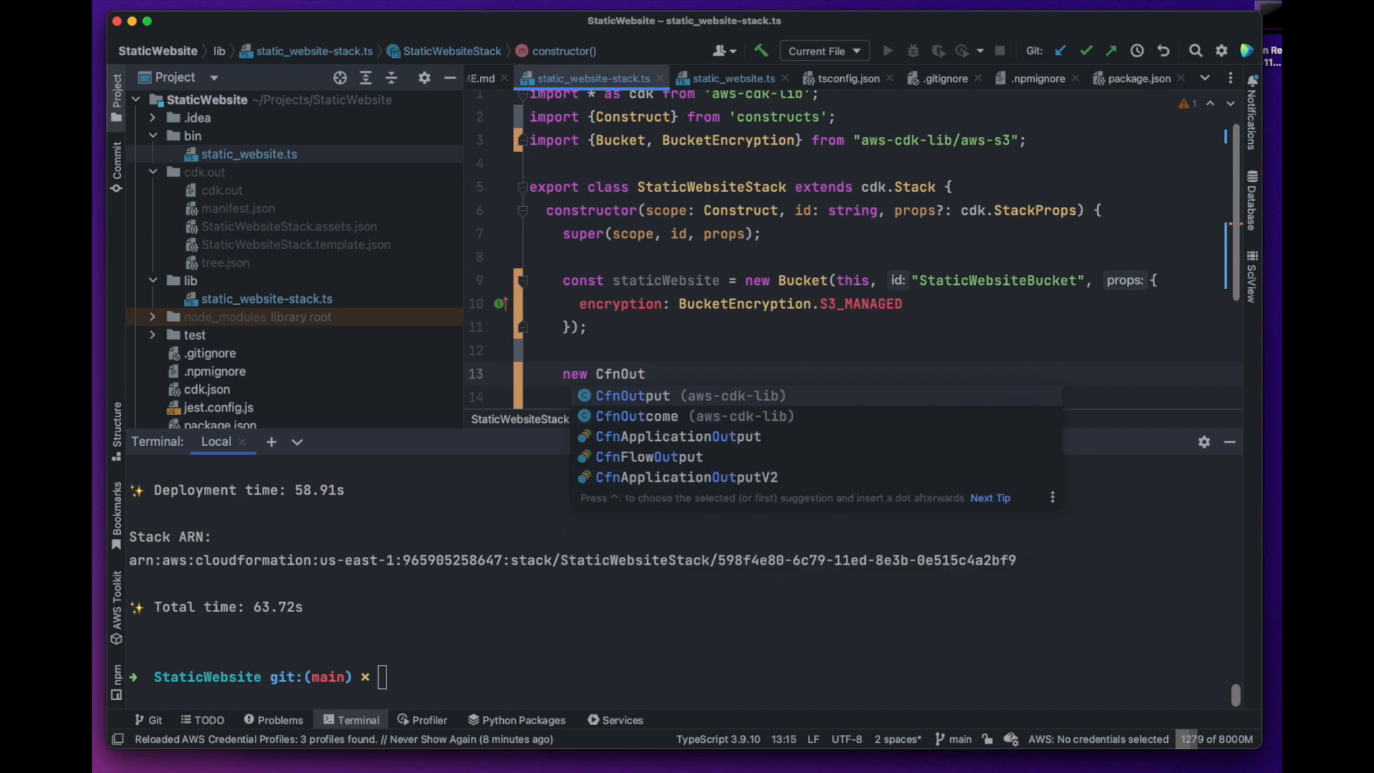
left_click(632, 396)
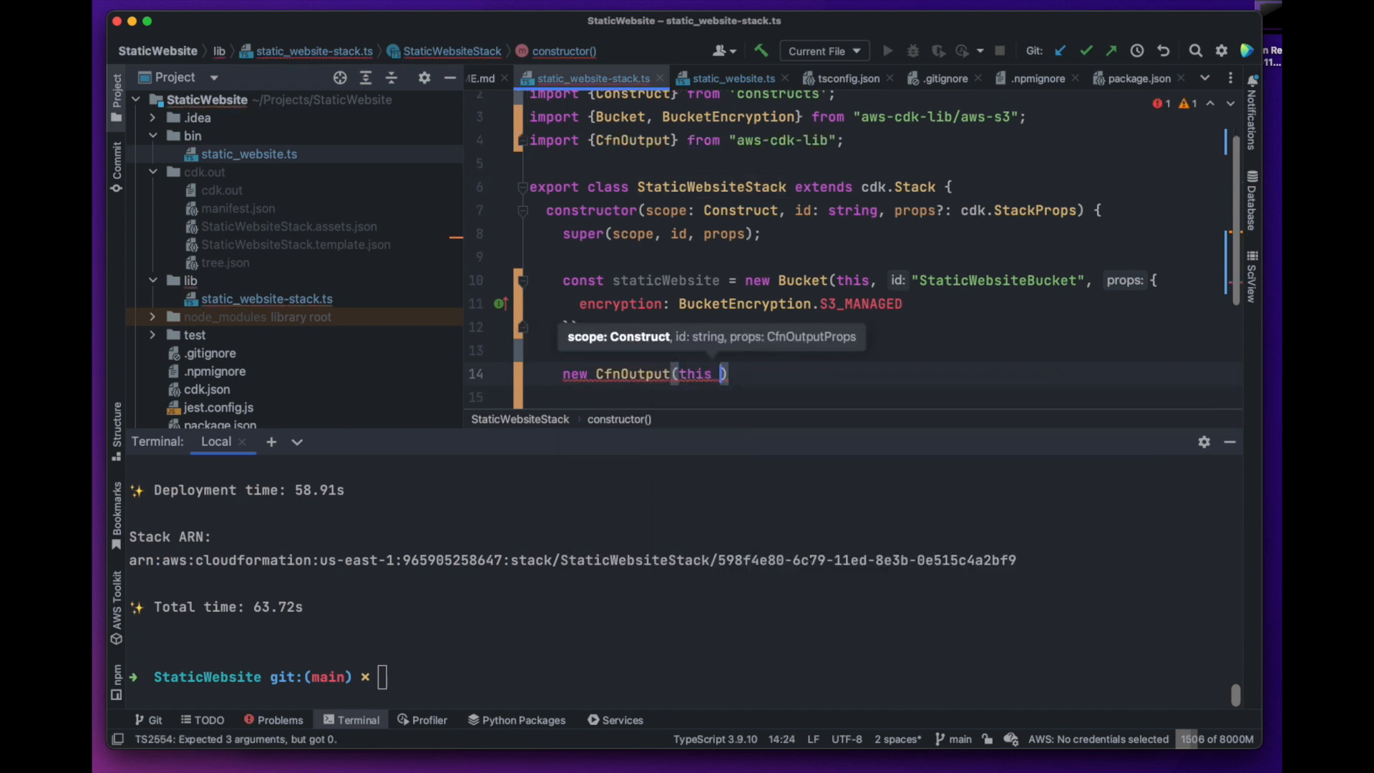
type(", id: \"Bucket\"")
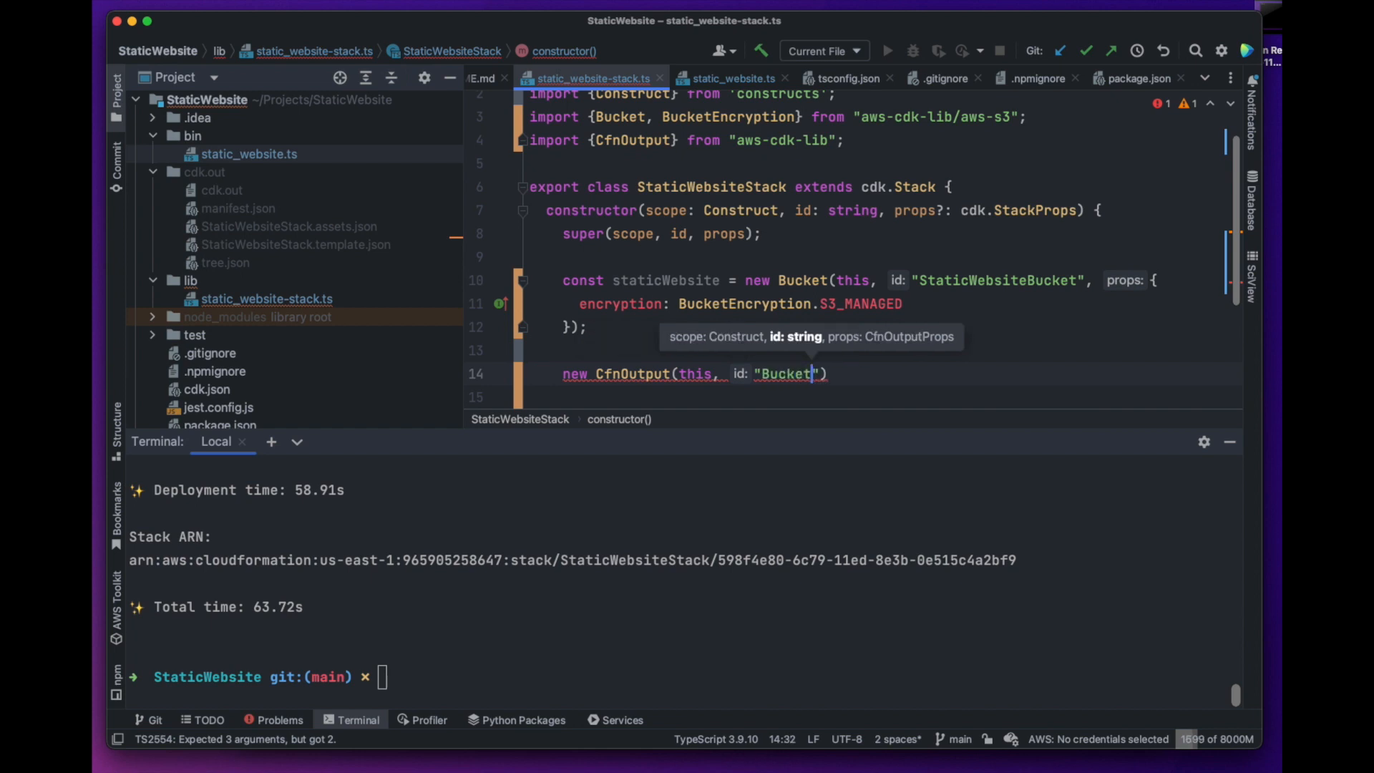
type("Name")
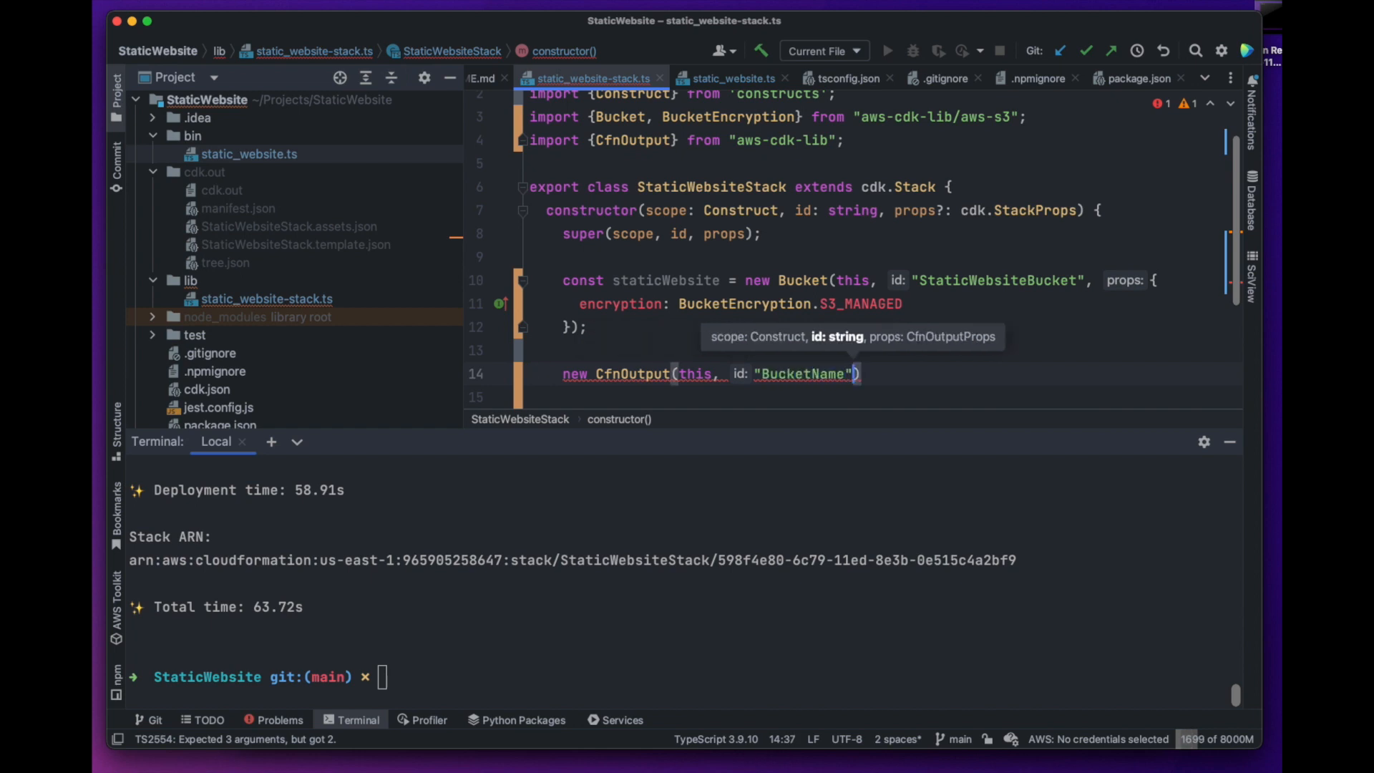
type("Output")
type("value:")
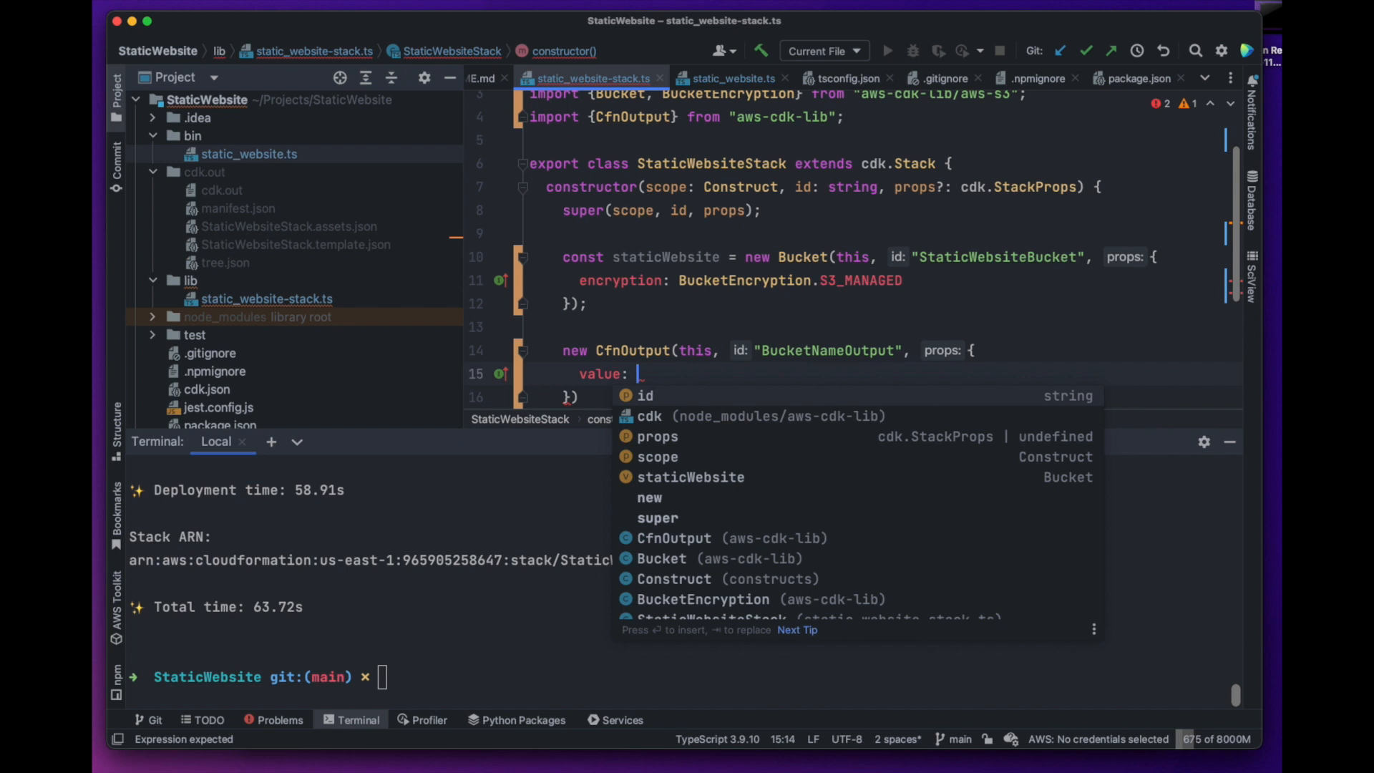
type("staticWebsite")
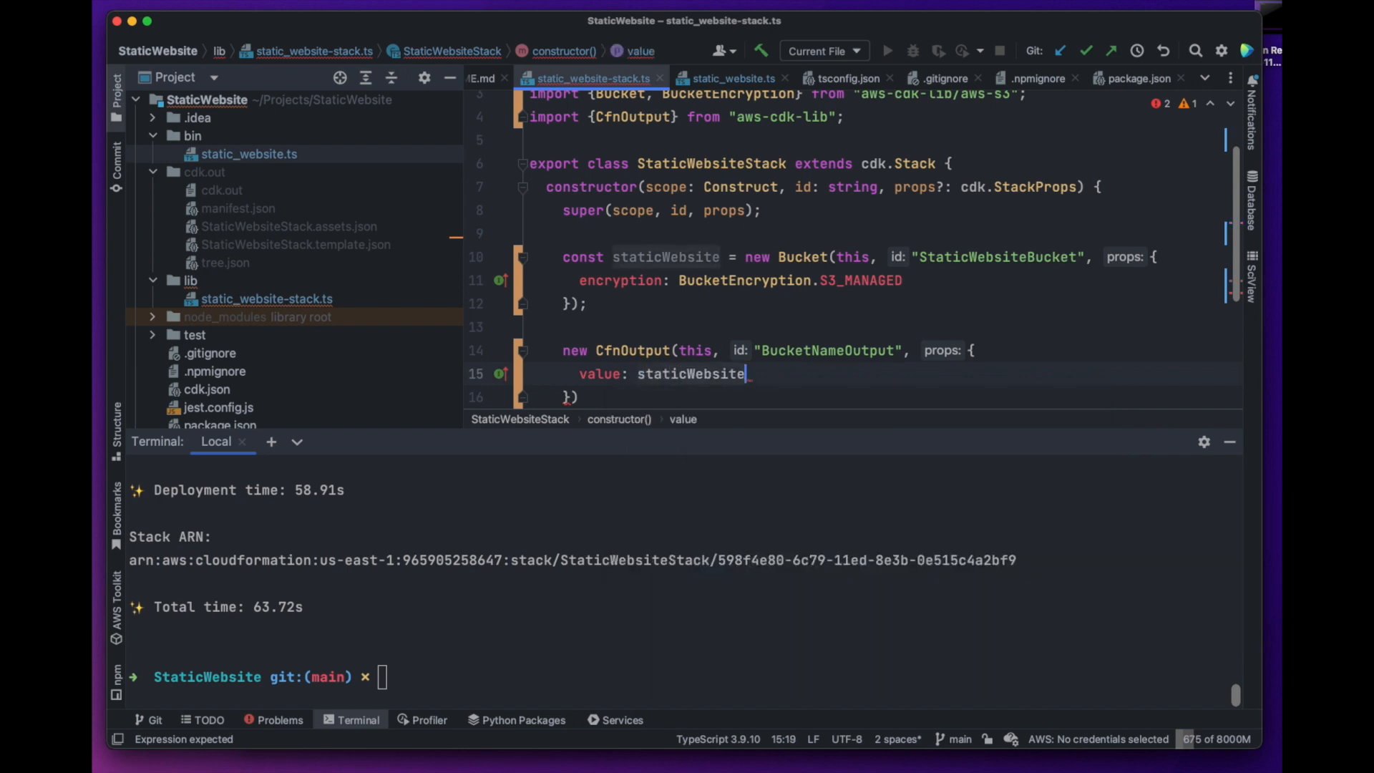
type(".bucketName")
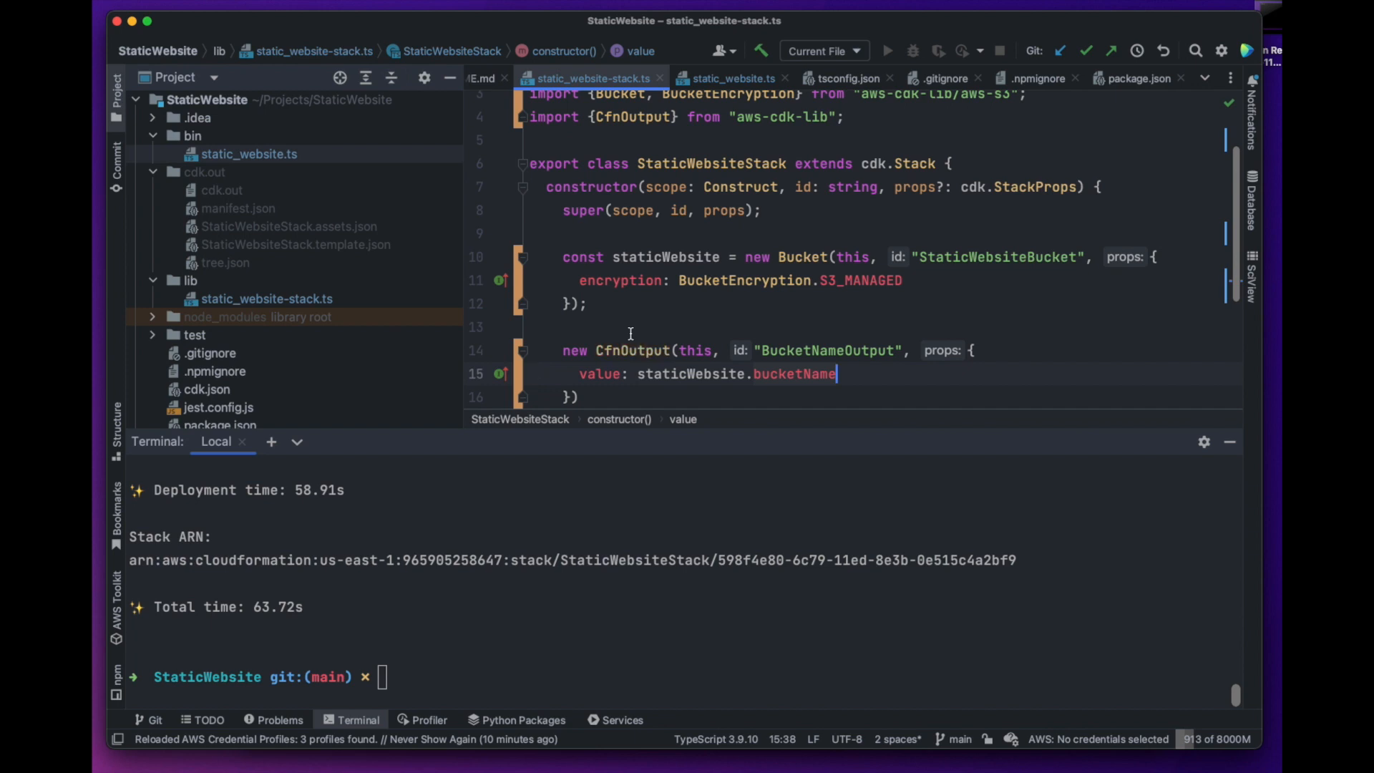
type("cdk deploy")
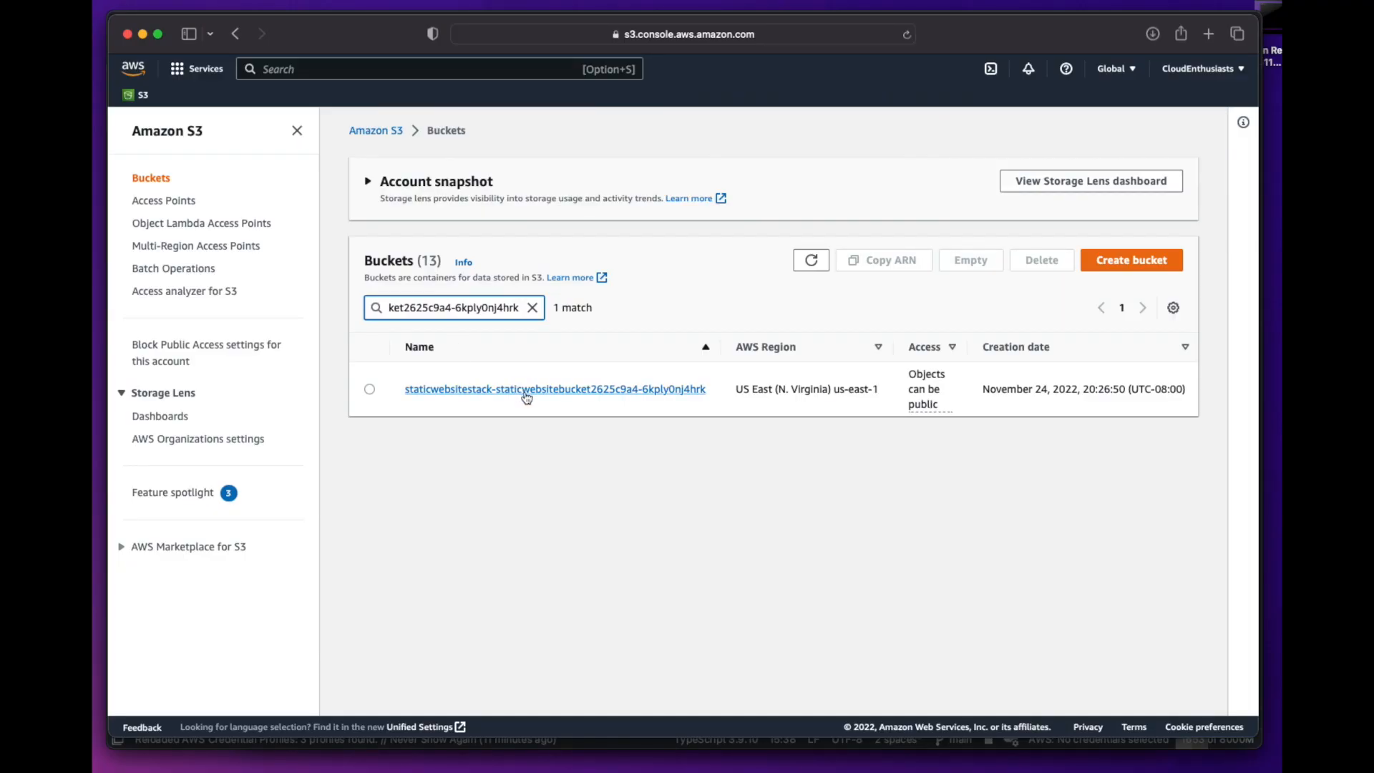
Filter S3 buckets by 'staticwebsitestack-staticwe' and open the matching bucket.
type("staticwebsitestack-staticwe")
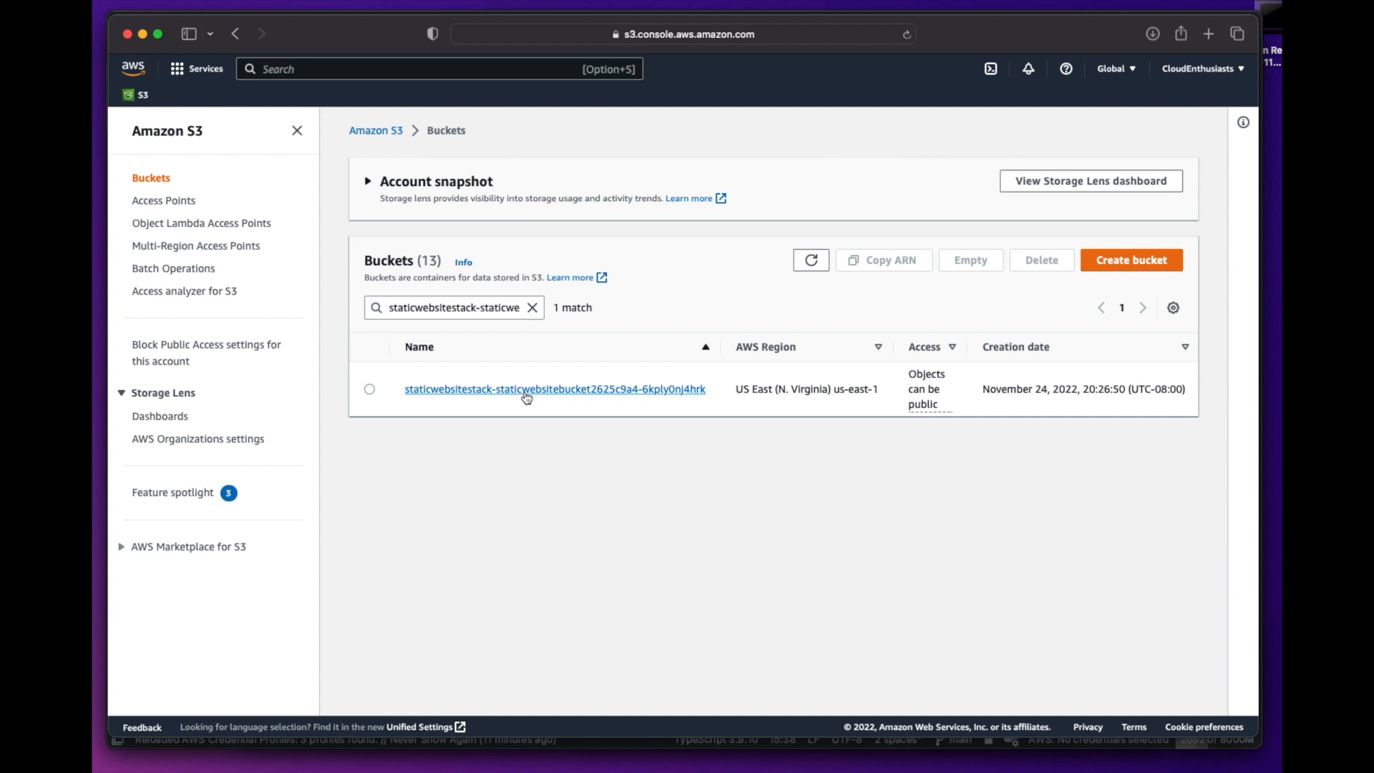
left_click(526, 389)
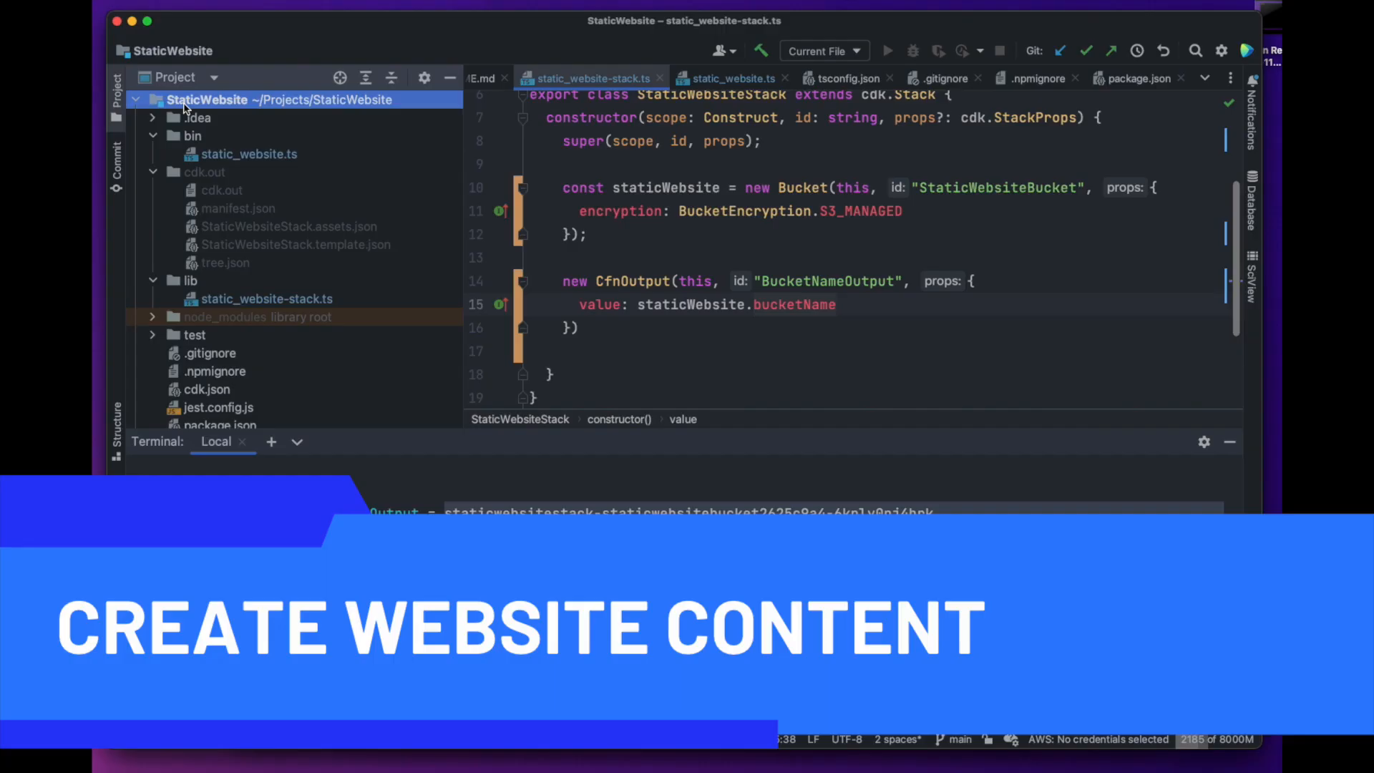
Create a site-content folder at the project root.
right_click(208, 101)
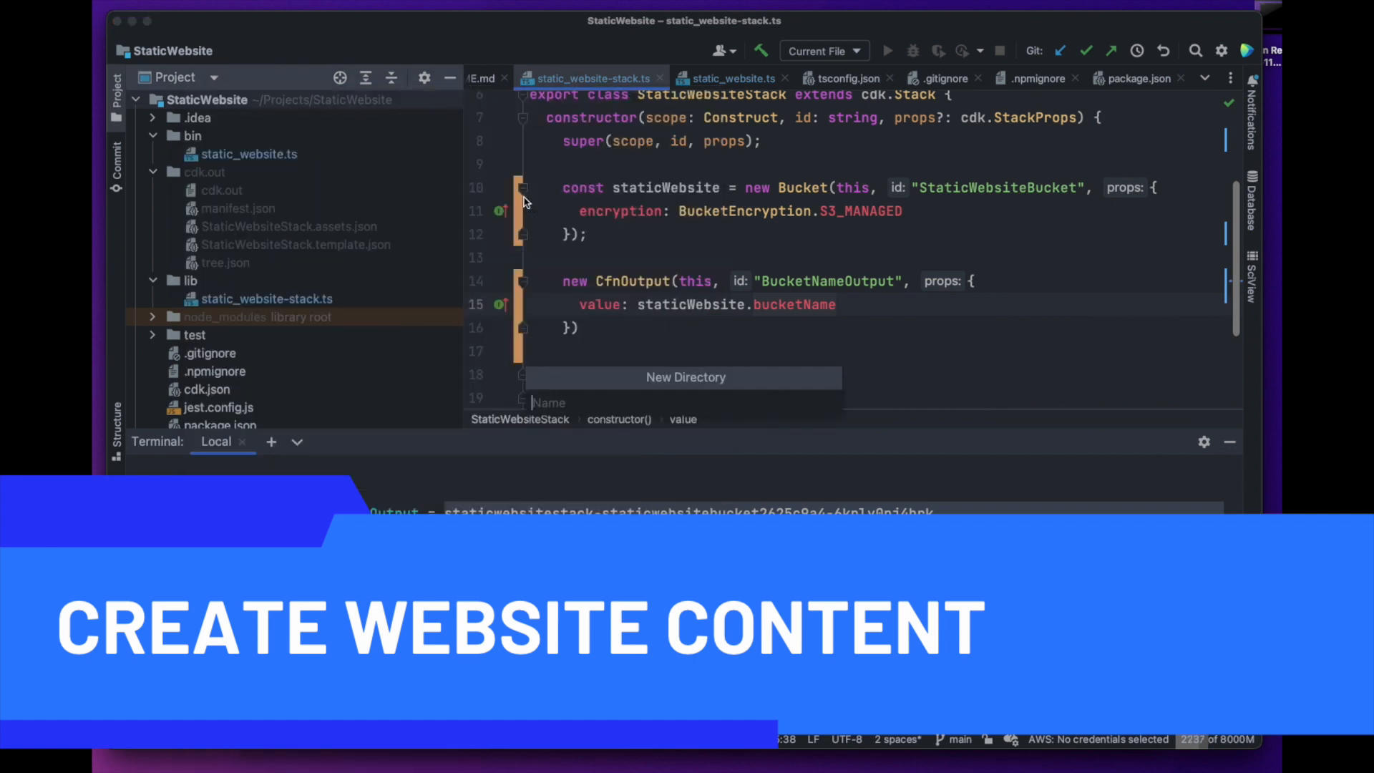
type("site-con")
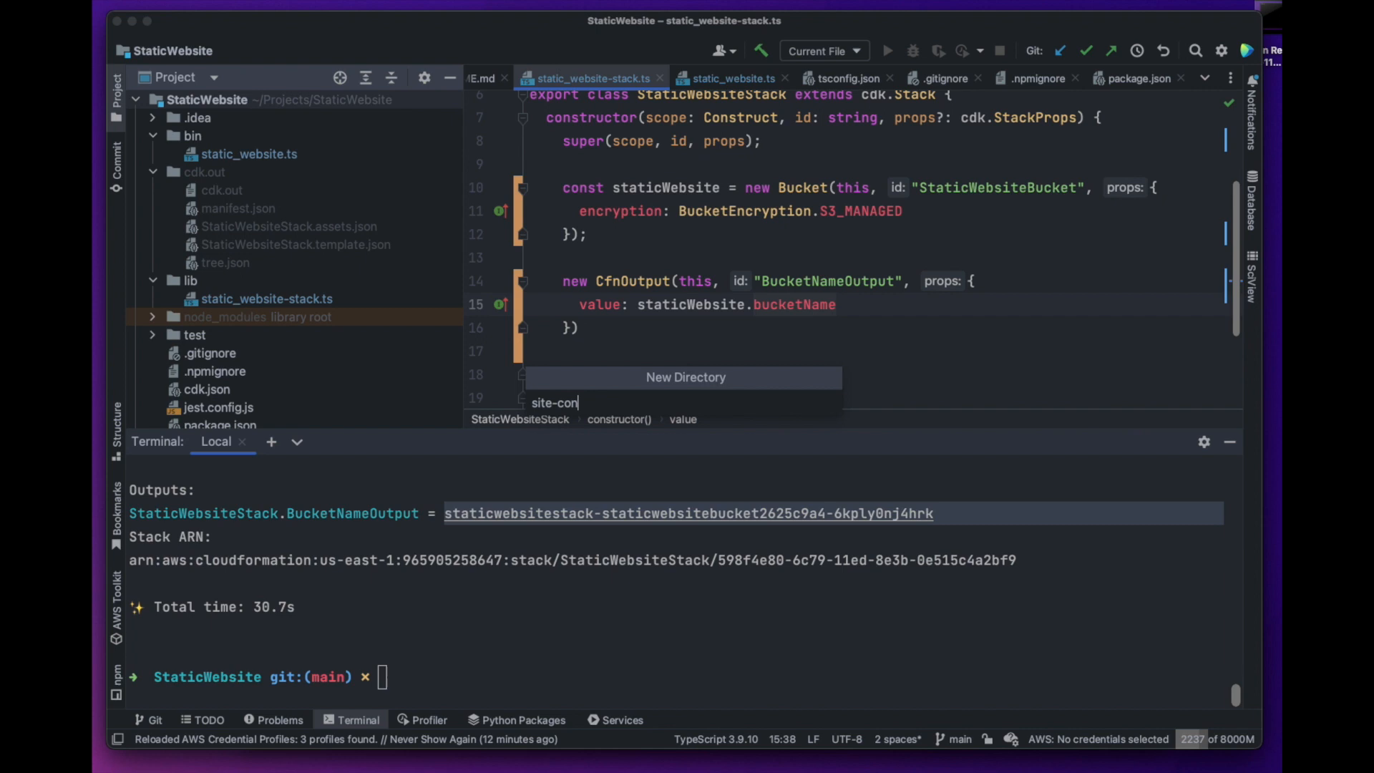
key("Enter")
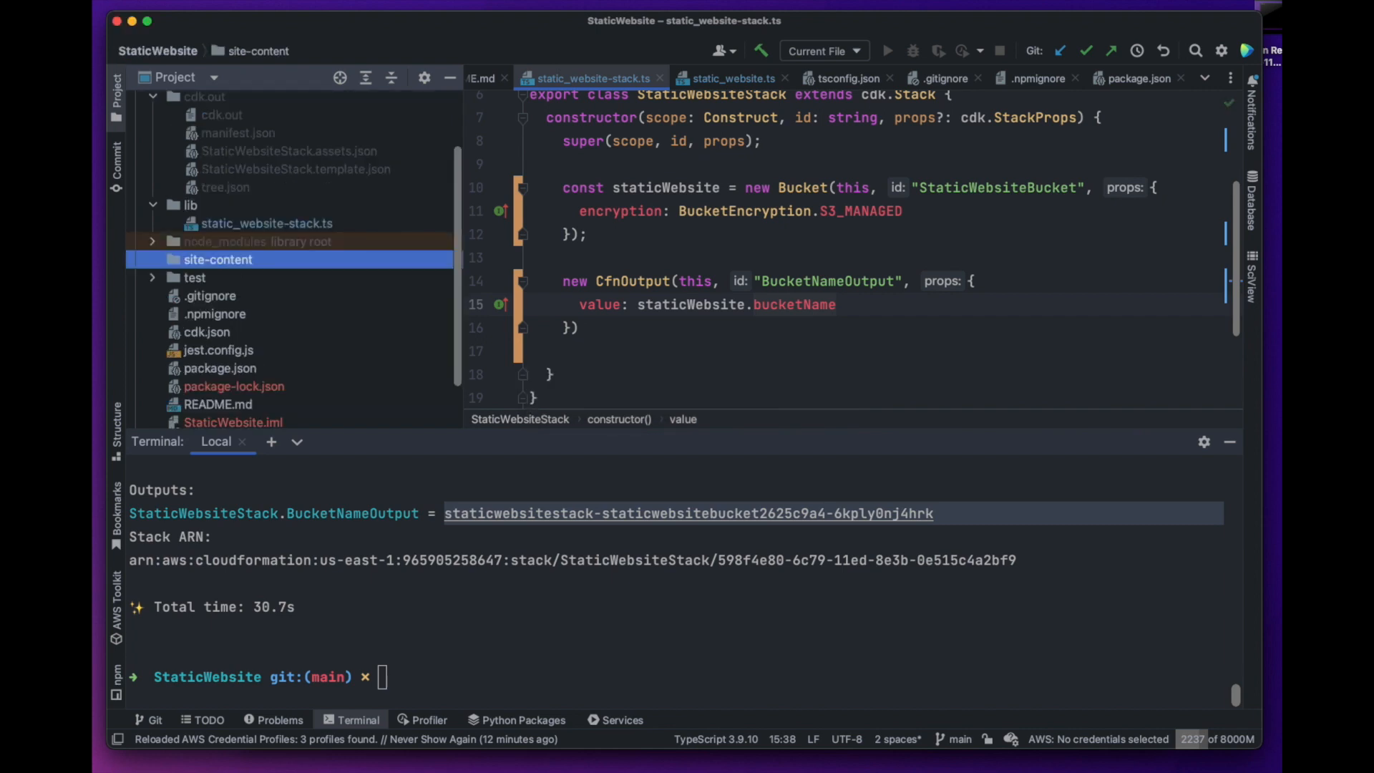
Create index.html and error.html in site-content and add them to Git.
right_click(218, 259)
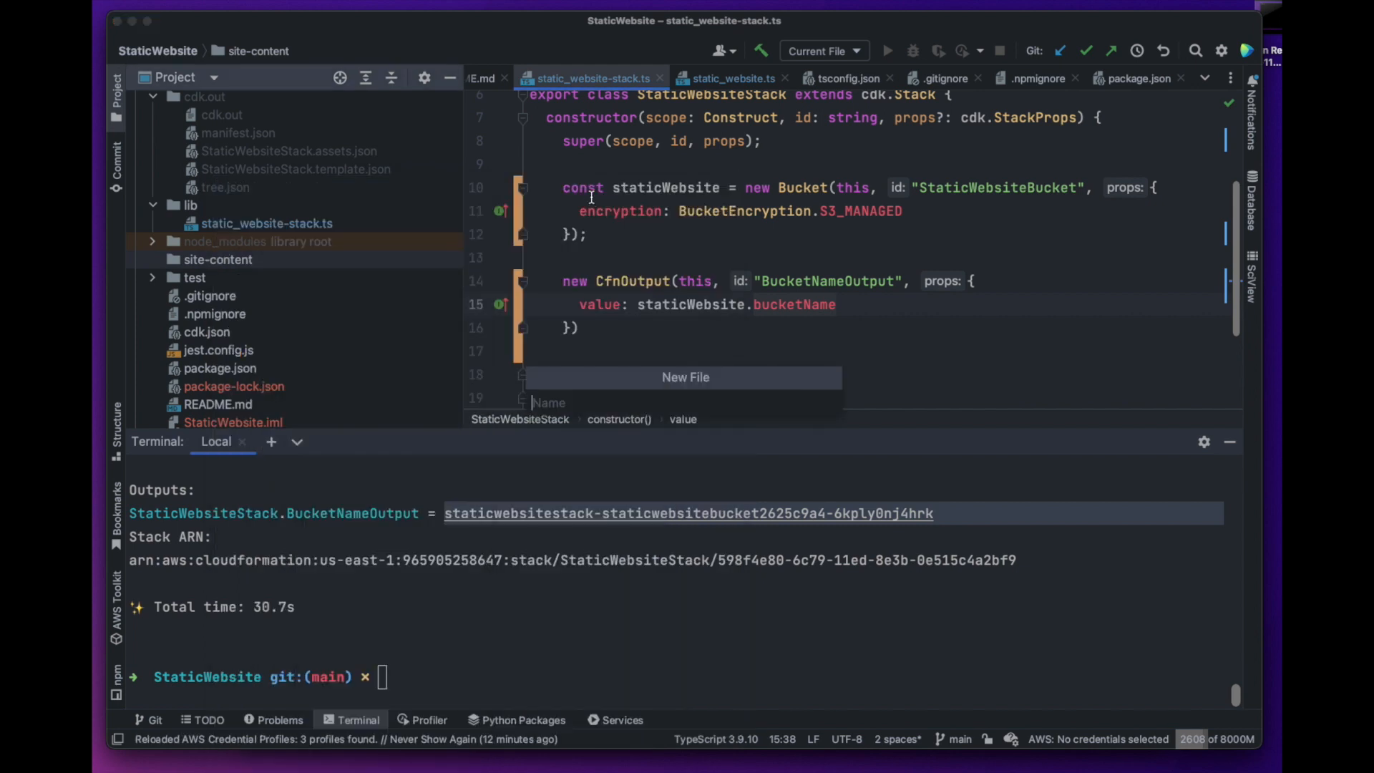
type("index.ht")
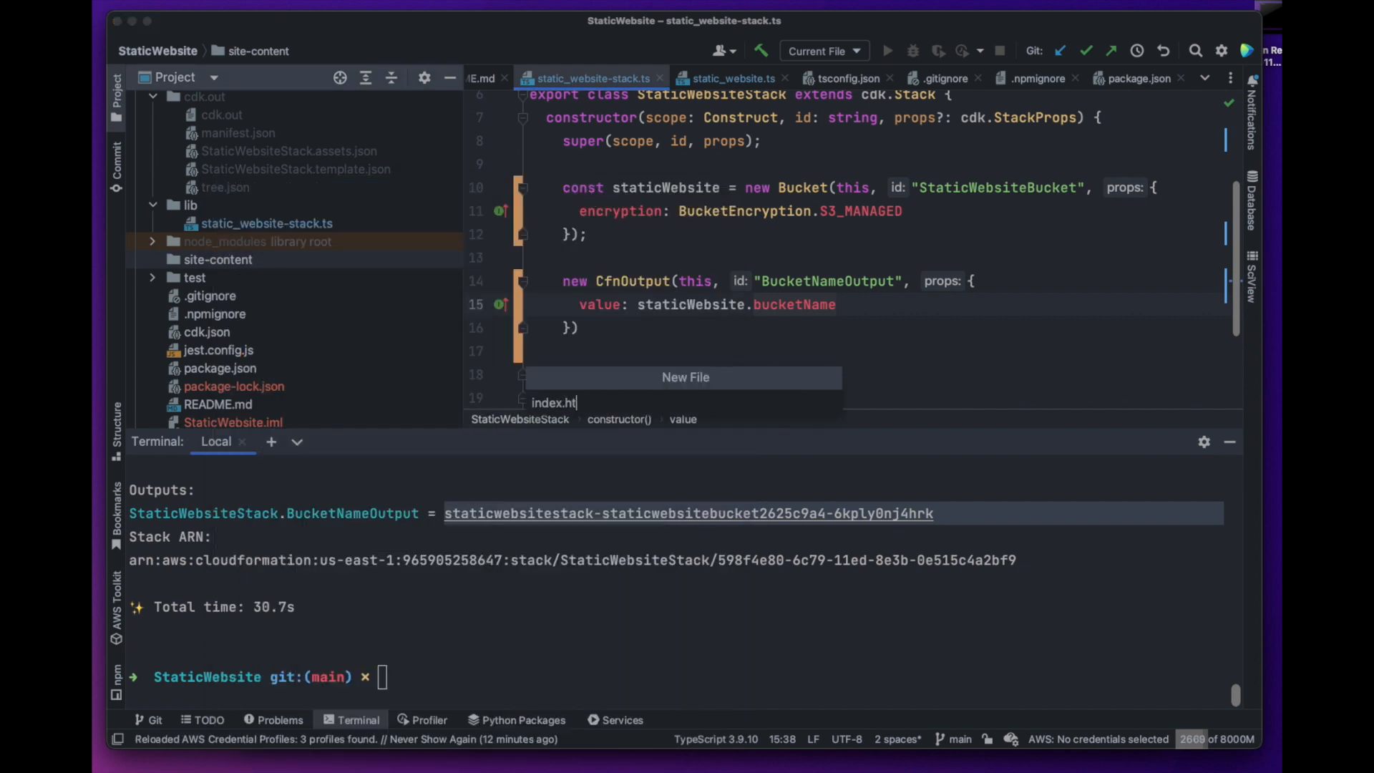
key("Enter")
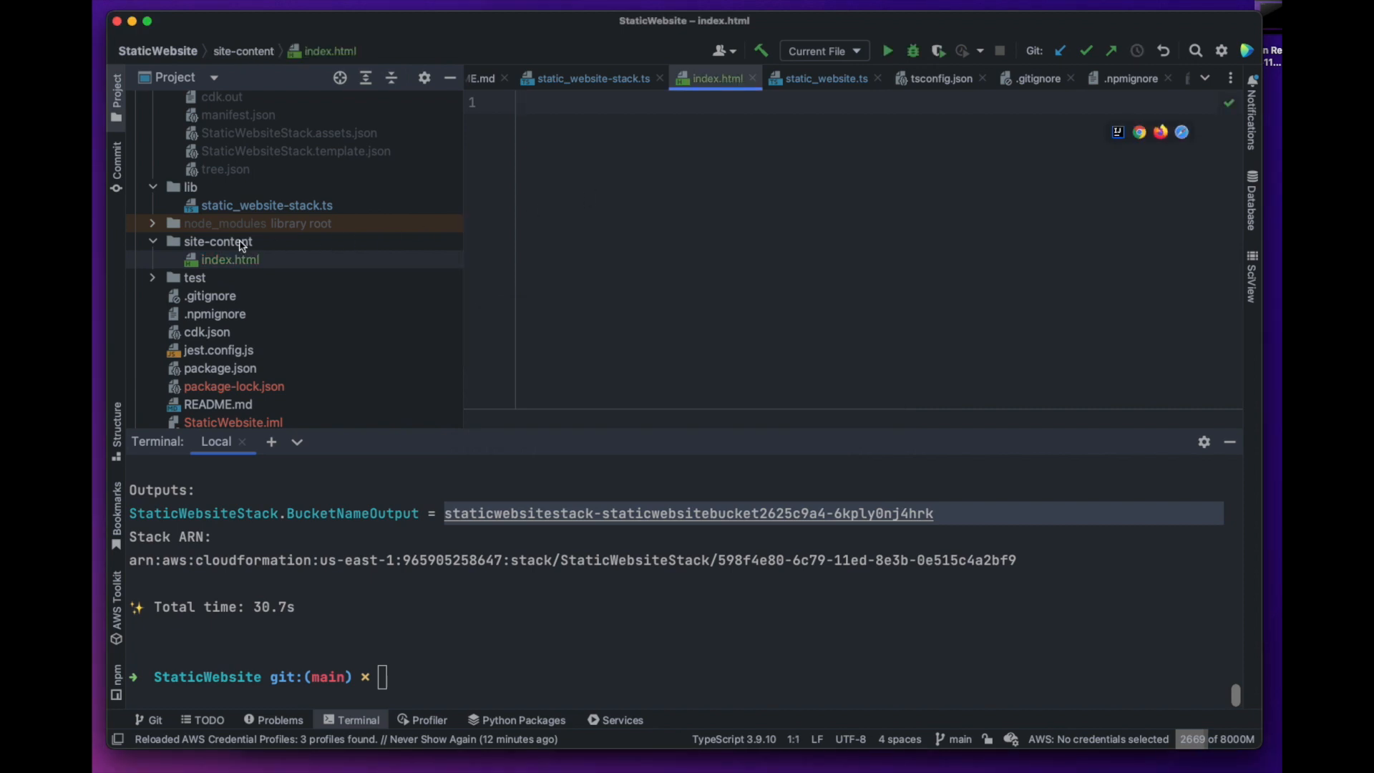
left_click(218, 242)
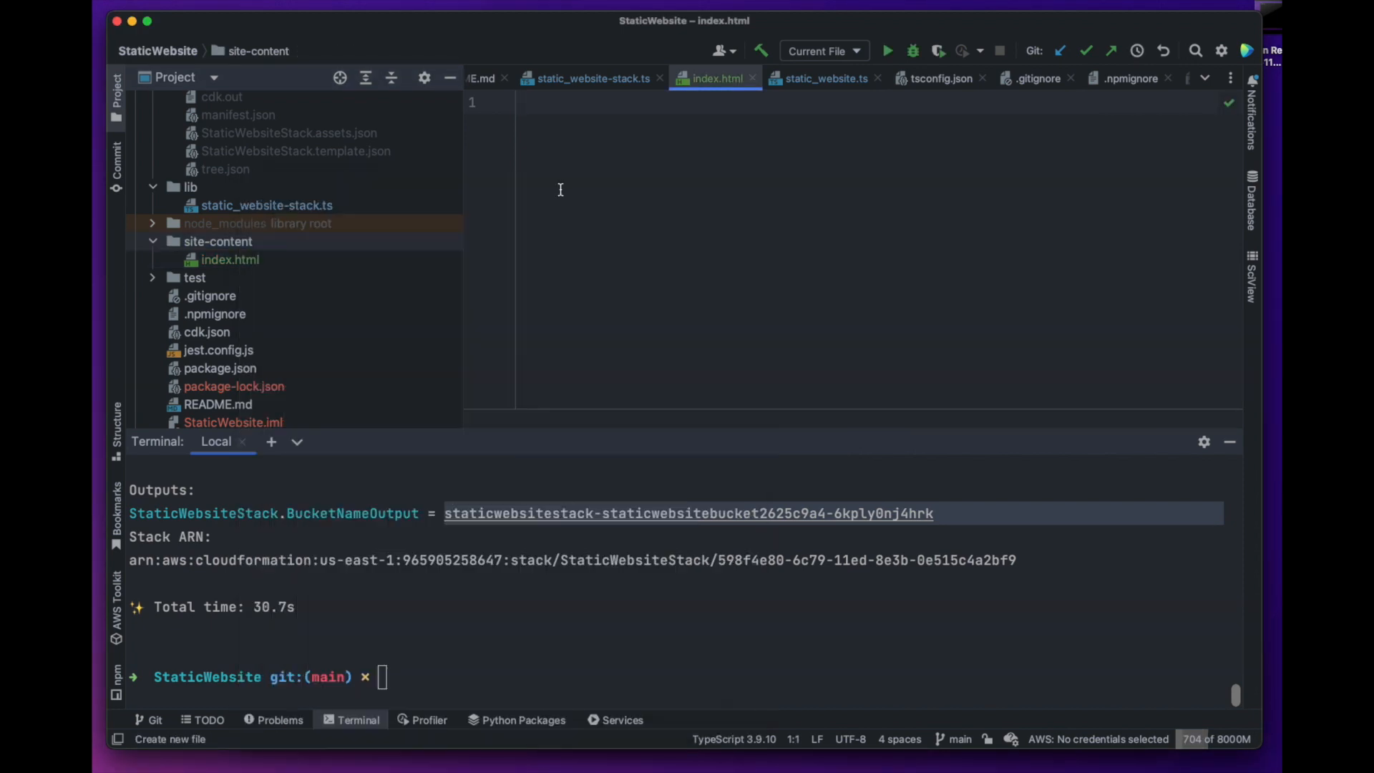
type("error.")
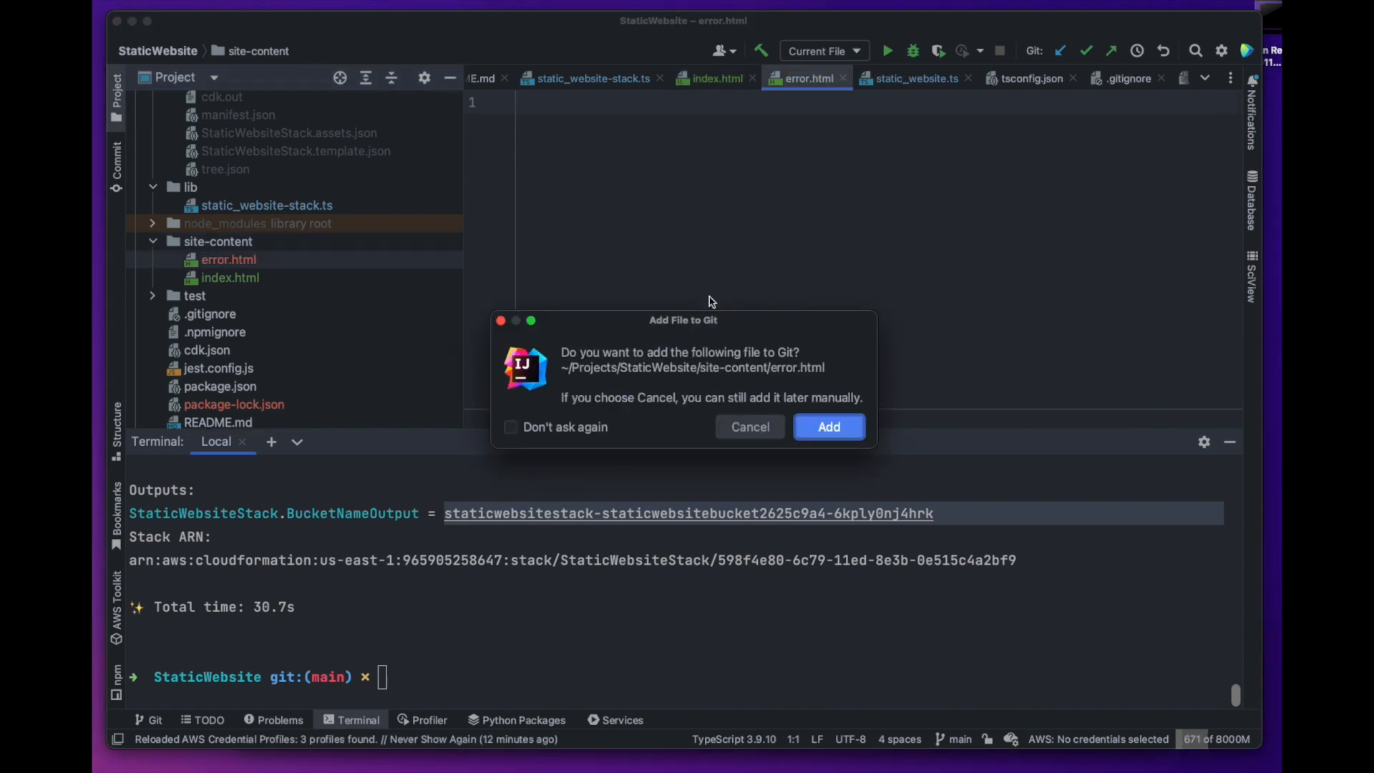
left_click(828, 427)
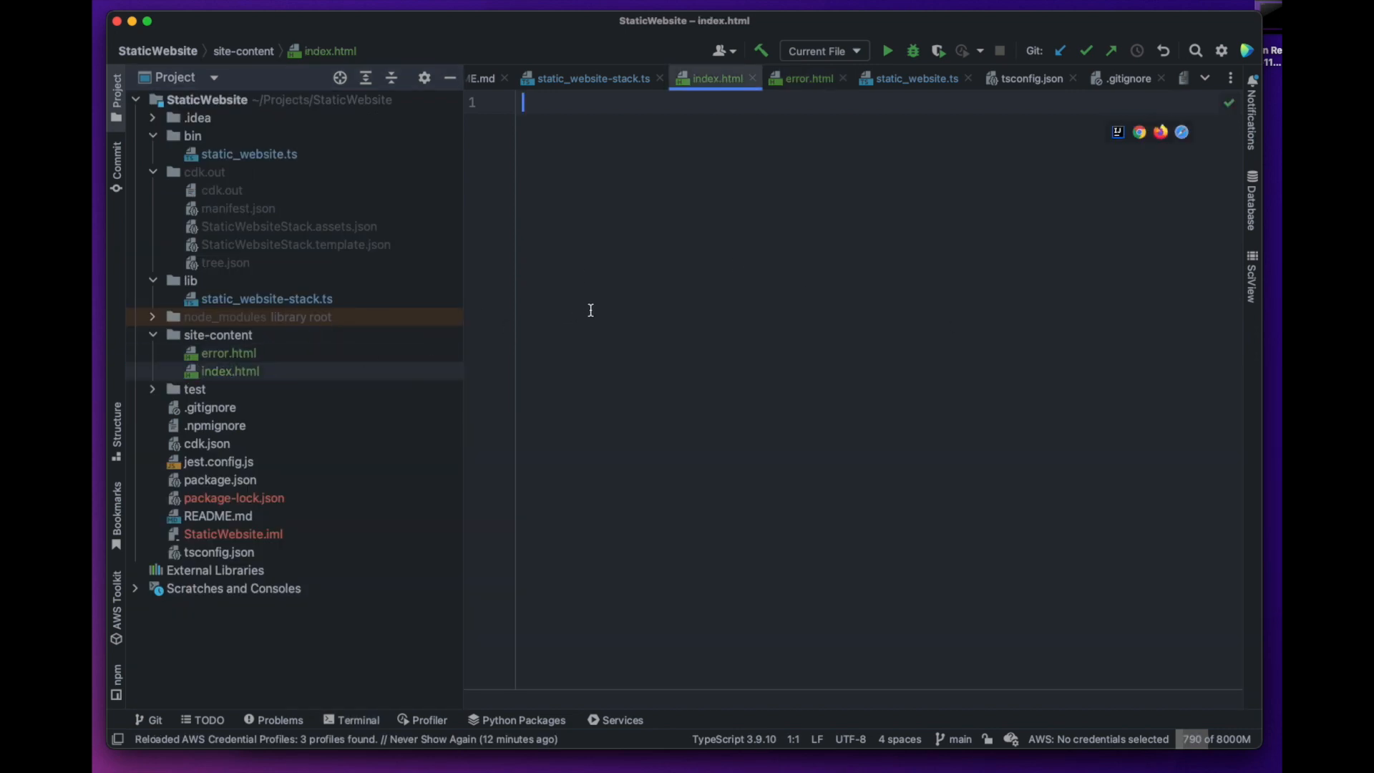
Write 'Hello World, this is my first CDK based static…' and 'Oops, something went wrong. Please try…'.
type("Hello World, this is a")
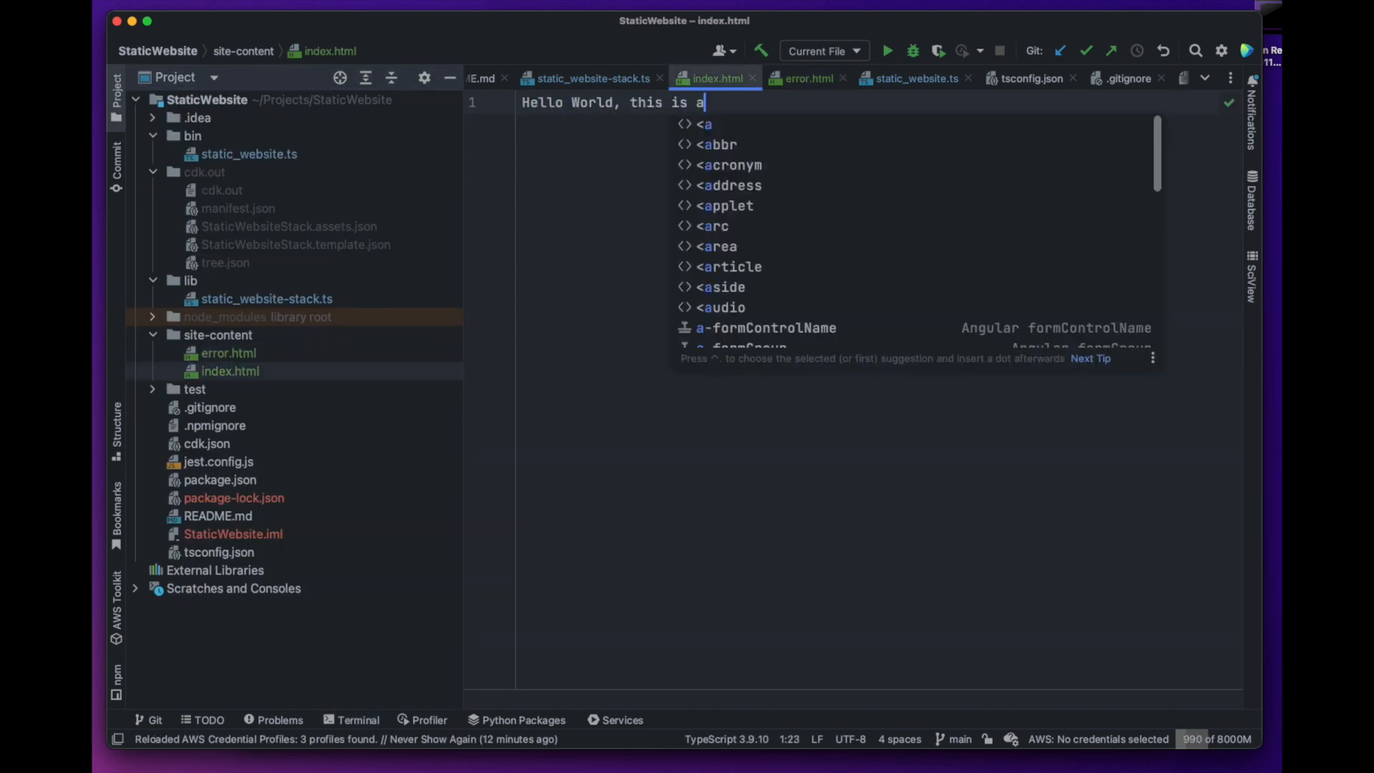
type("my first CDK based static")
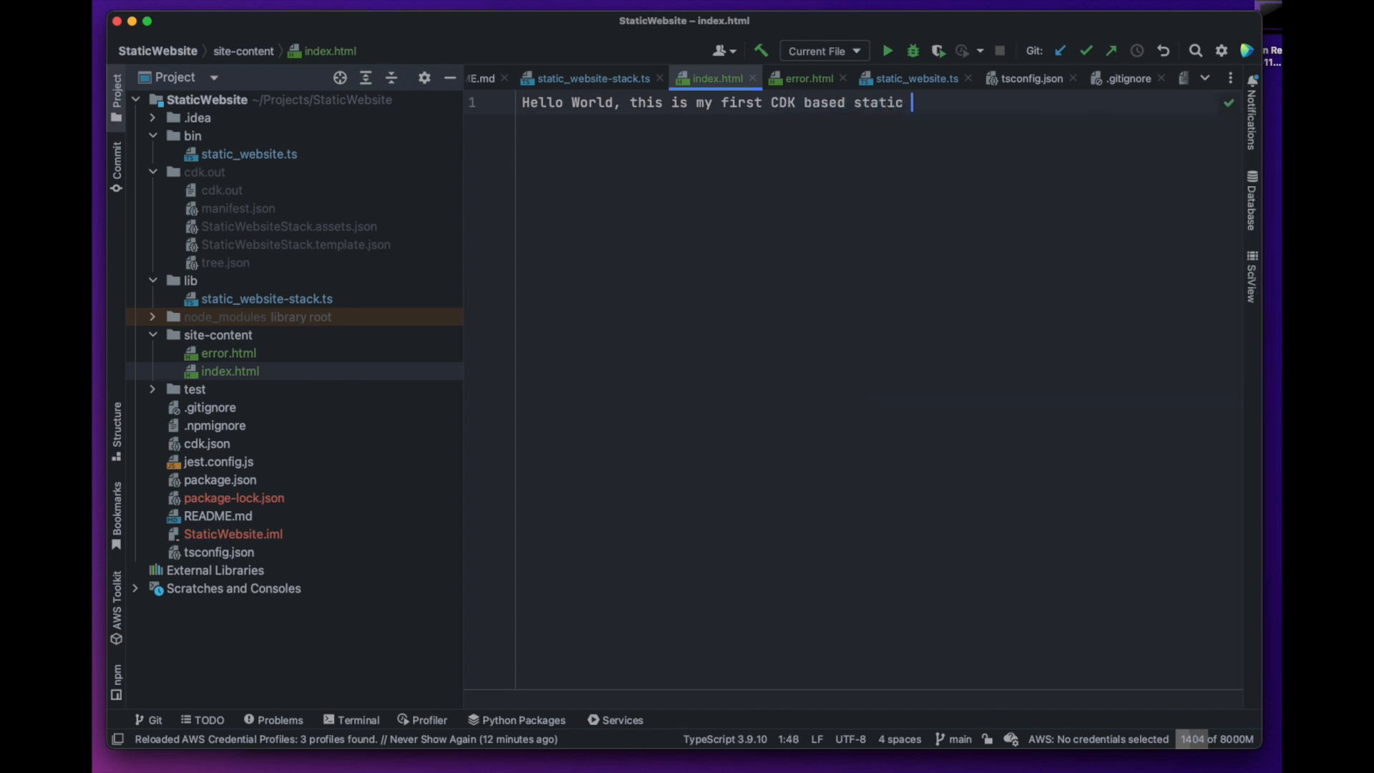
left_click(811, 78)
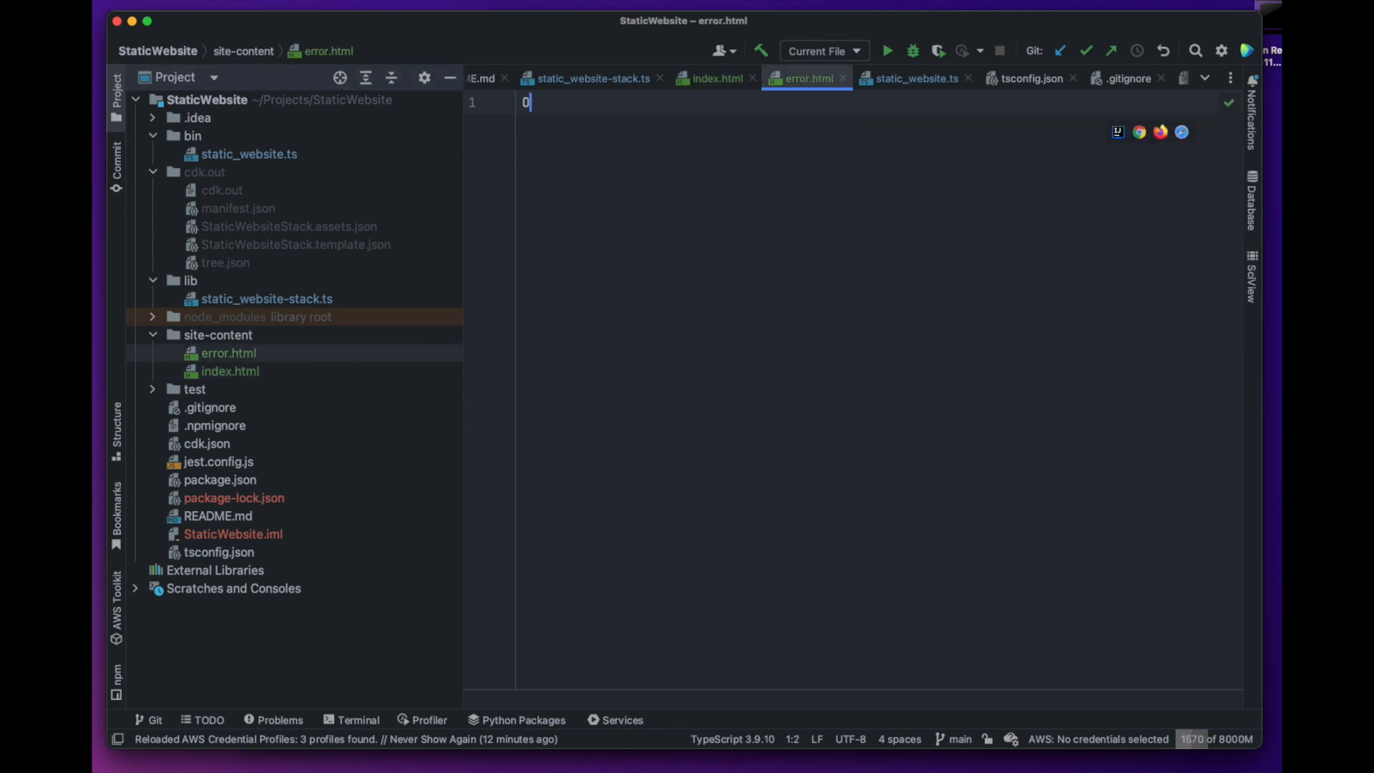
type("Oops, something went wrong. Please try")
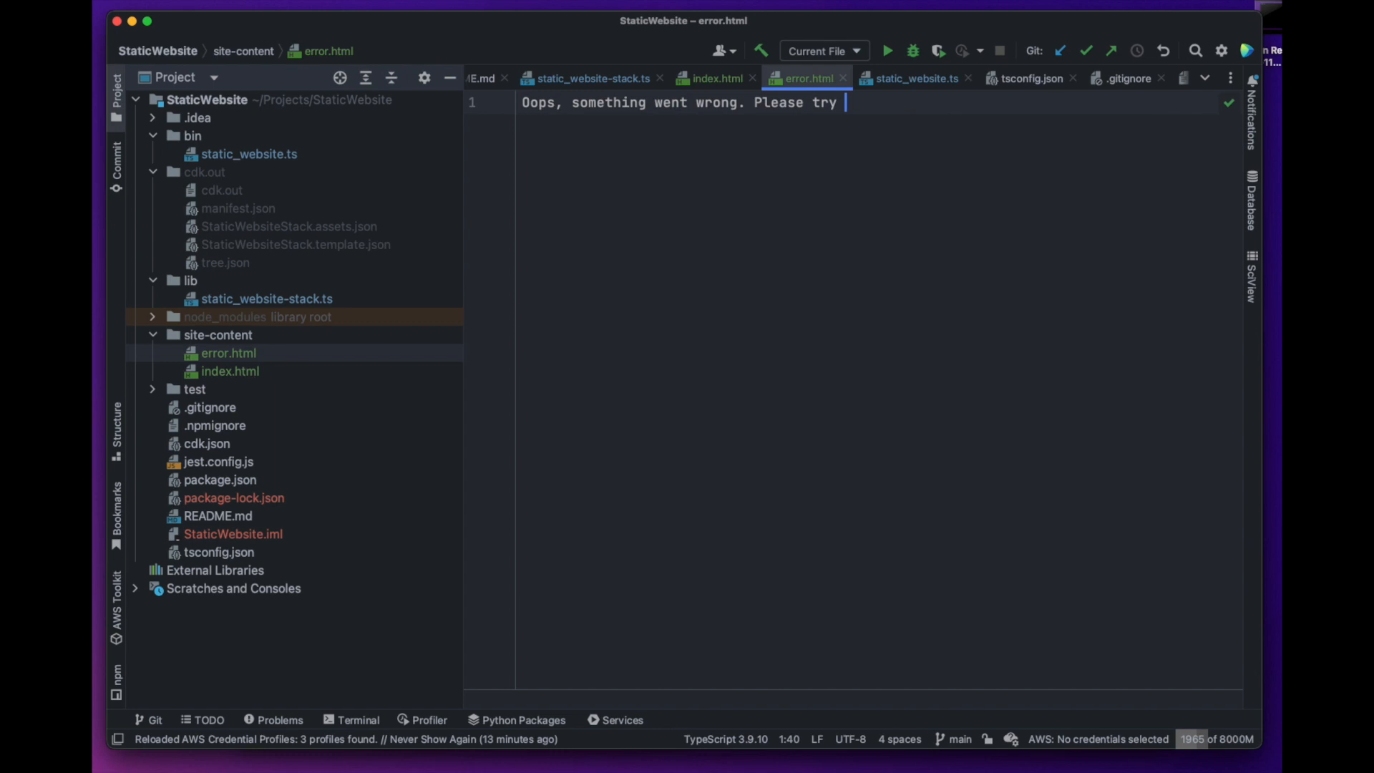
left_click(593, 78)
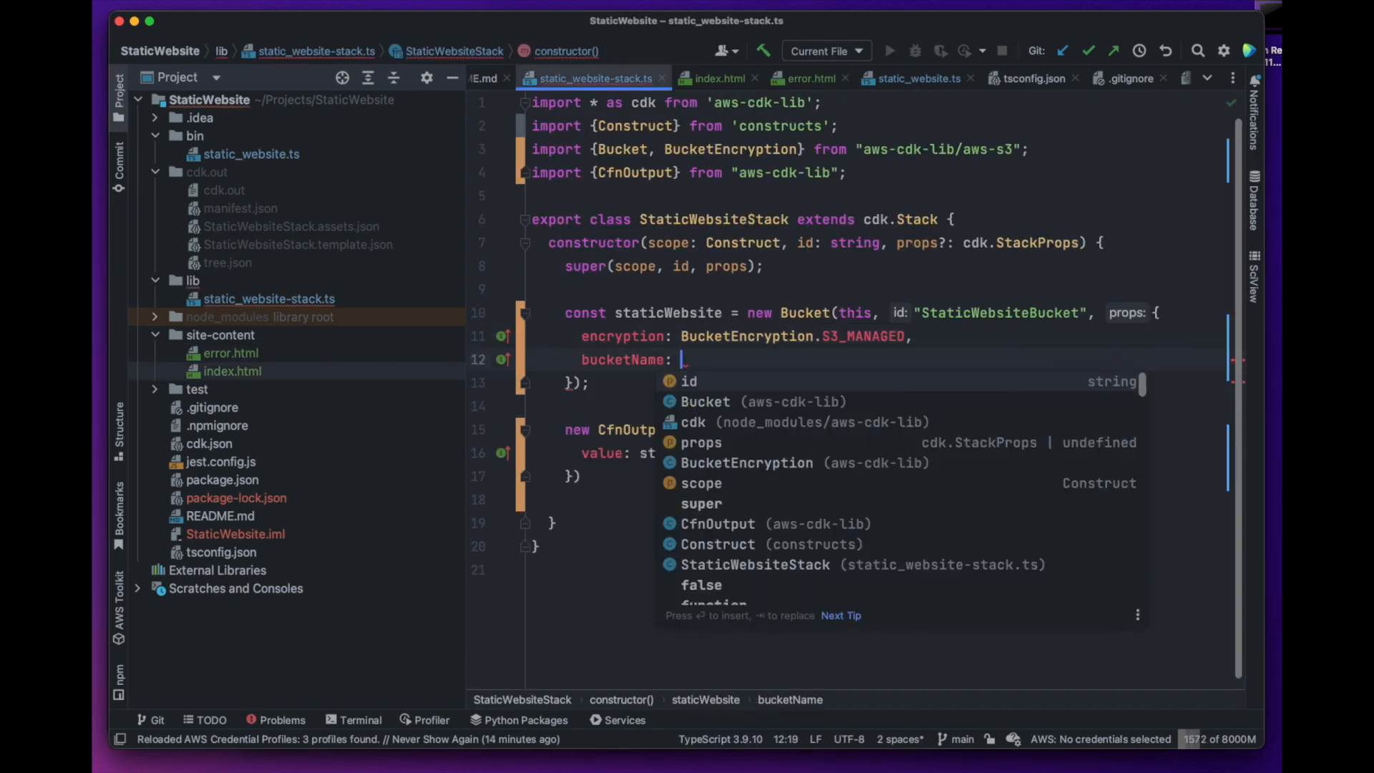
Type a bucketName value starting with 'cloudenthusias' into the Bucket props.
type("\"")
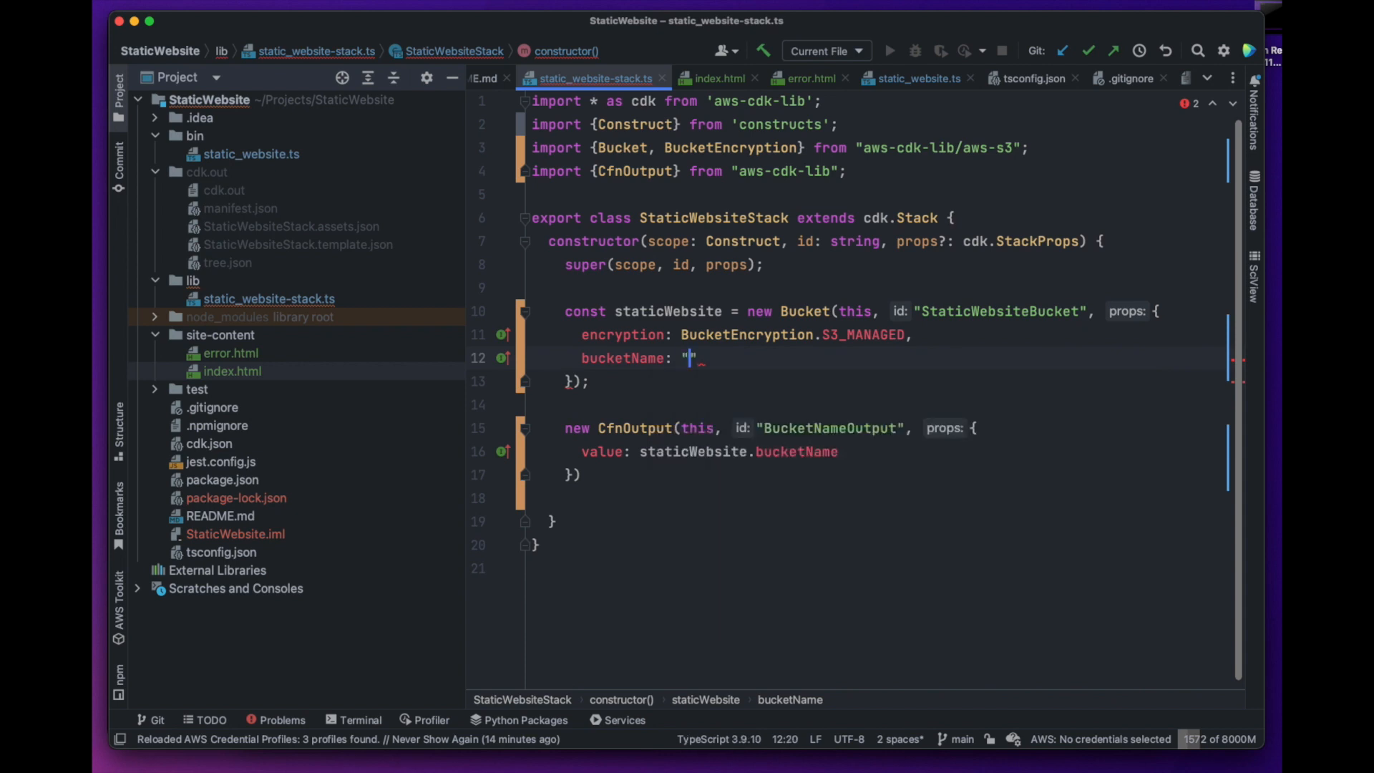
type("clou")
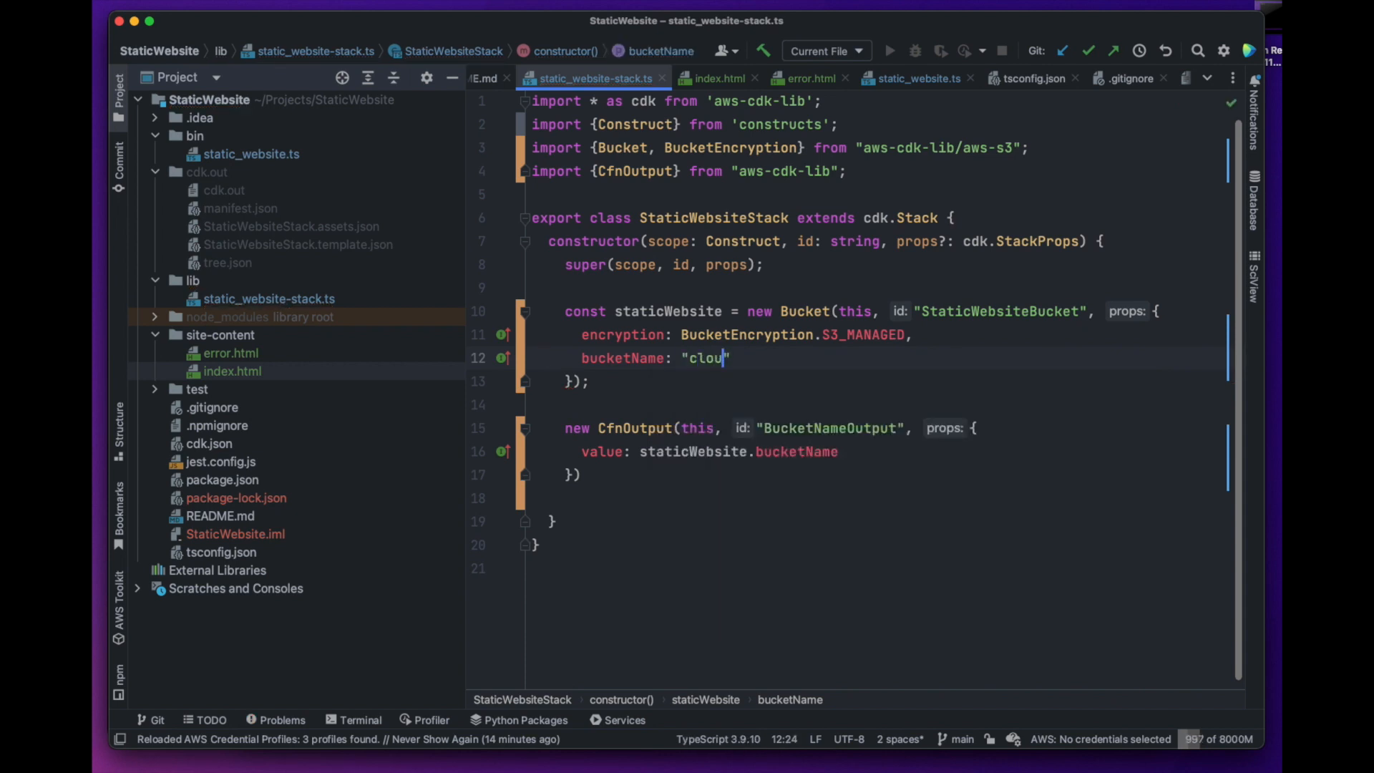
type("denthusias")
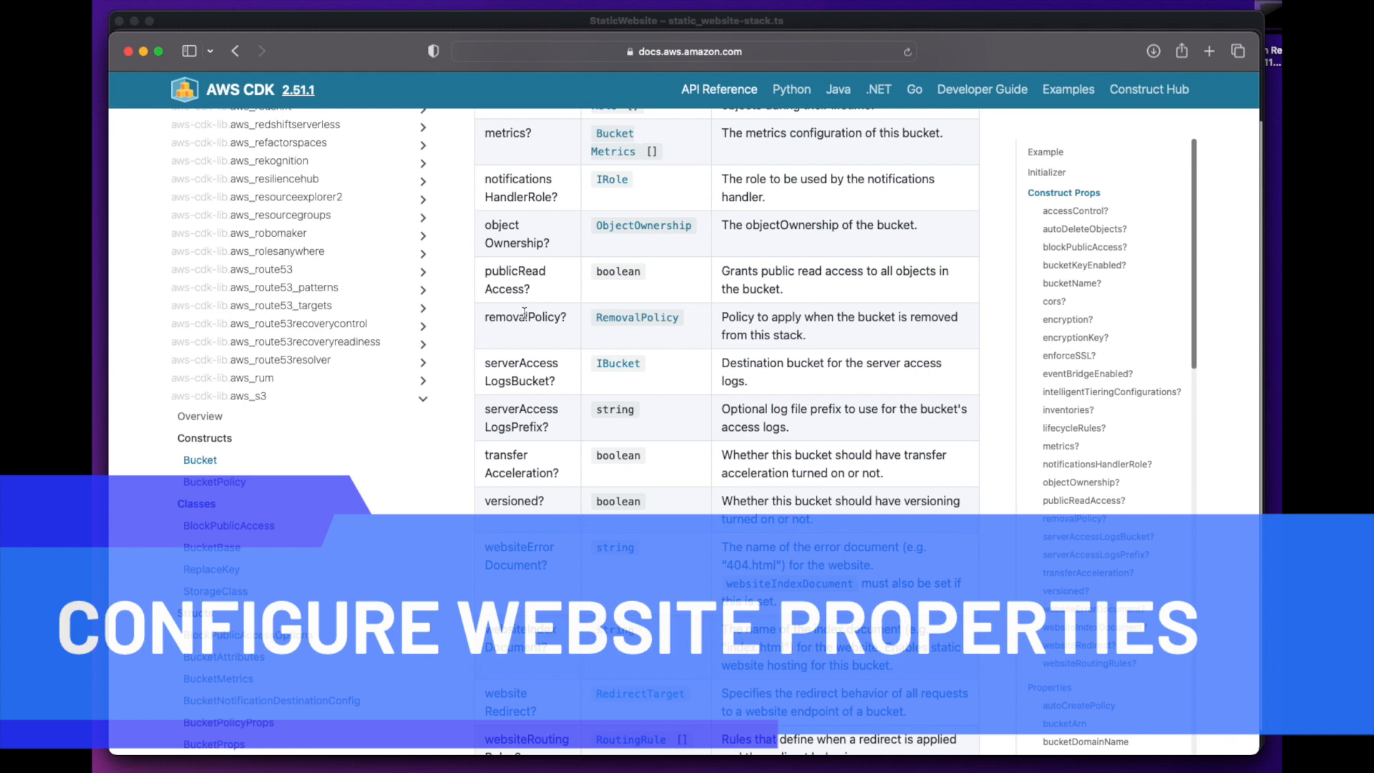
scroll("down", 3)
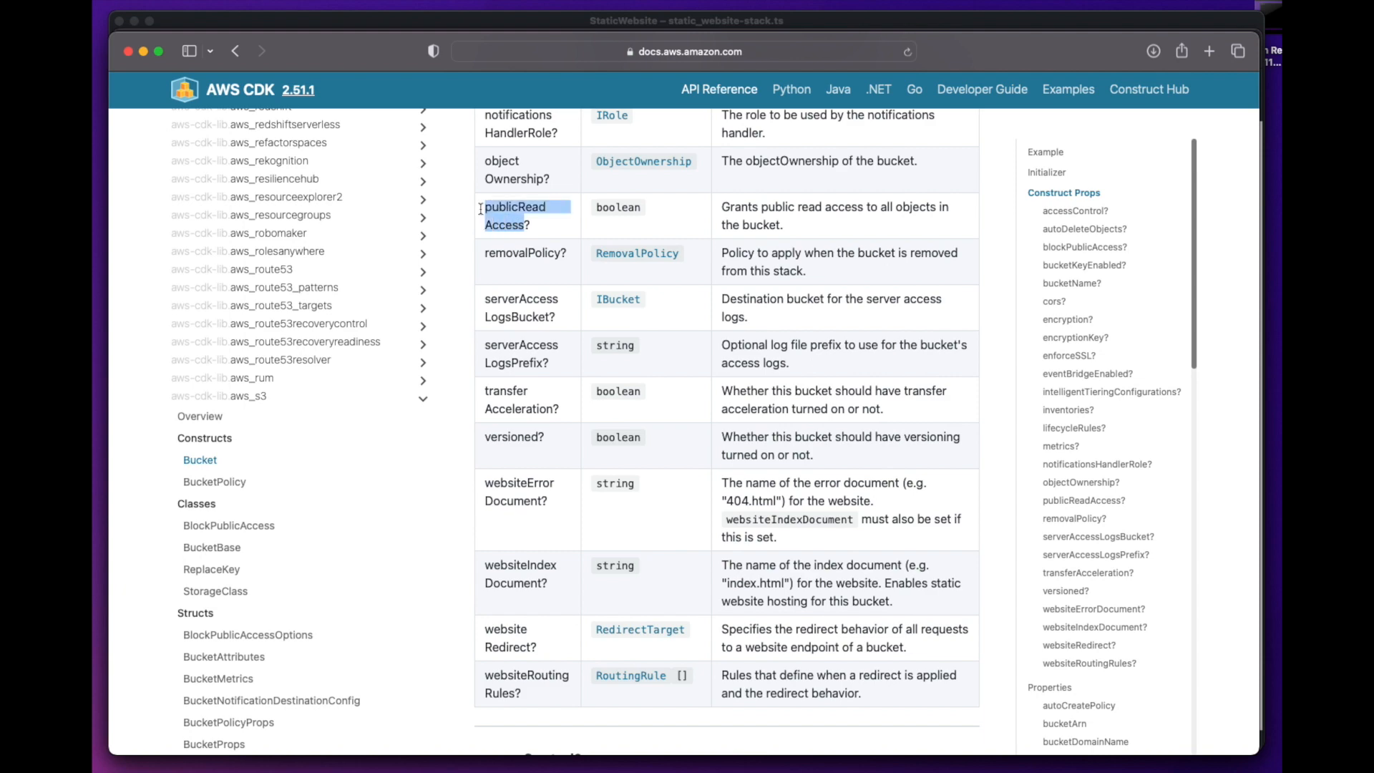
mouse_move(498, 106)
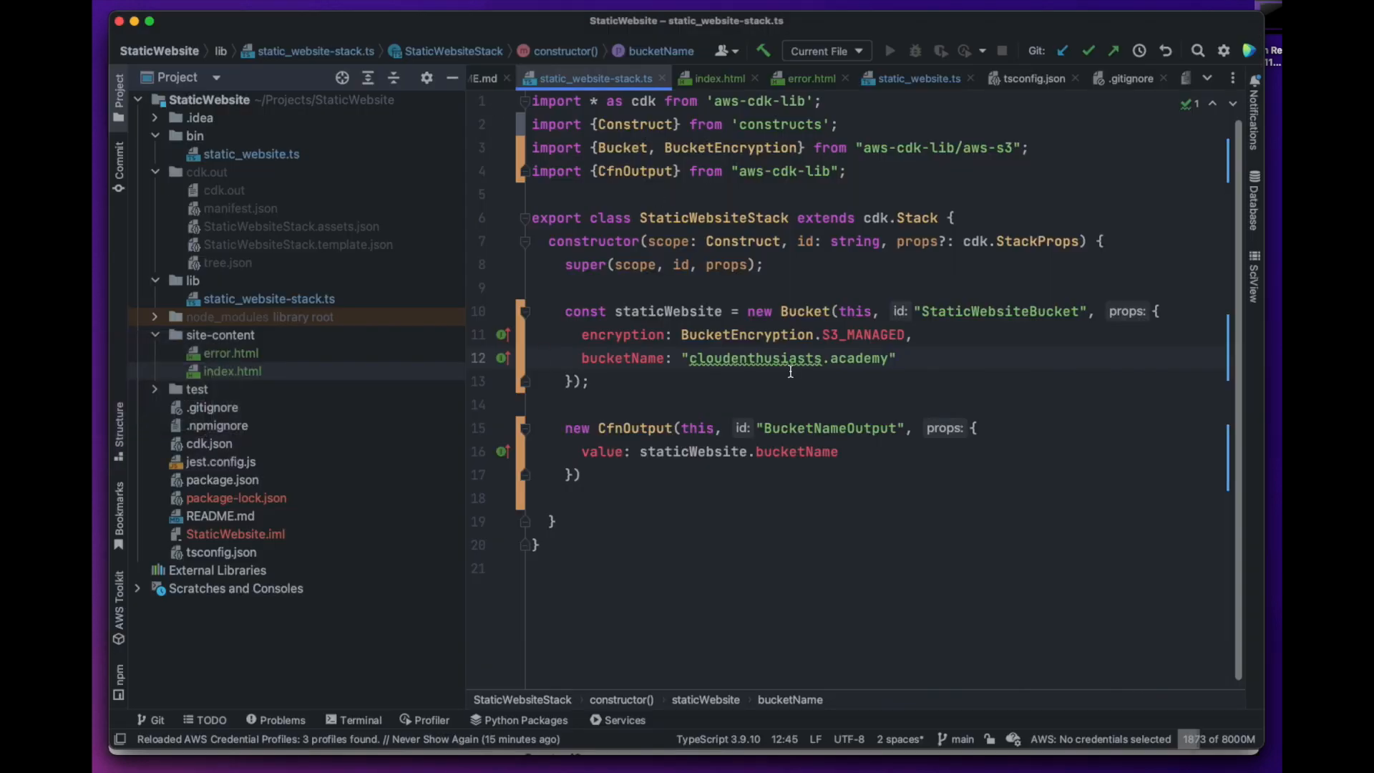
Set publicReadAccess to true and removalPolicy to DESTROY on the bucket.
key("Enter")
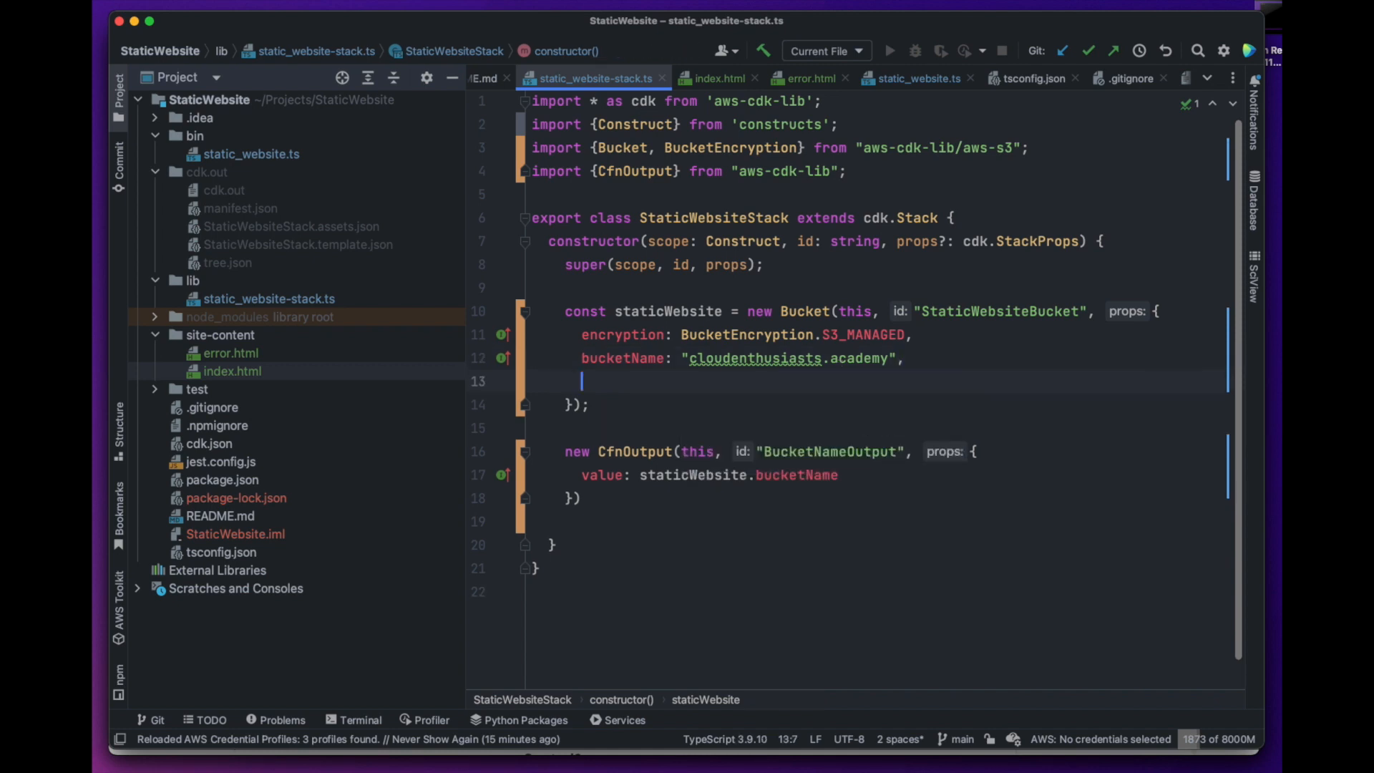
type("publicReadAccess")
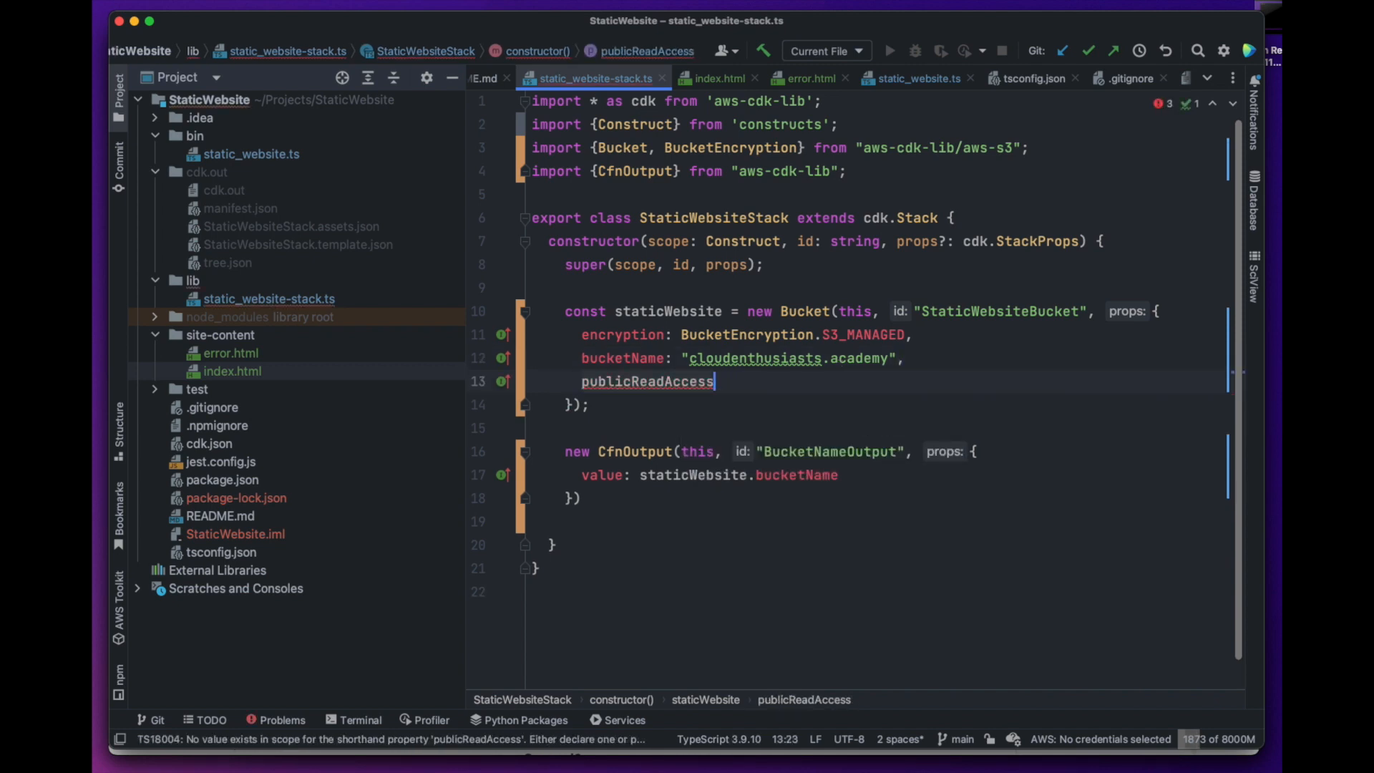
type(": true")
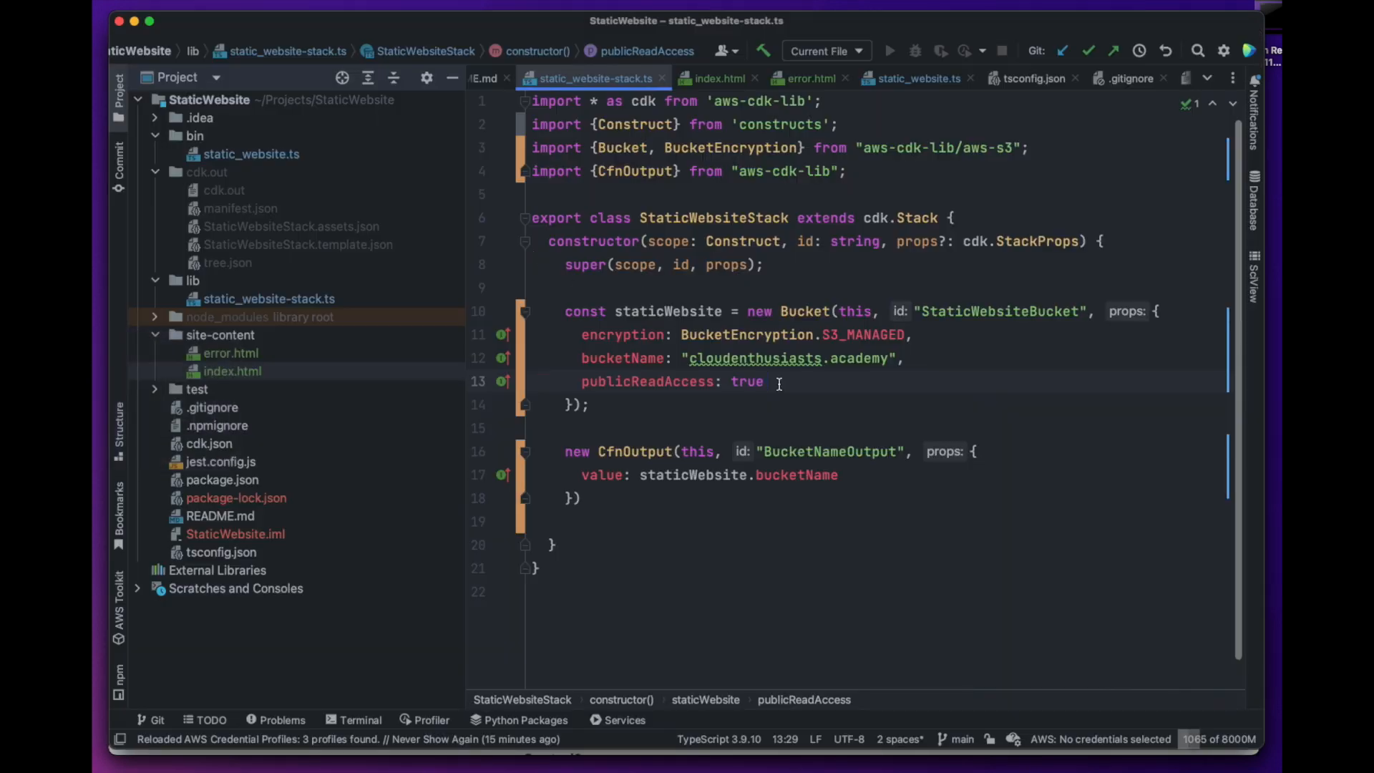
type("removalPolicy: R")
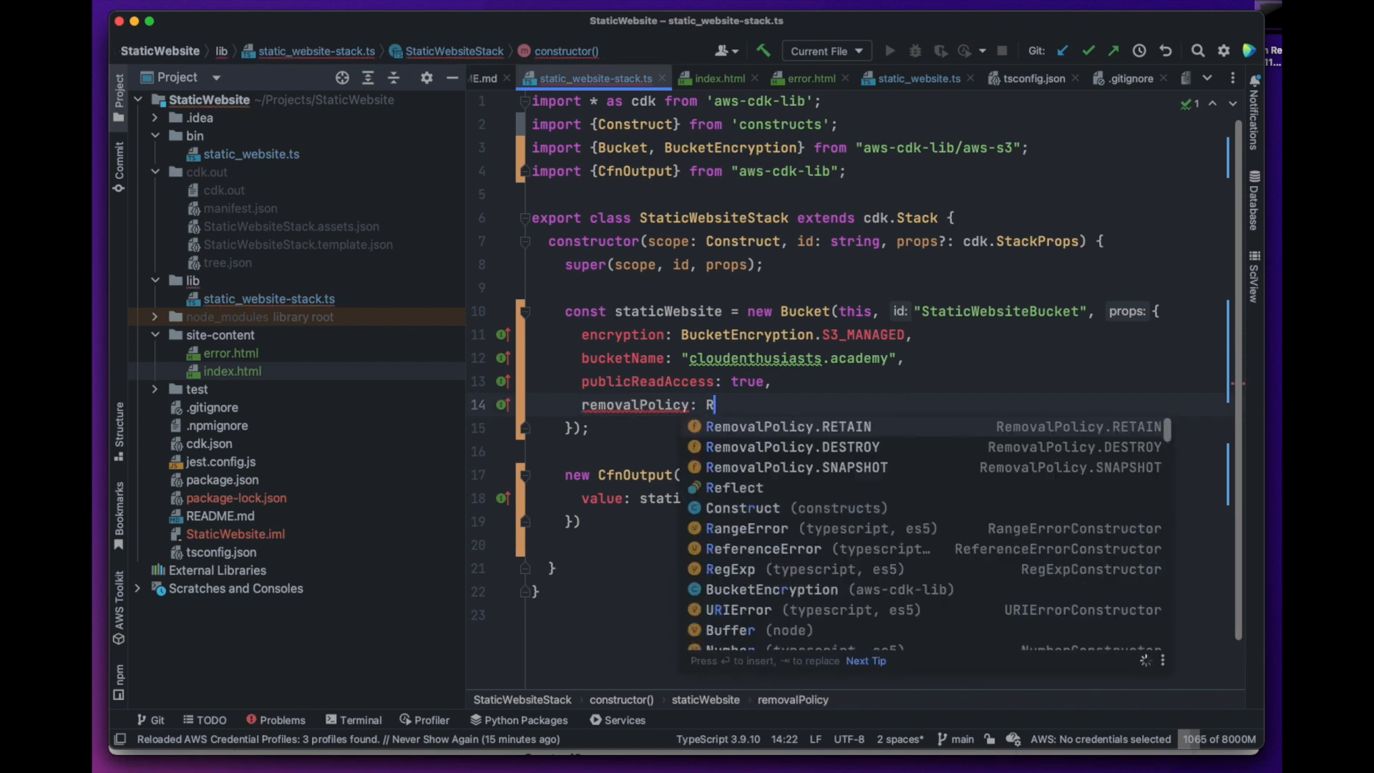
left_click(791, 446)
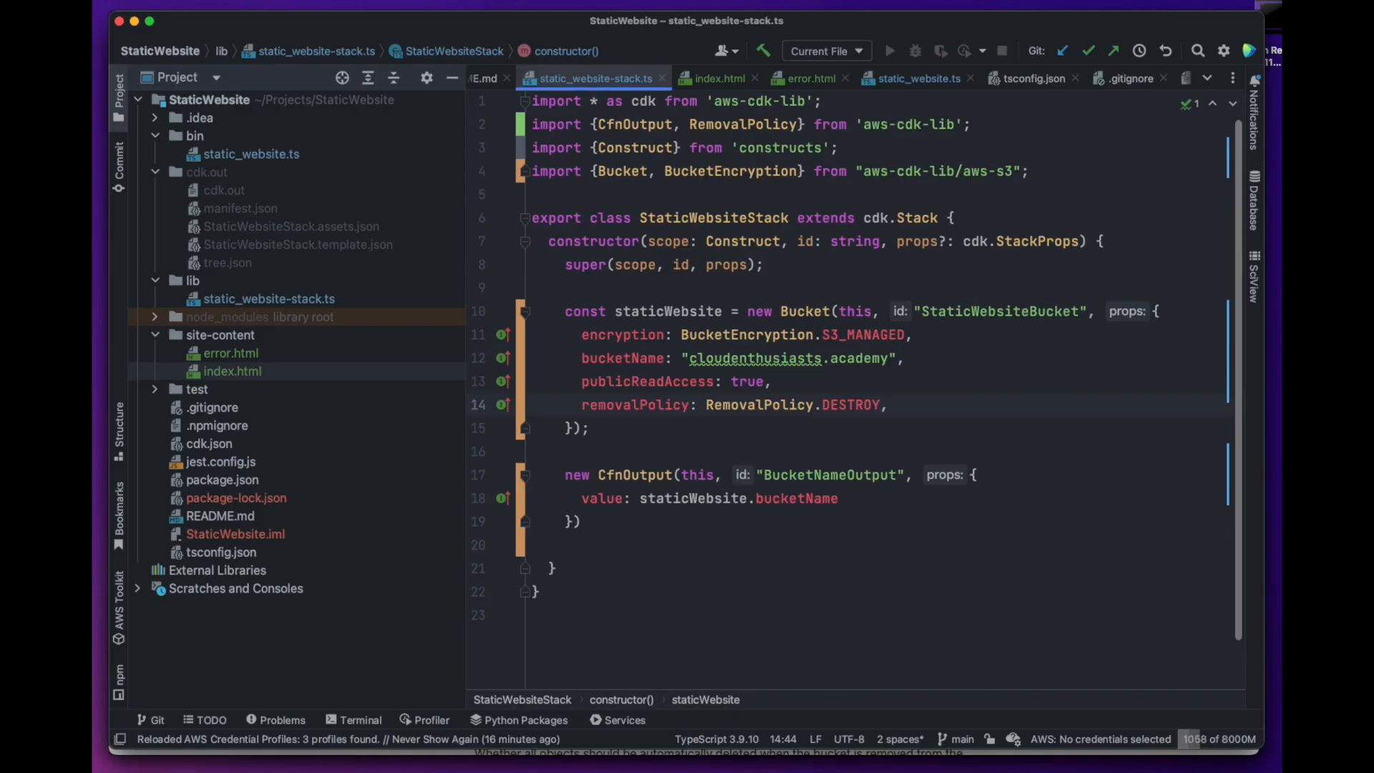
Set websiteErrorDocument to "error.html" and begin the index document "index.html".
type("websiteErrorDocument:")
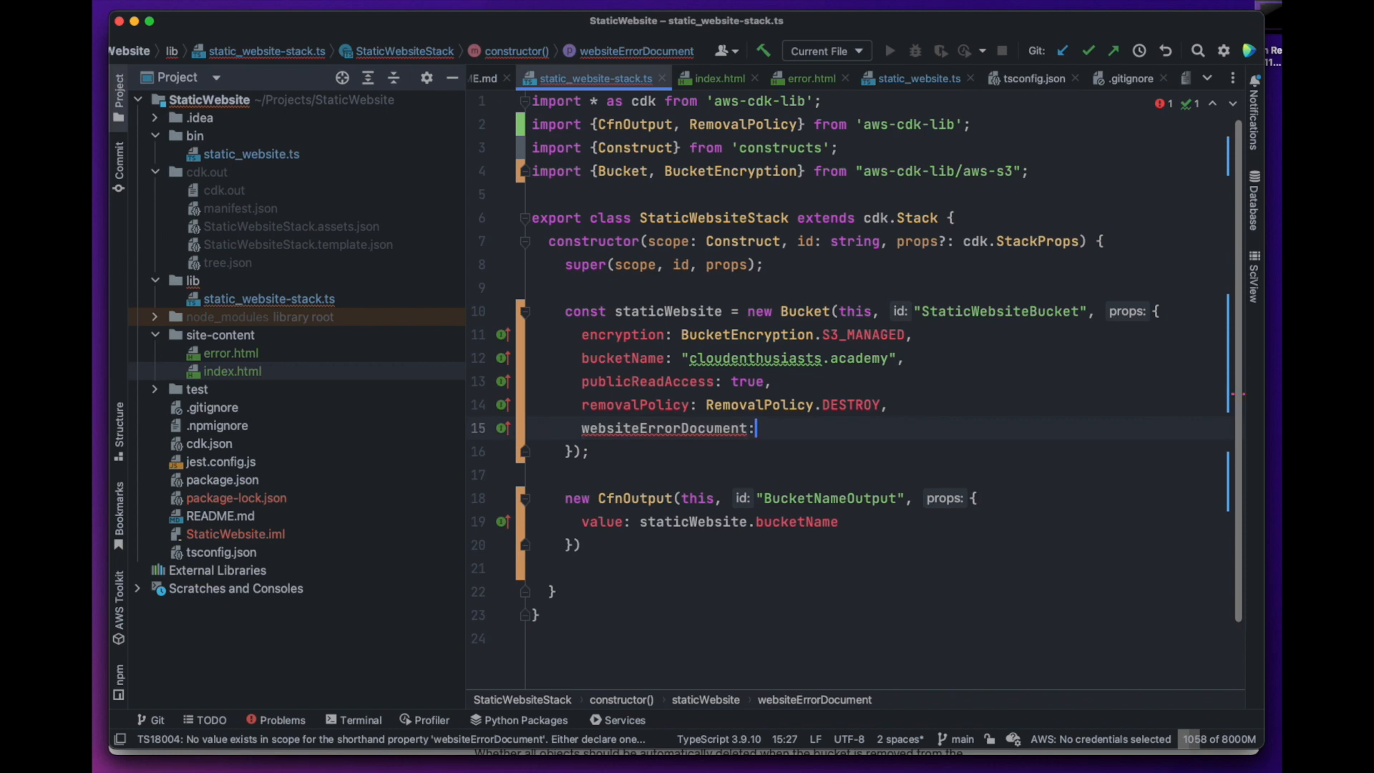
type("e\"")
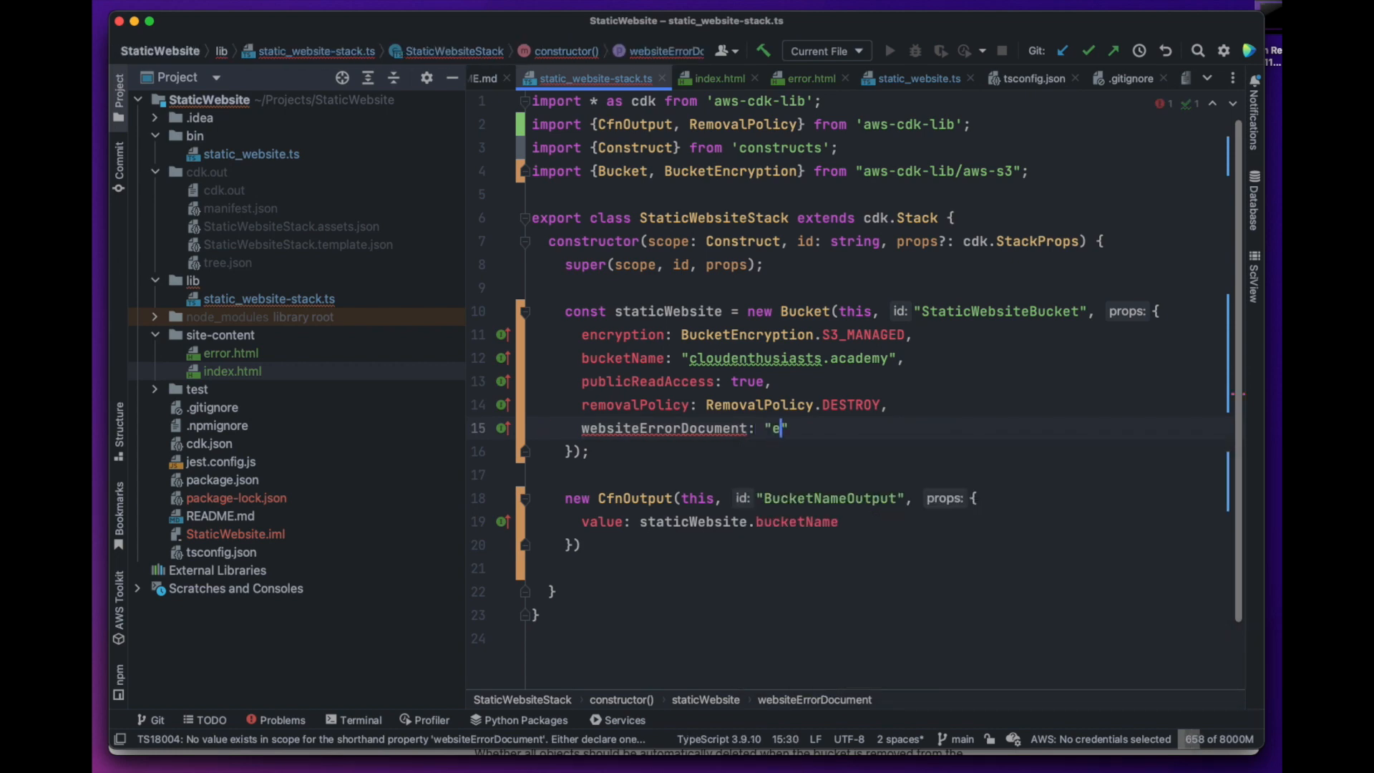
type("rror.html")
type("websiteIndexDocument")
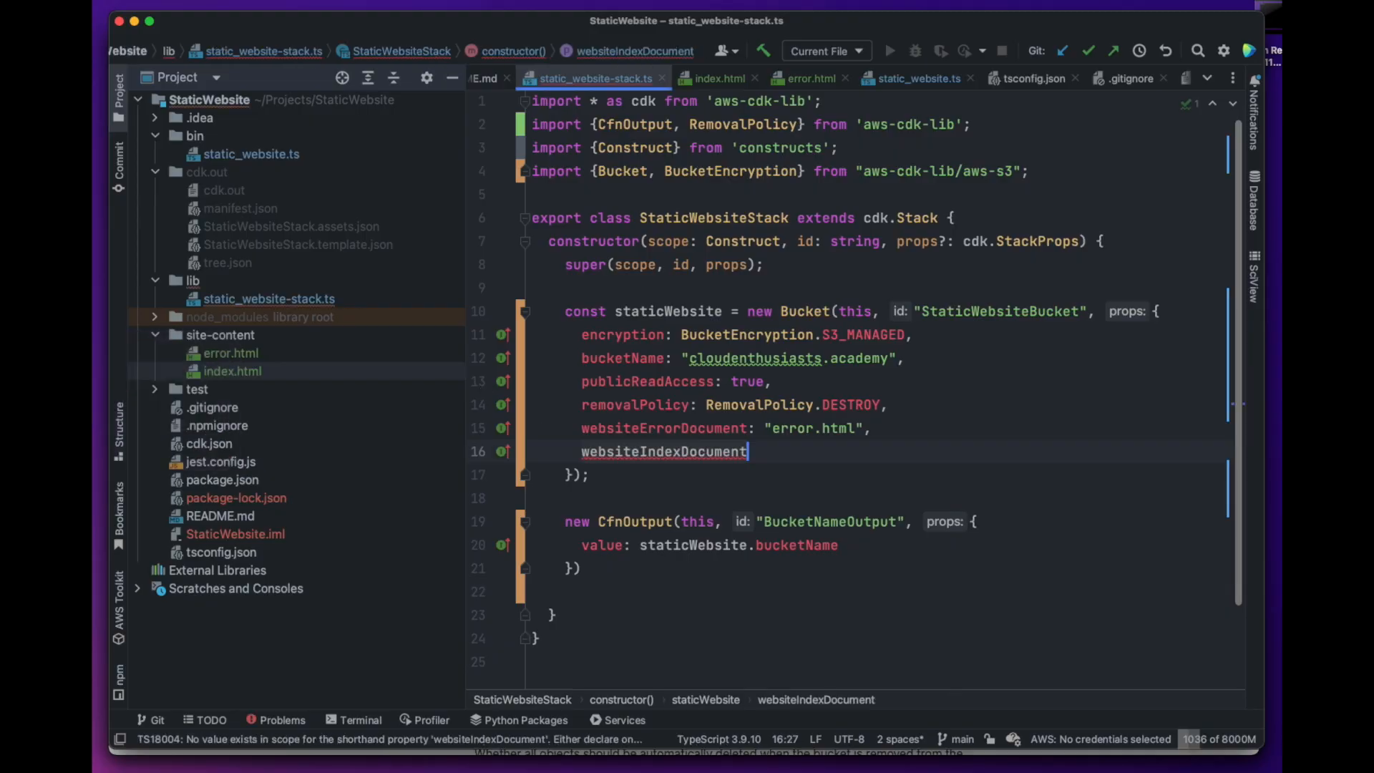
type(": \"inde")
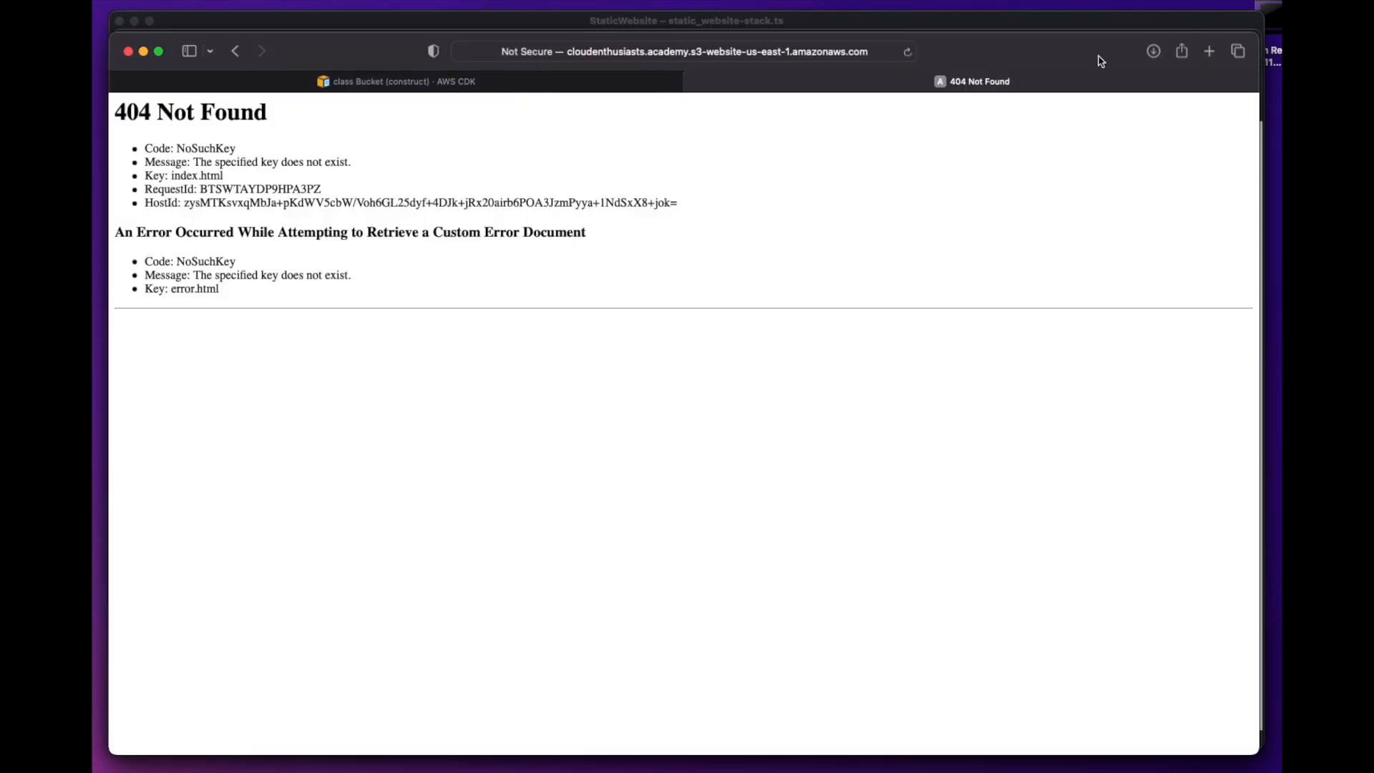
Return from the browser to the stack code in IntelliJ IDEA.
left_click(688, 52)
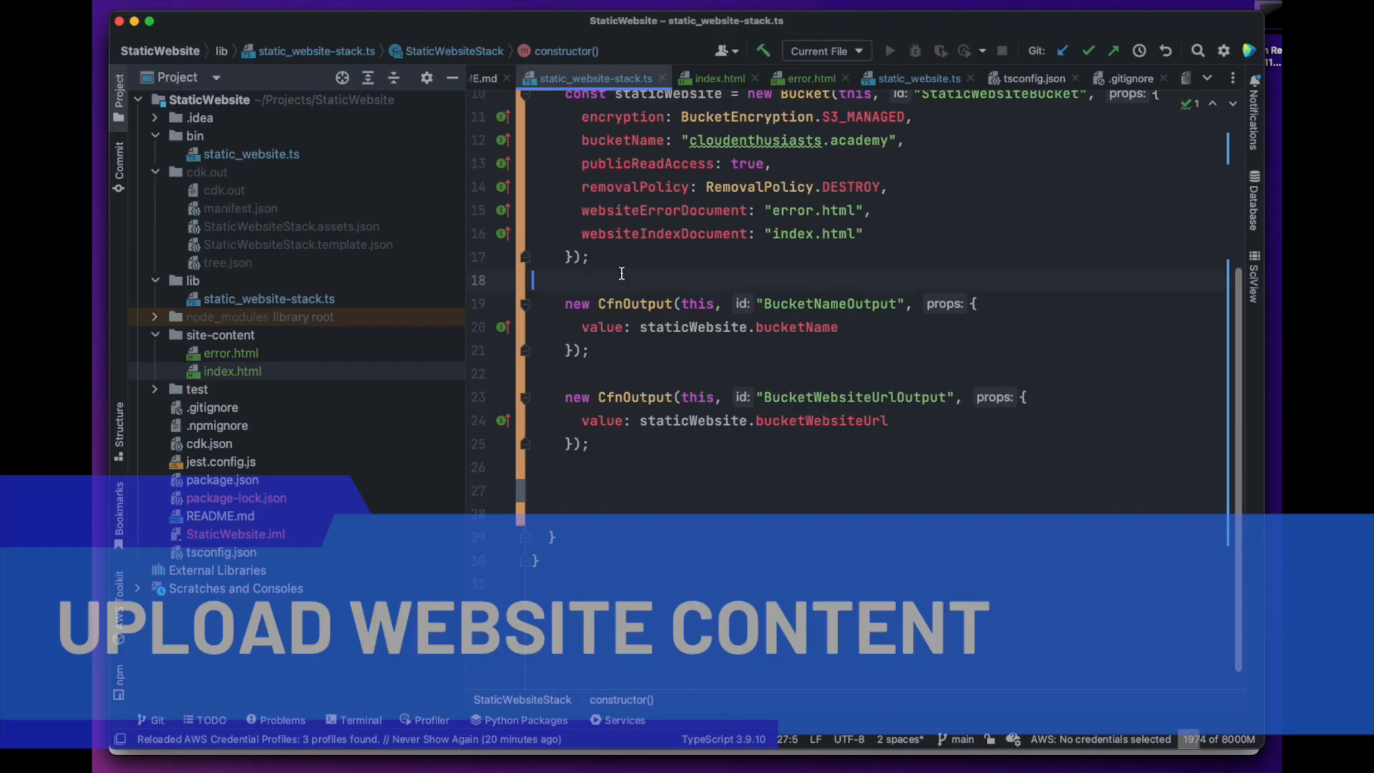
Add a BucketDeployment 'WebsiteDeployment' with Source.asset() sources and destinationBucket staticWebsite.
type("new")
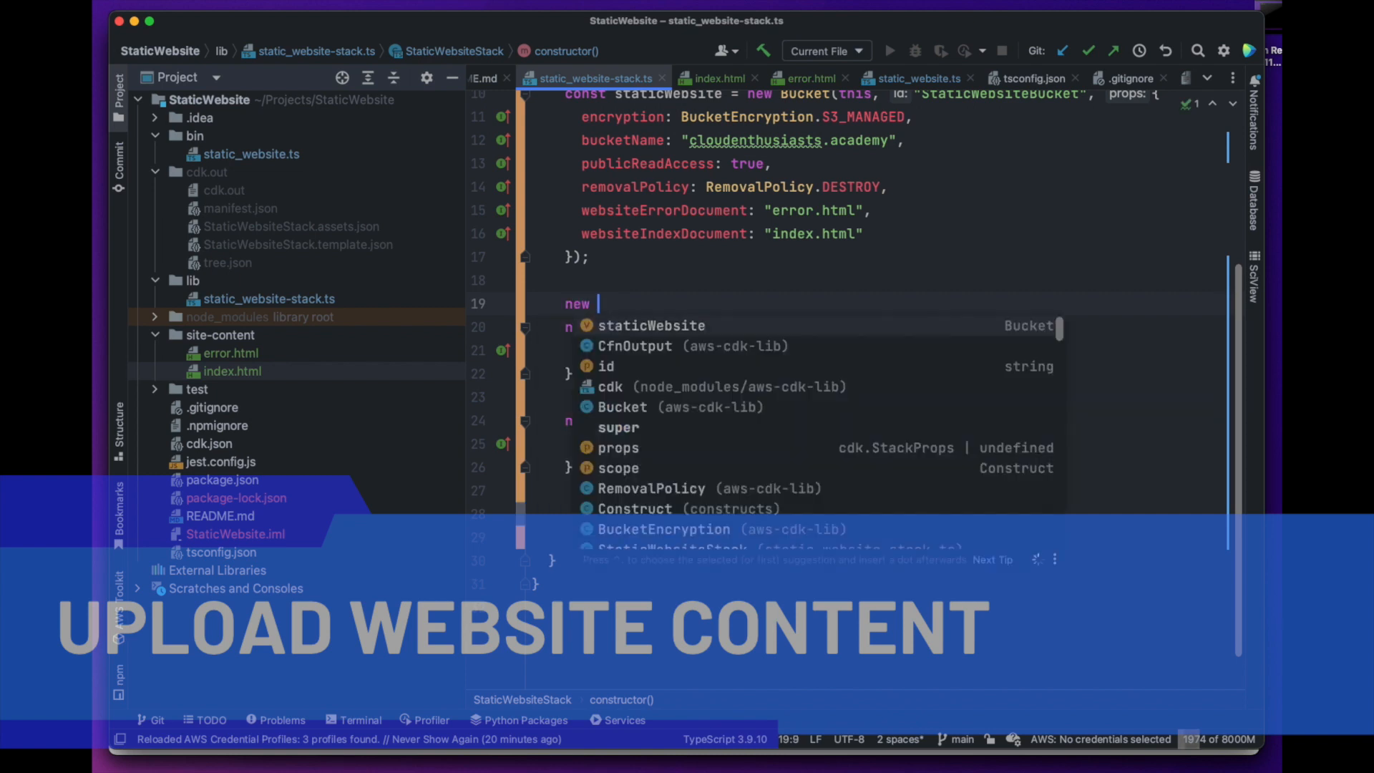
type("BucketDeployment")
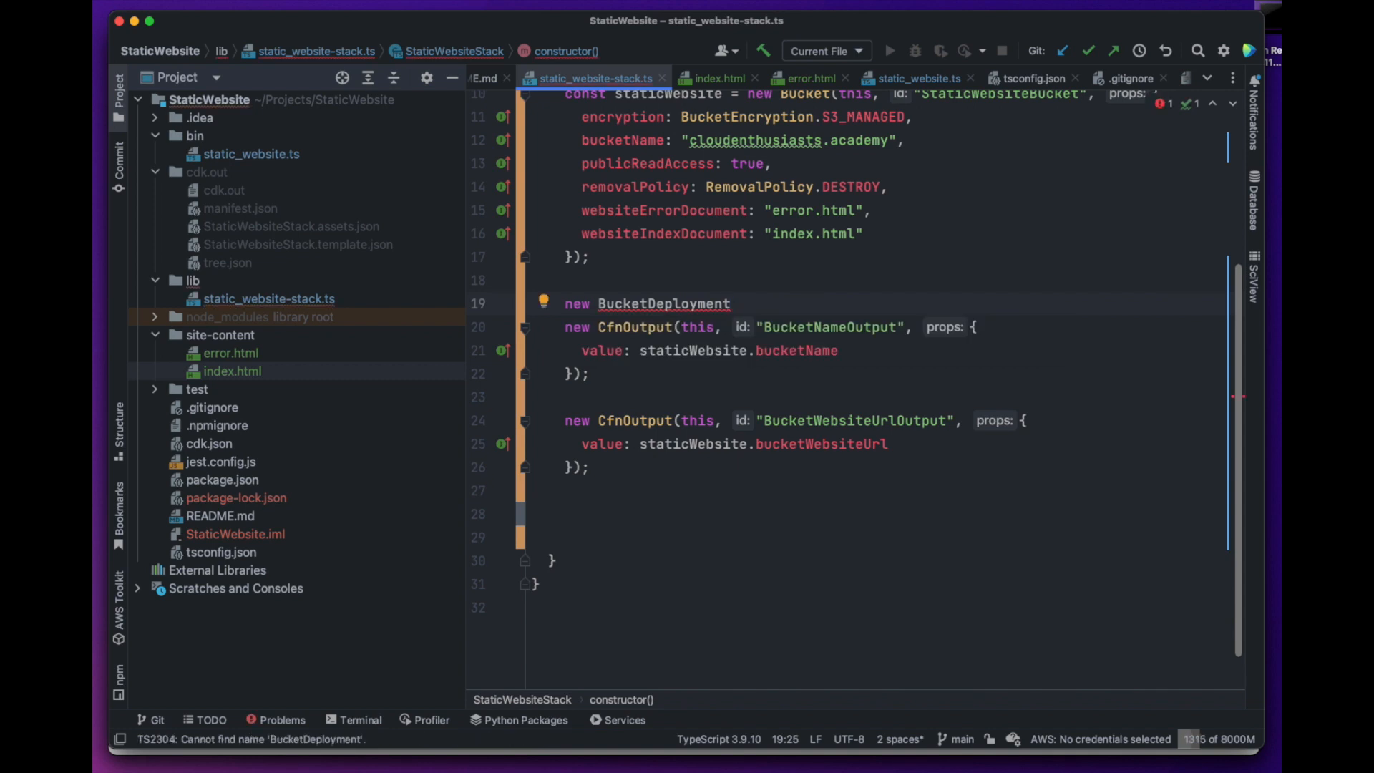
type("()")
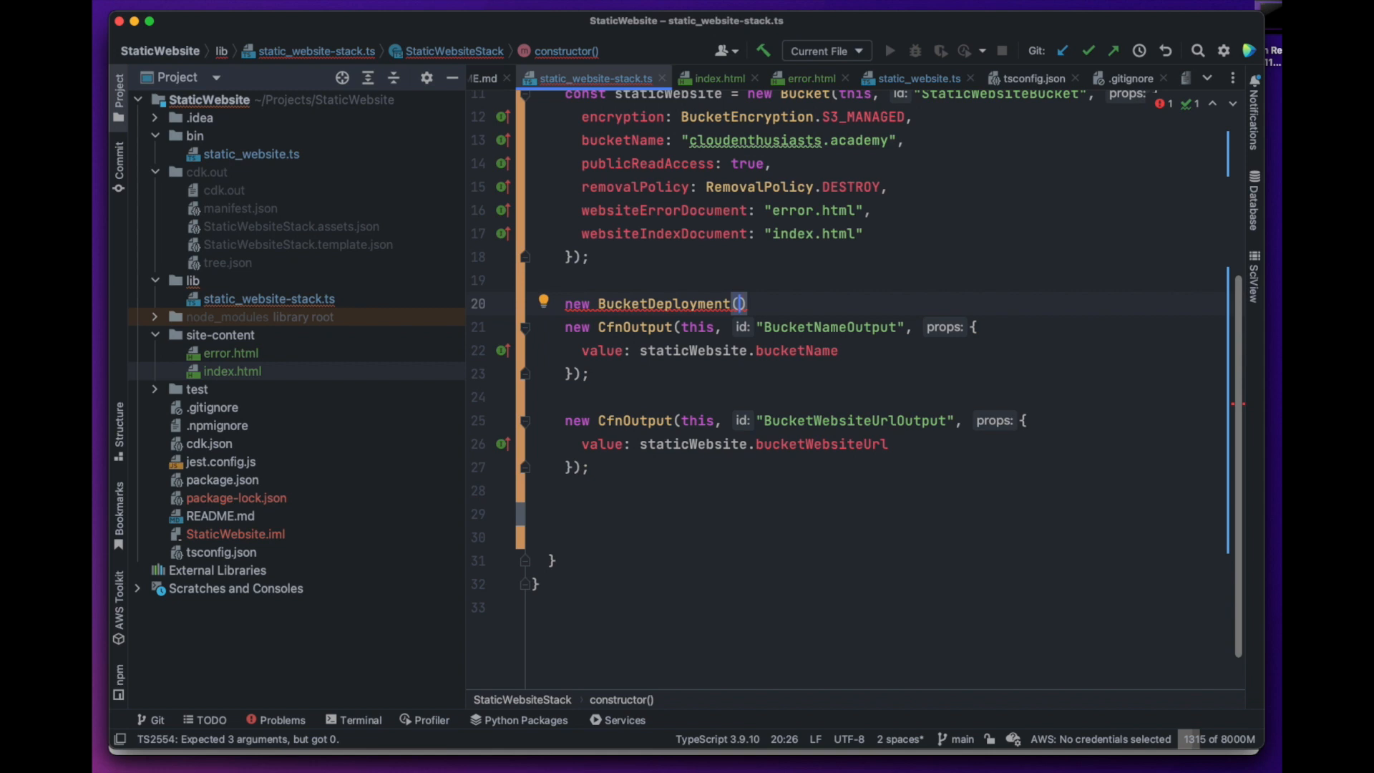
type("this, id: \"WebsiteDeployment\", props: {")
type("sources: [Sour")
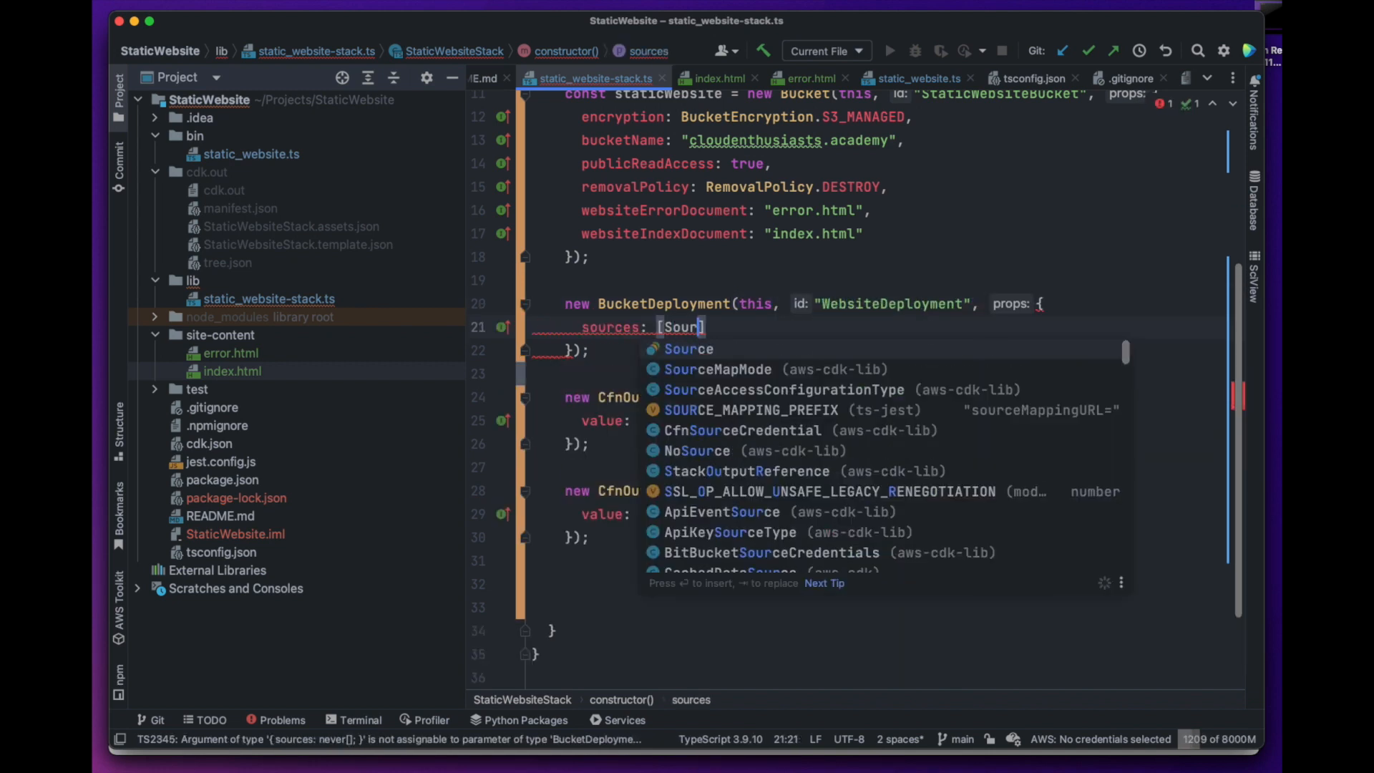
type("Source.asset()")
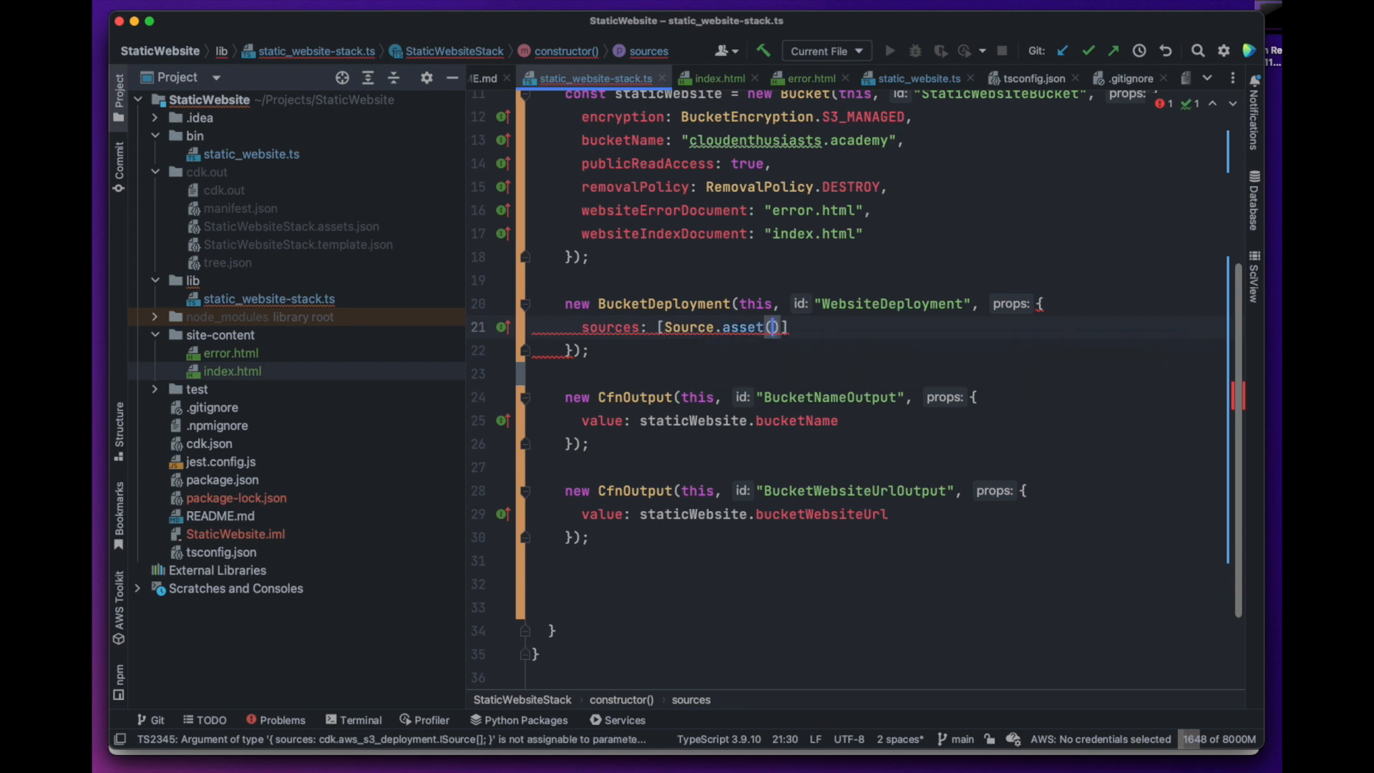
type("destinationBucket: st")
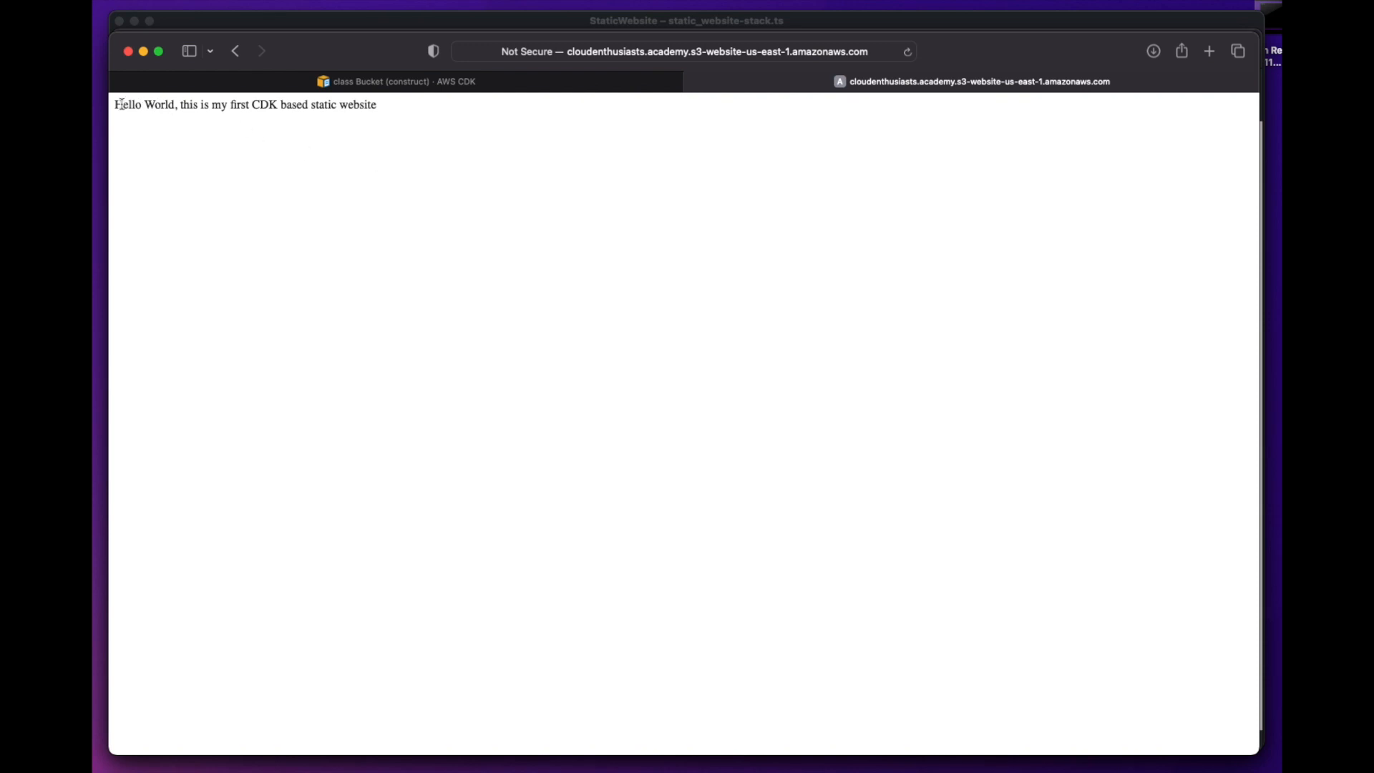
Reload the website in Safari to see the Hello World page.
left_click_drag(115, 105, 377, 104)
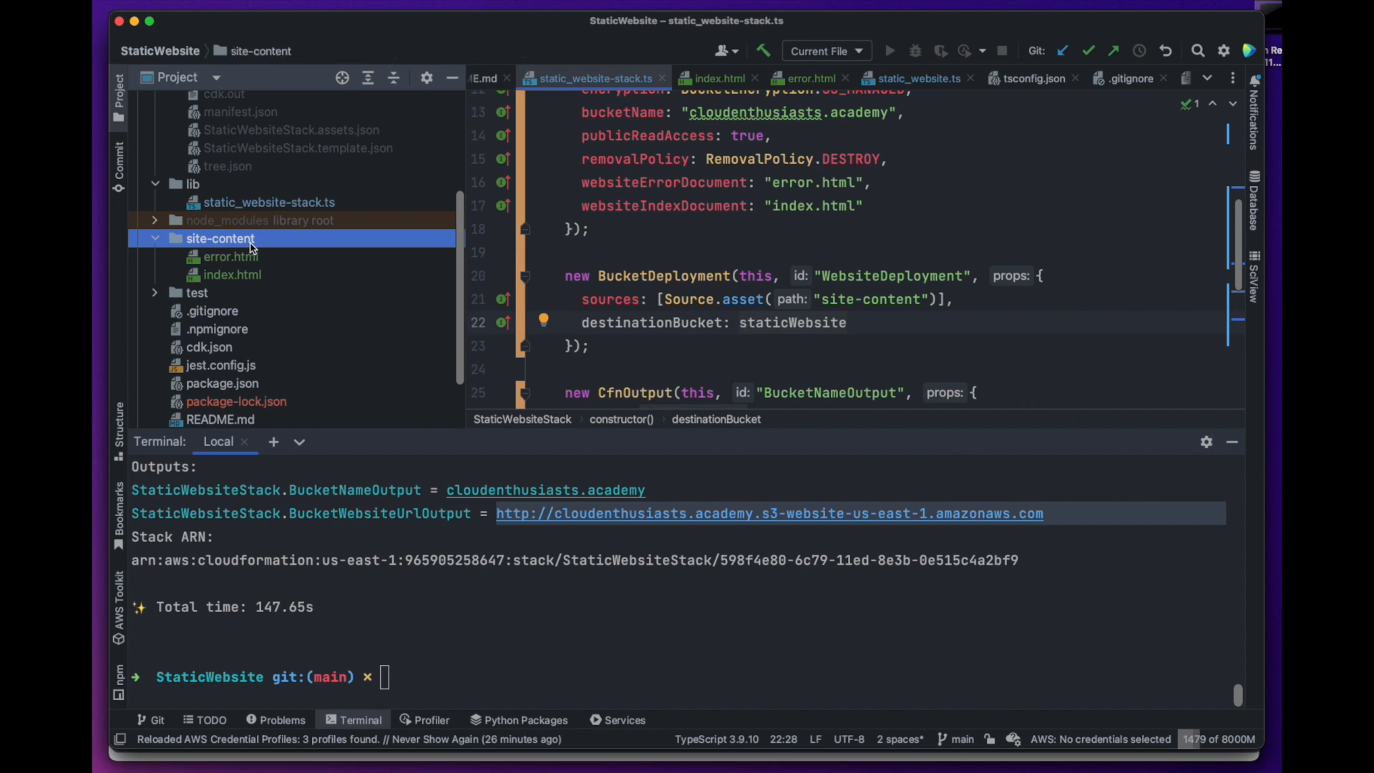
Create site-content/images holding the logo copied as logo.png, and add it to Git.
right_click(221, 239)
type("images")
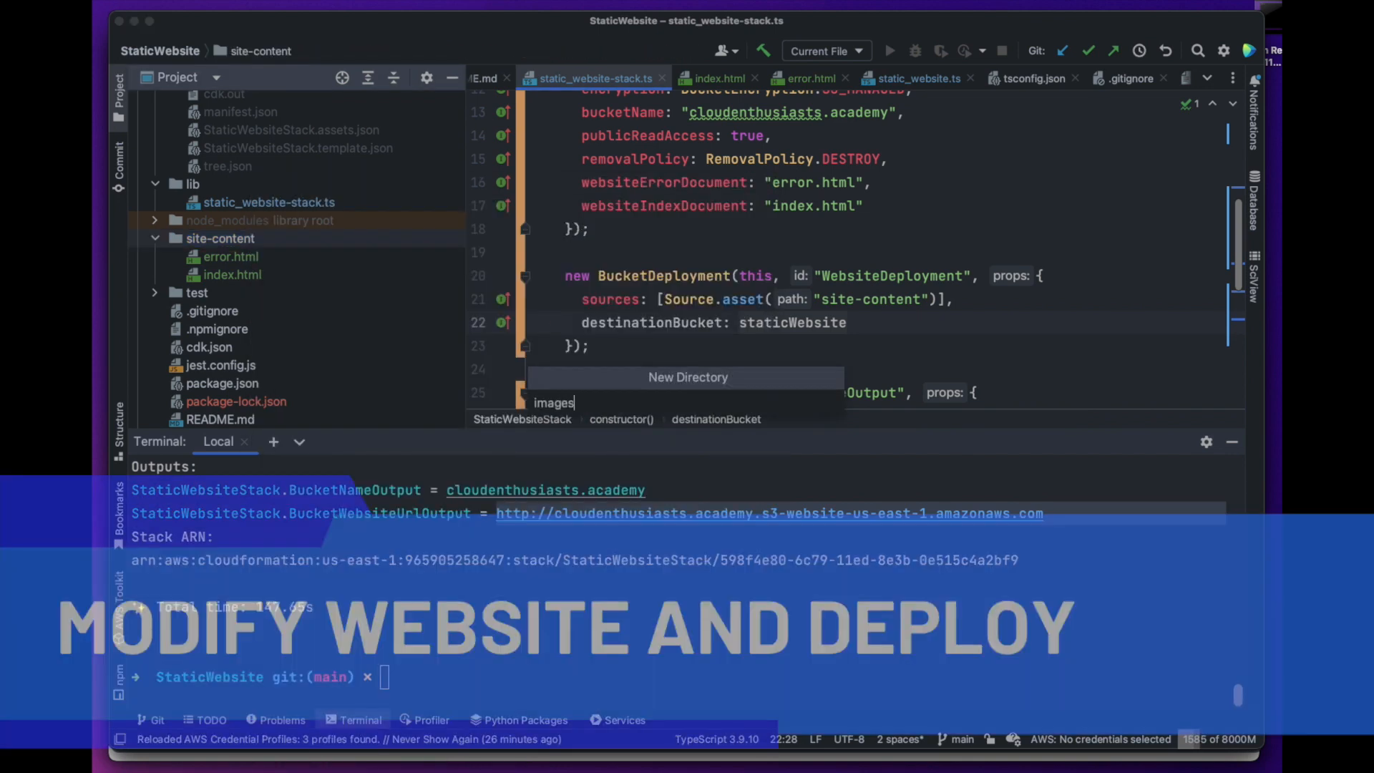
key("Enter")
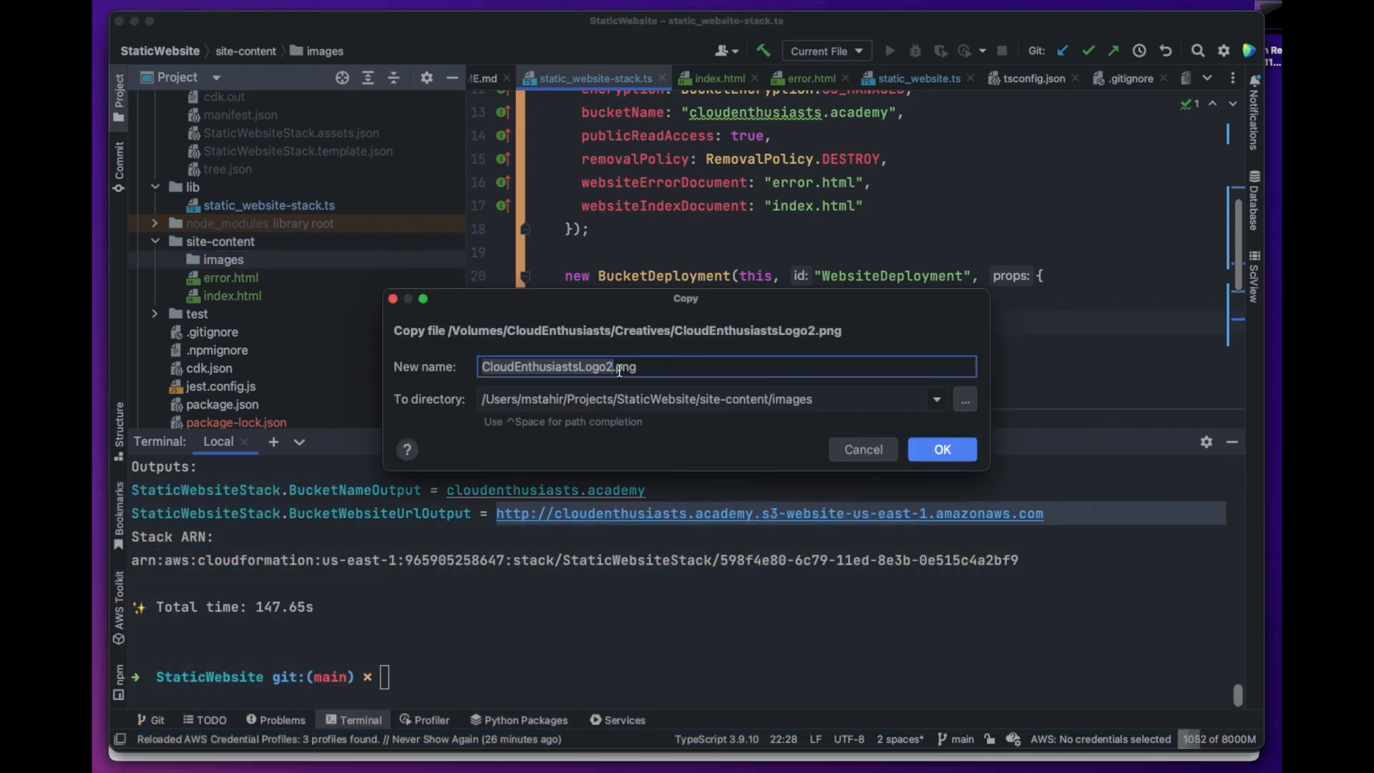
type("logo.png")
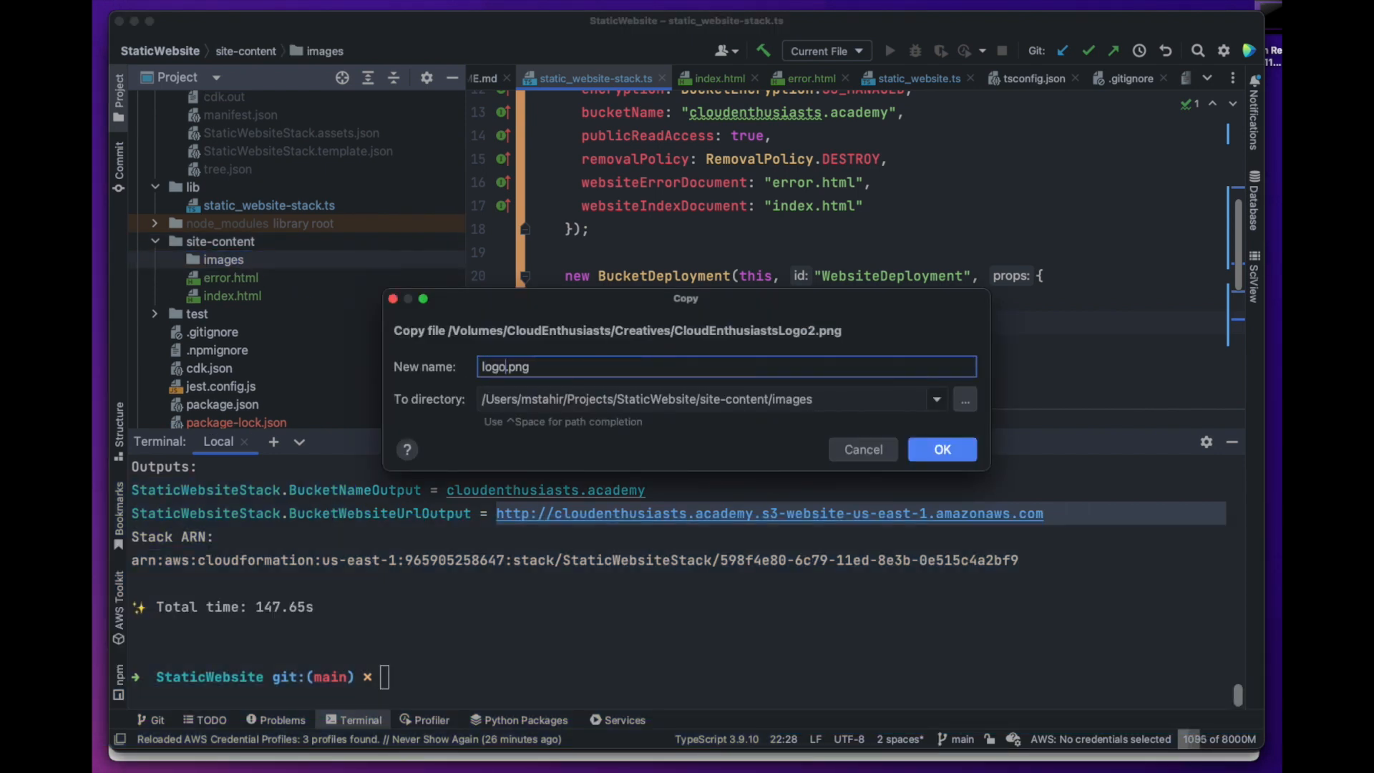
left_click(941, 448)
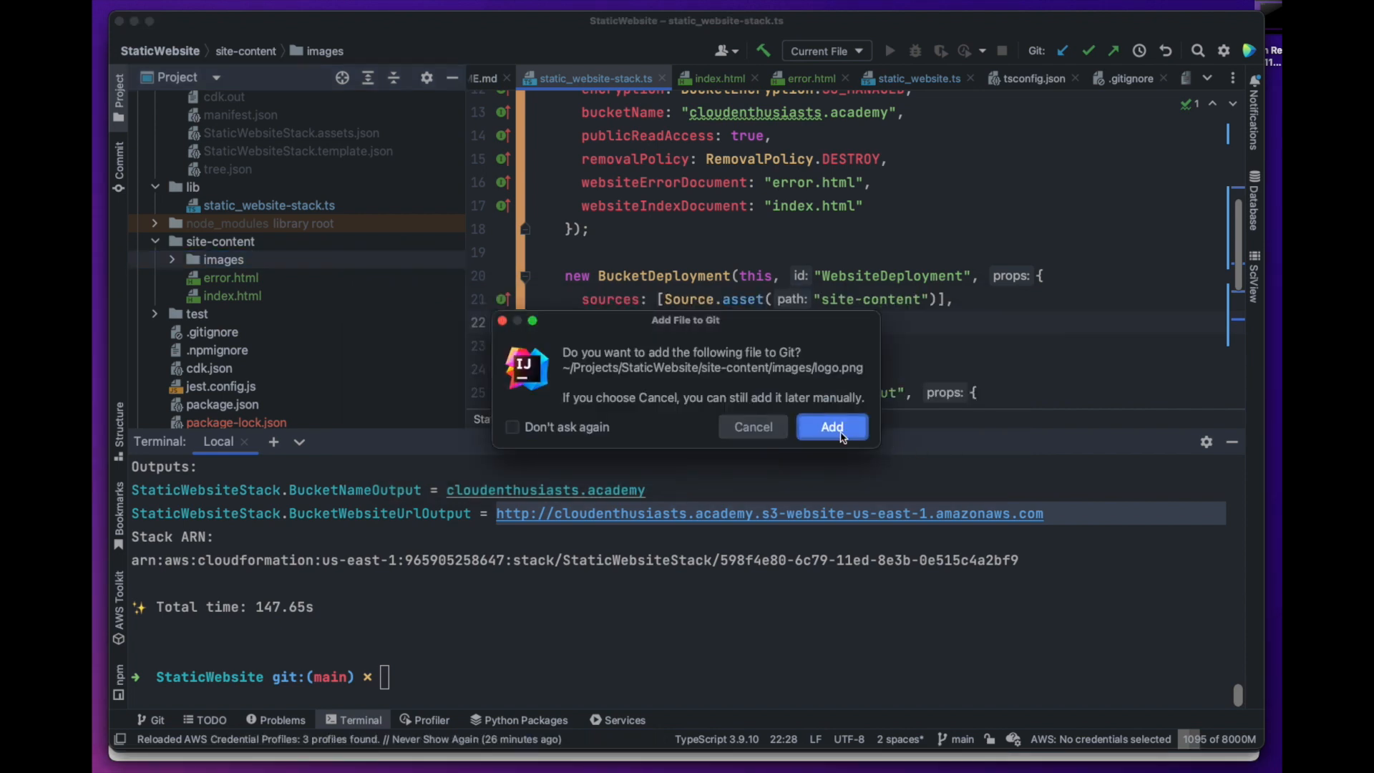
left_click(832, 427)
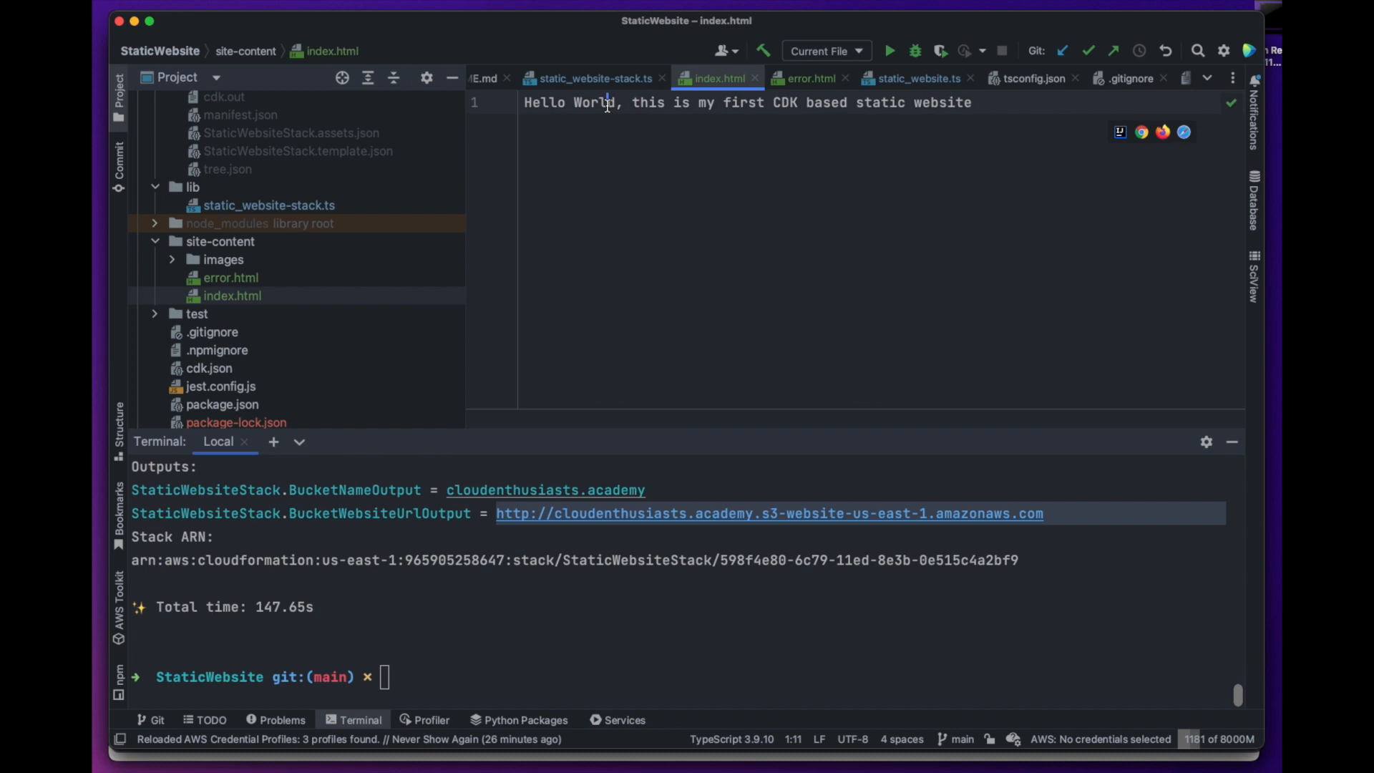
Open package.json and view its dependencies and devDependencies.
type("<i")
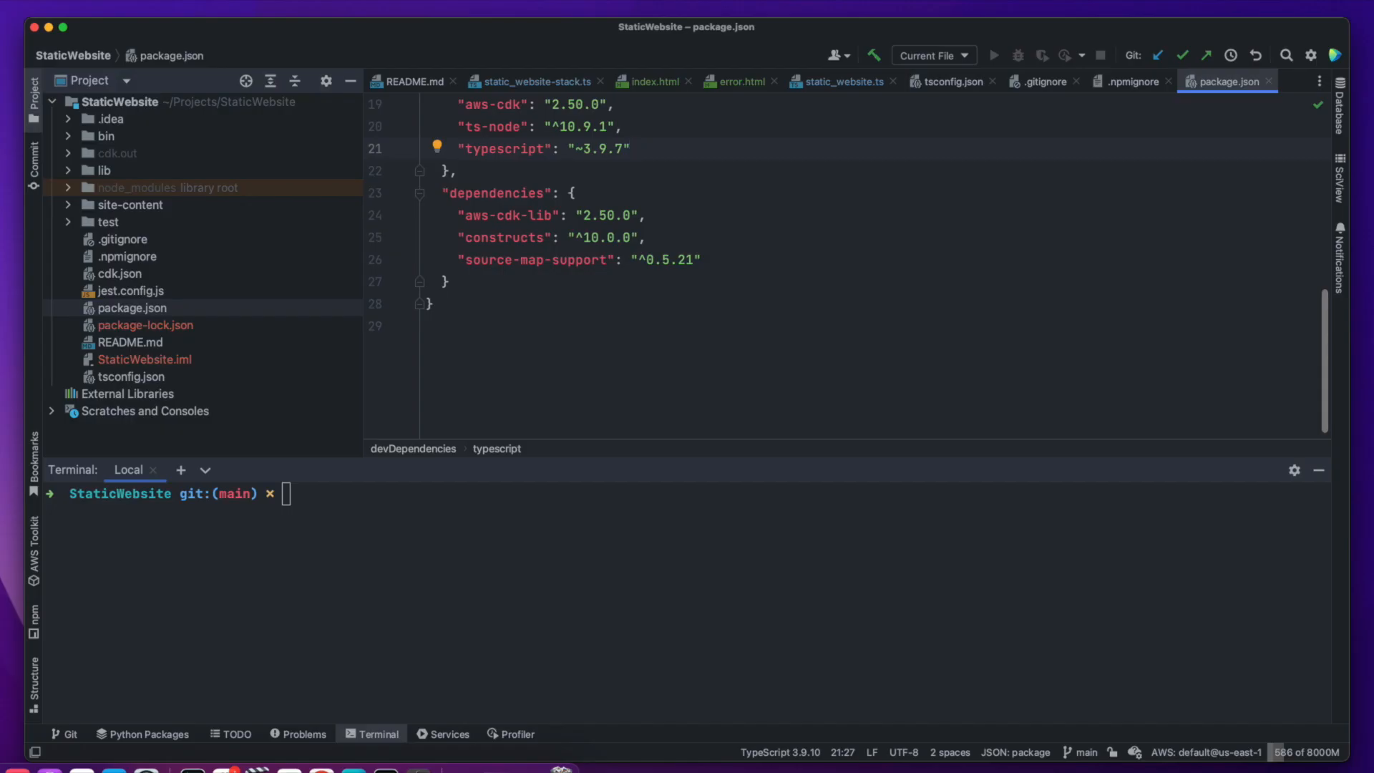
Add "cdk-dia": "0.8.0" to devDependencies in package.json.
type("\"cdk-dia\"")
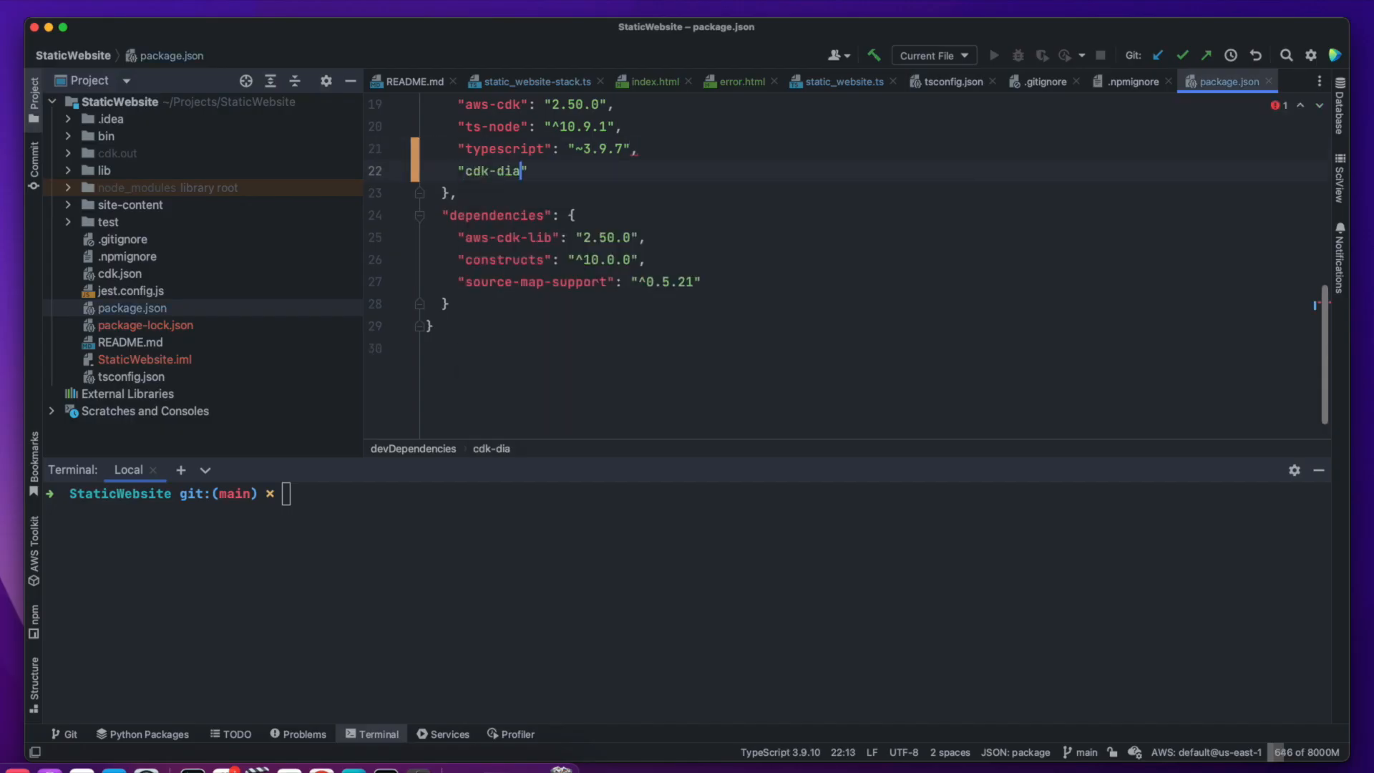
type("\": \"0.8.0\"")
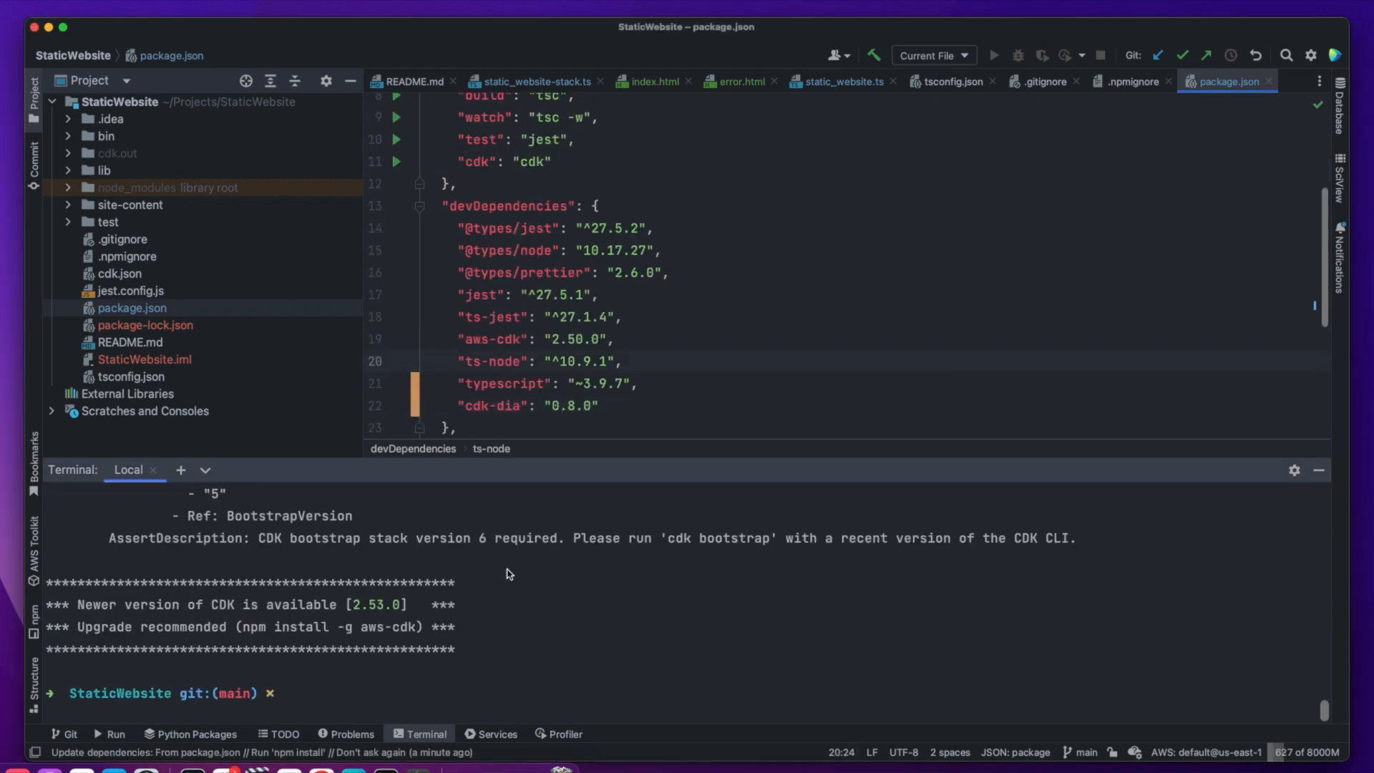
Run npx cdk-dia in the terminal to generate diagram.dot and diagram.png.
type("npx cdk")
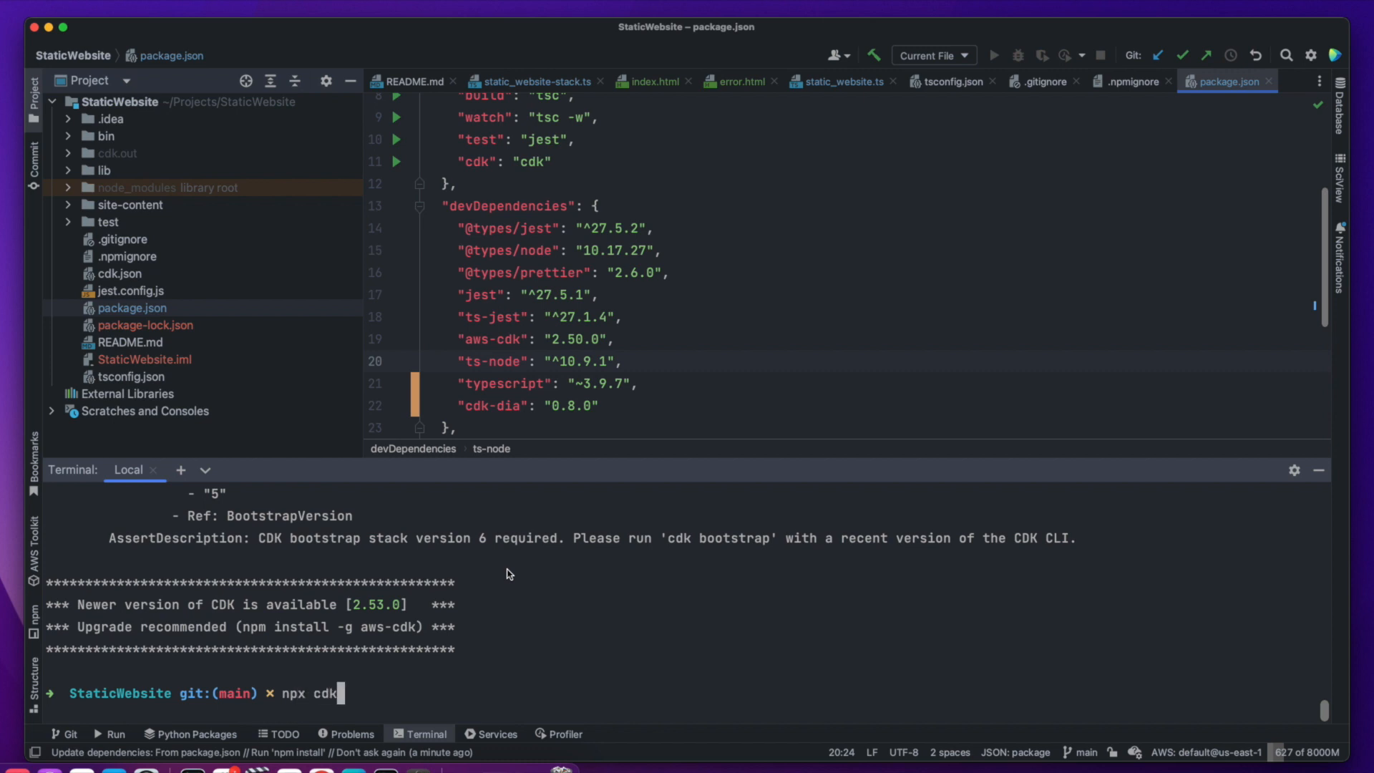
type("-dia")
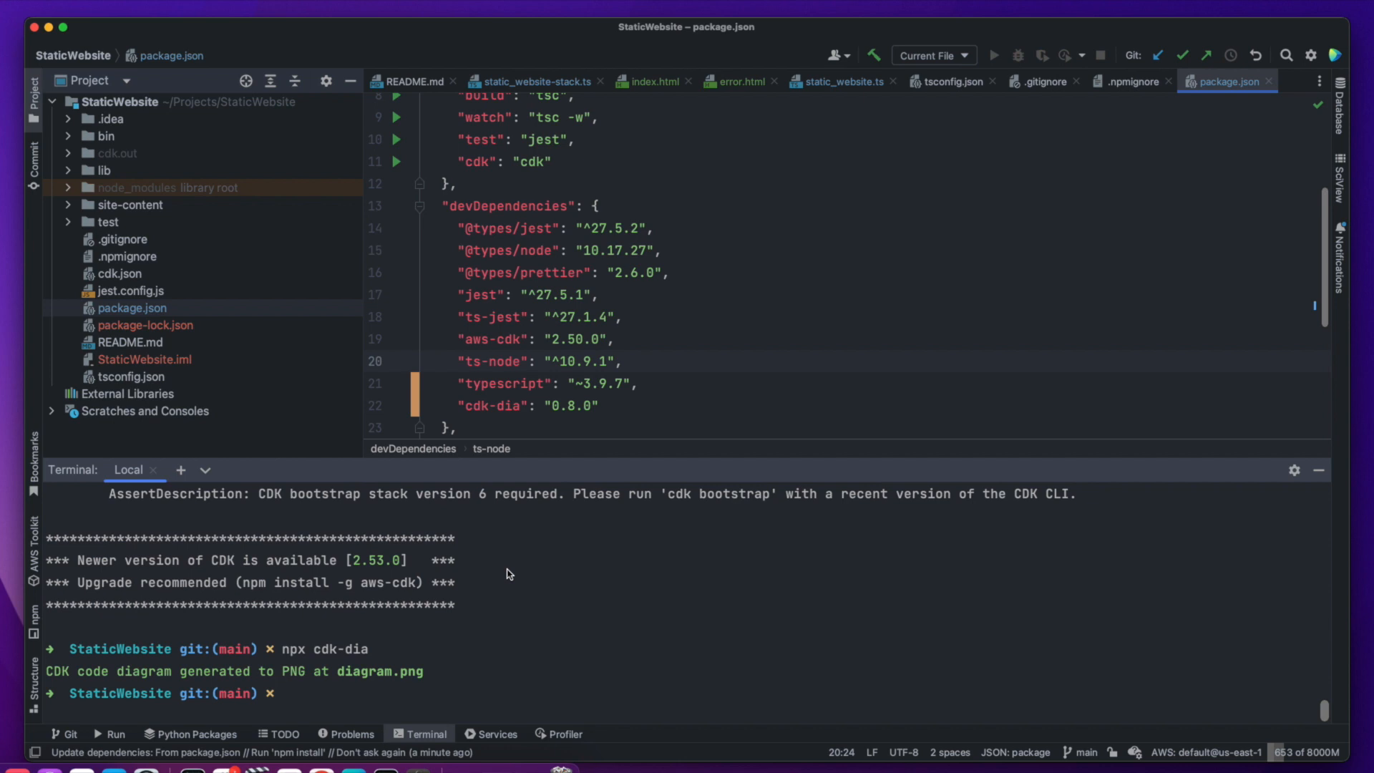
mouse_move(171, 291)
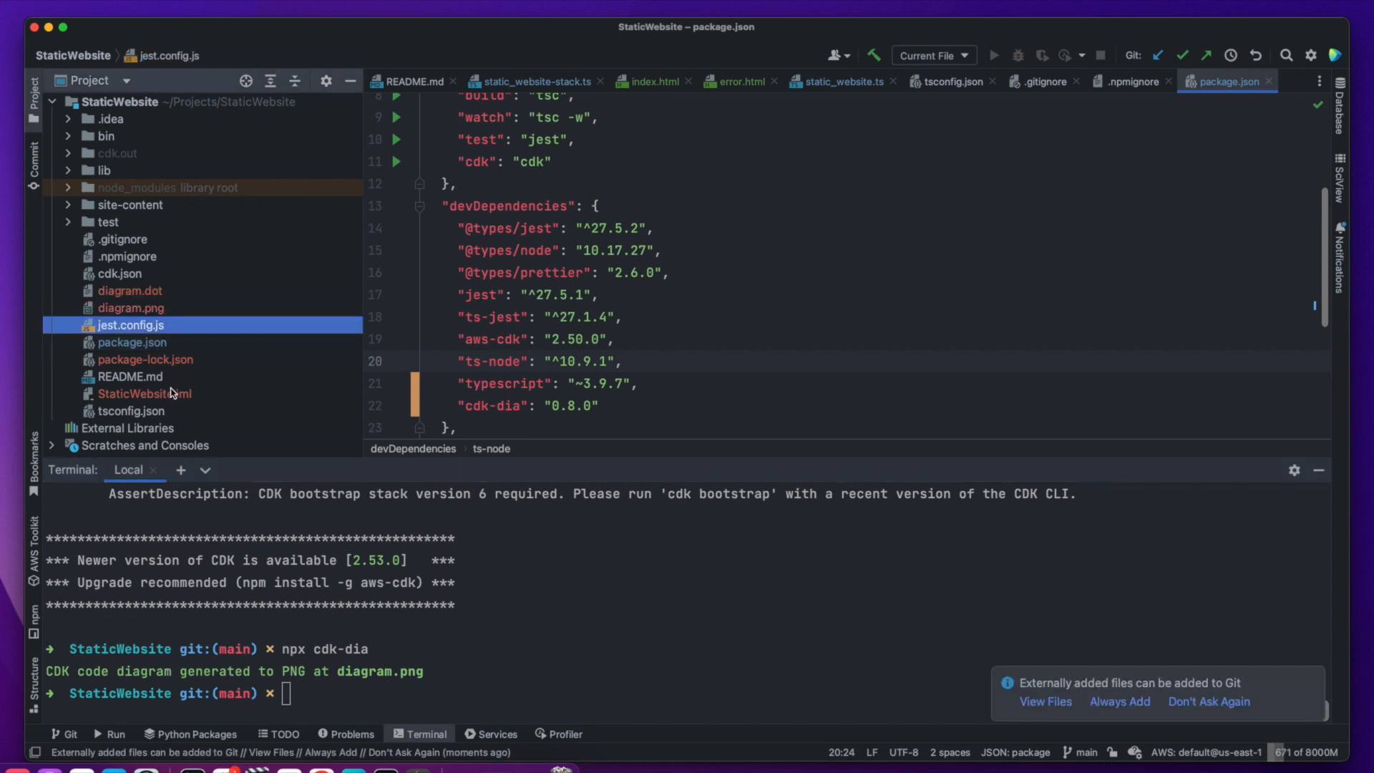
Open diagram.png showing the bucket, WebsiteDeployment and deployment Lambda.
double_click(132, 308)
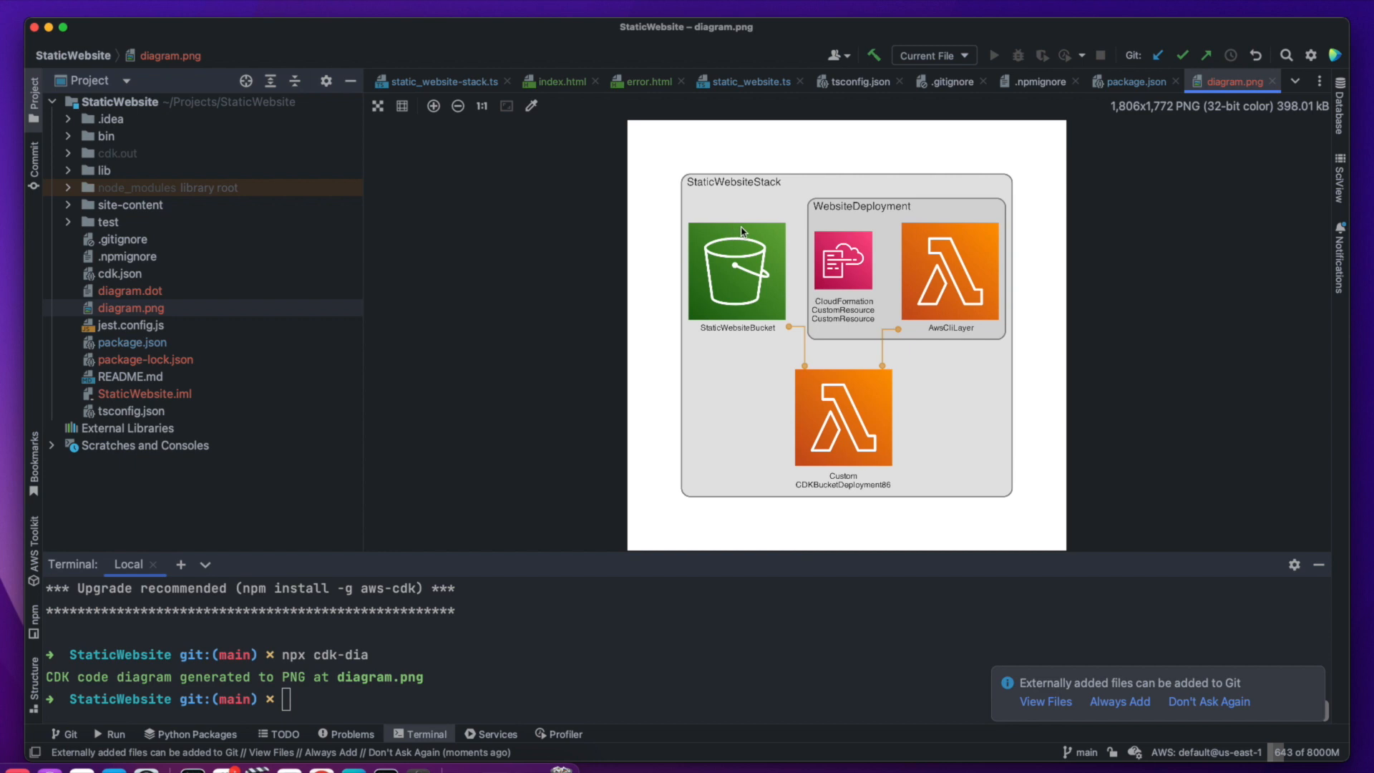
mouse_move(792, 389)
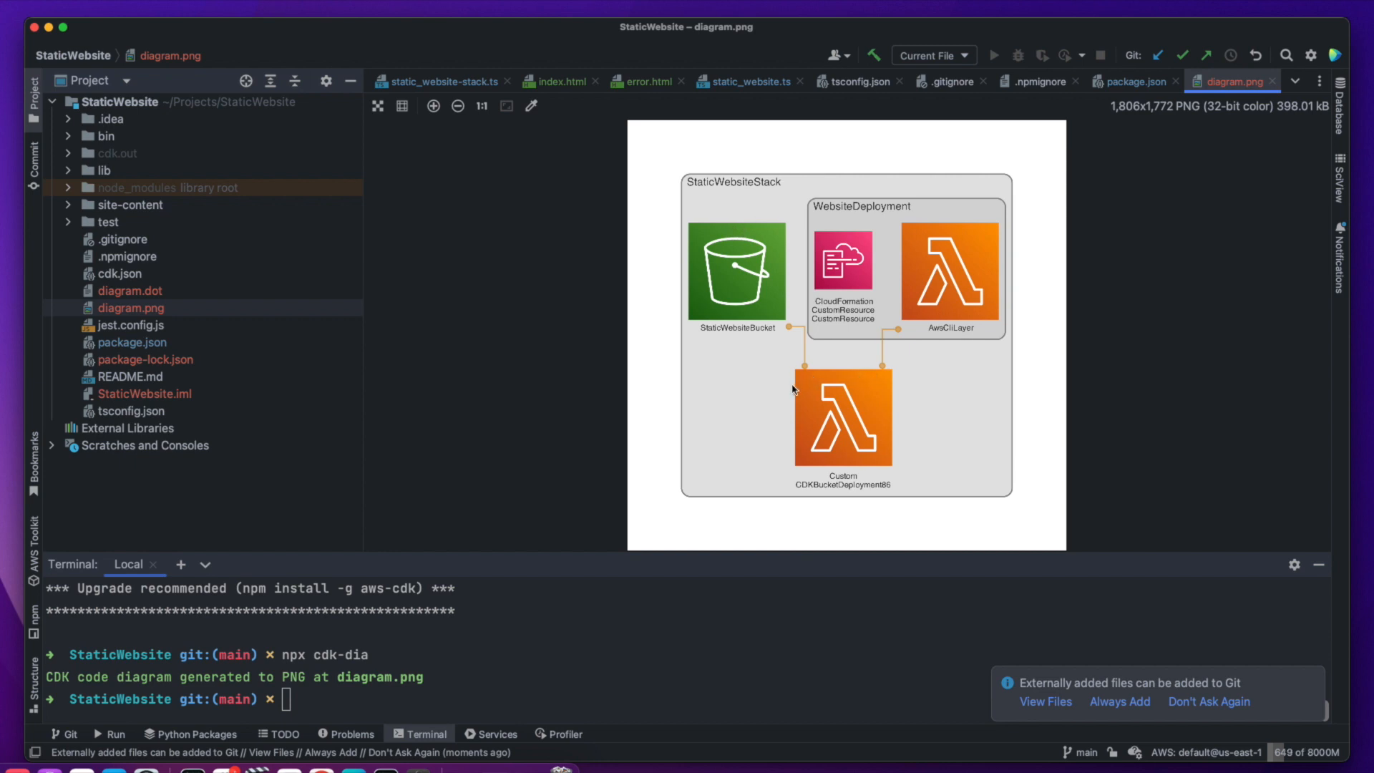
mouse_move(904, 486)
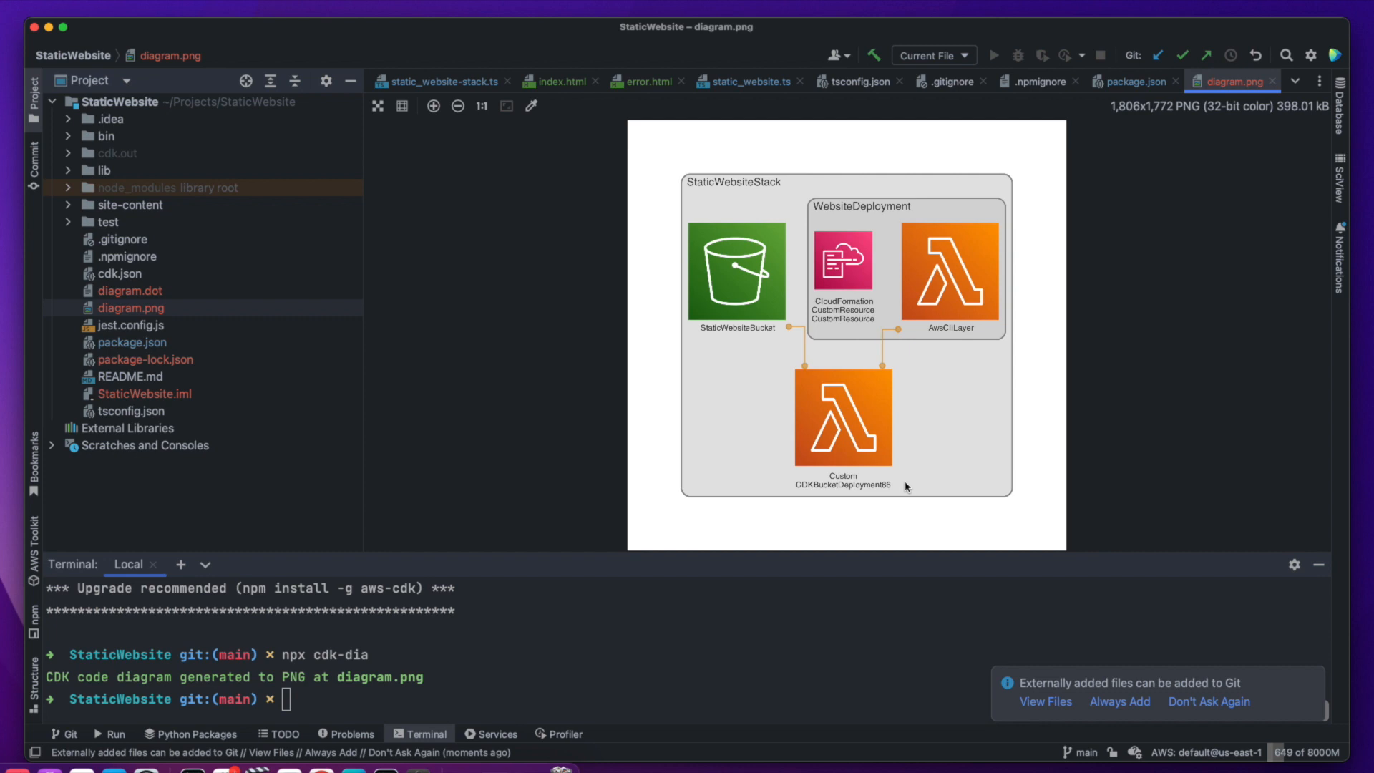